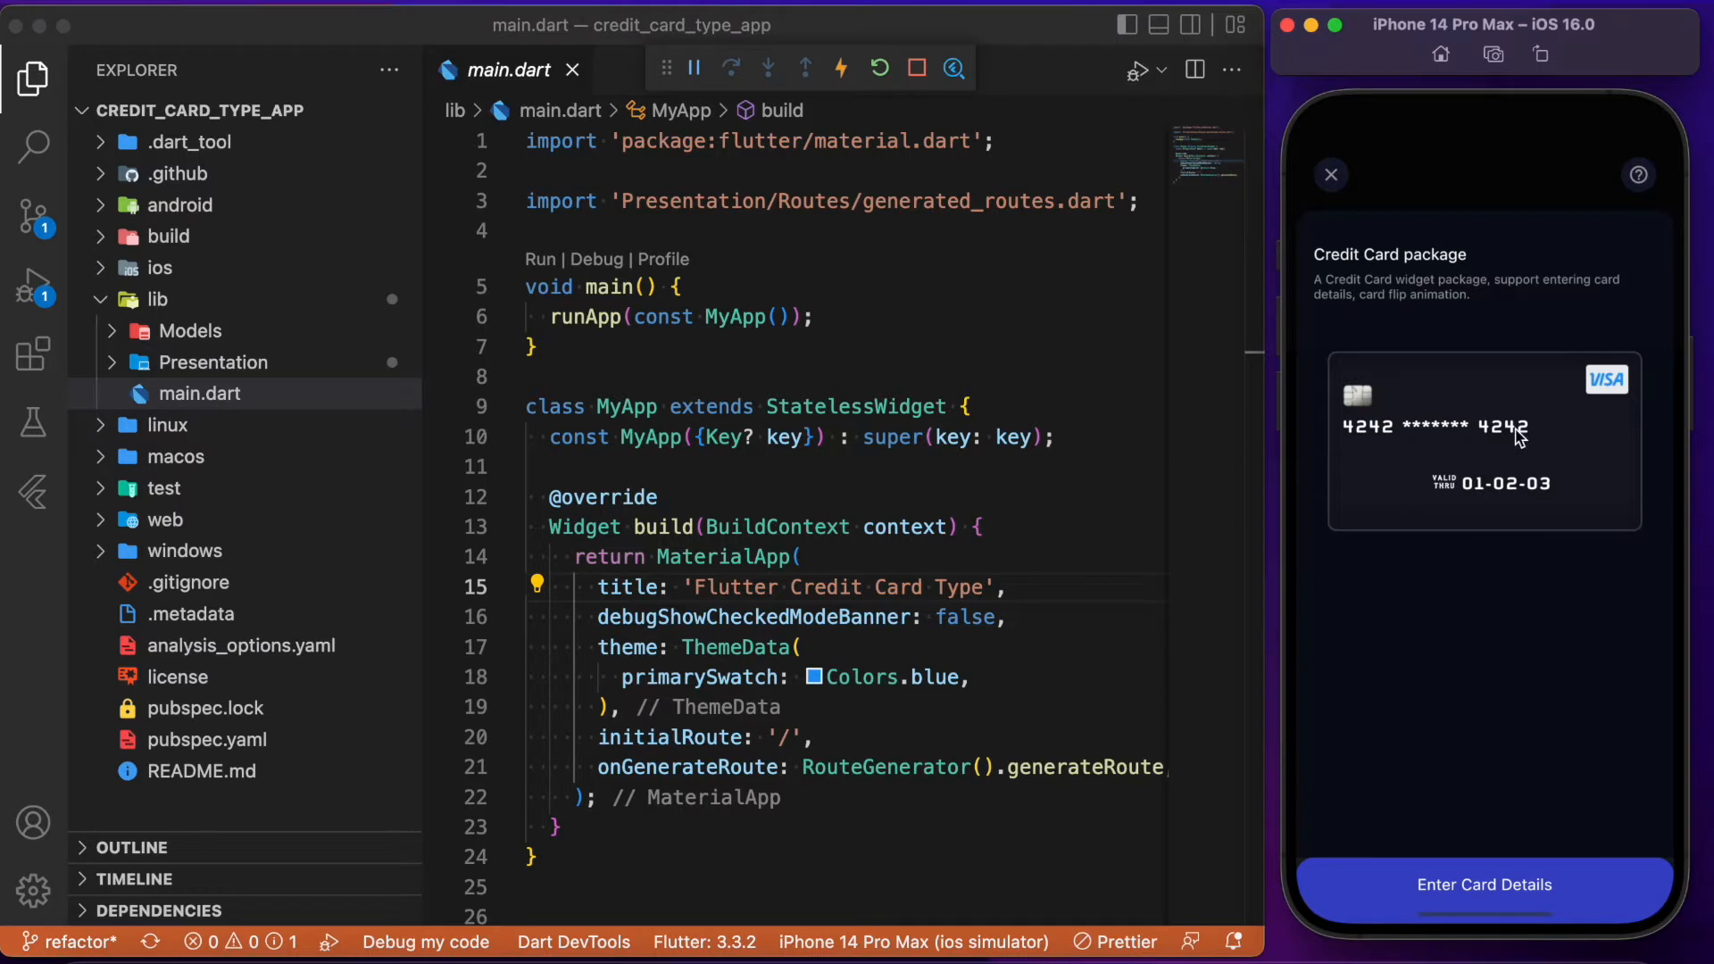
pyautogui.moveTo(1460, 443)
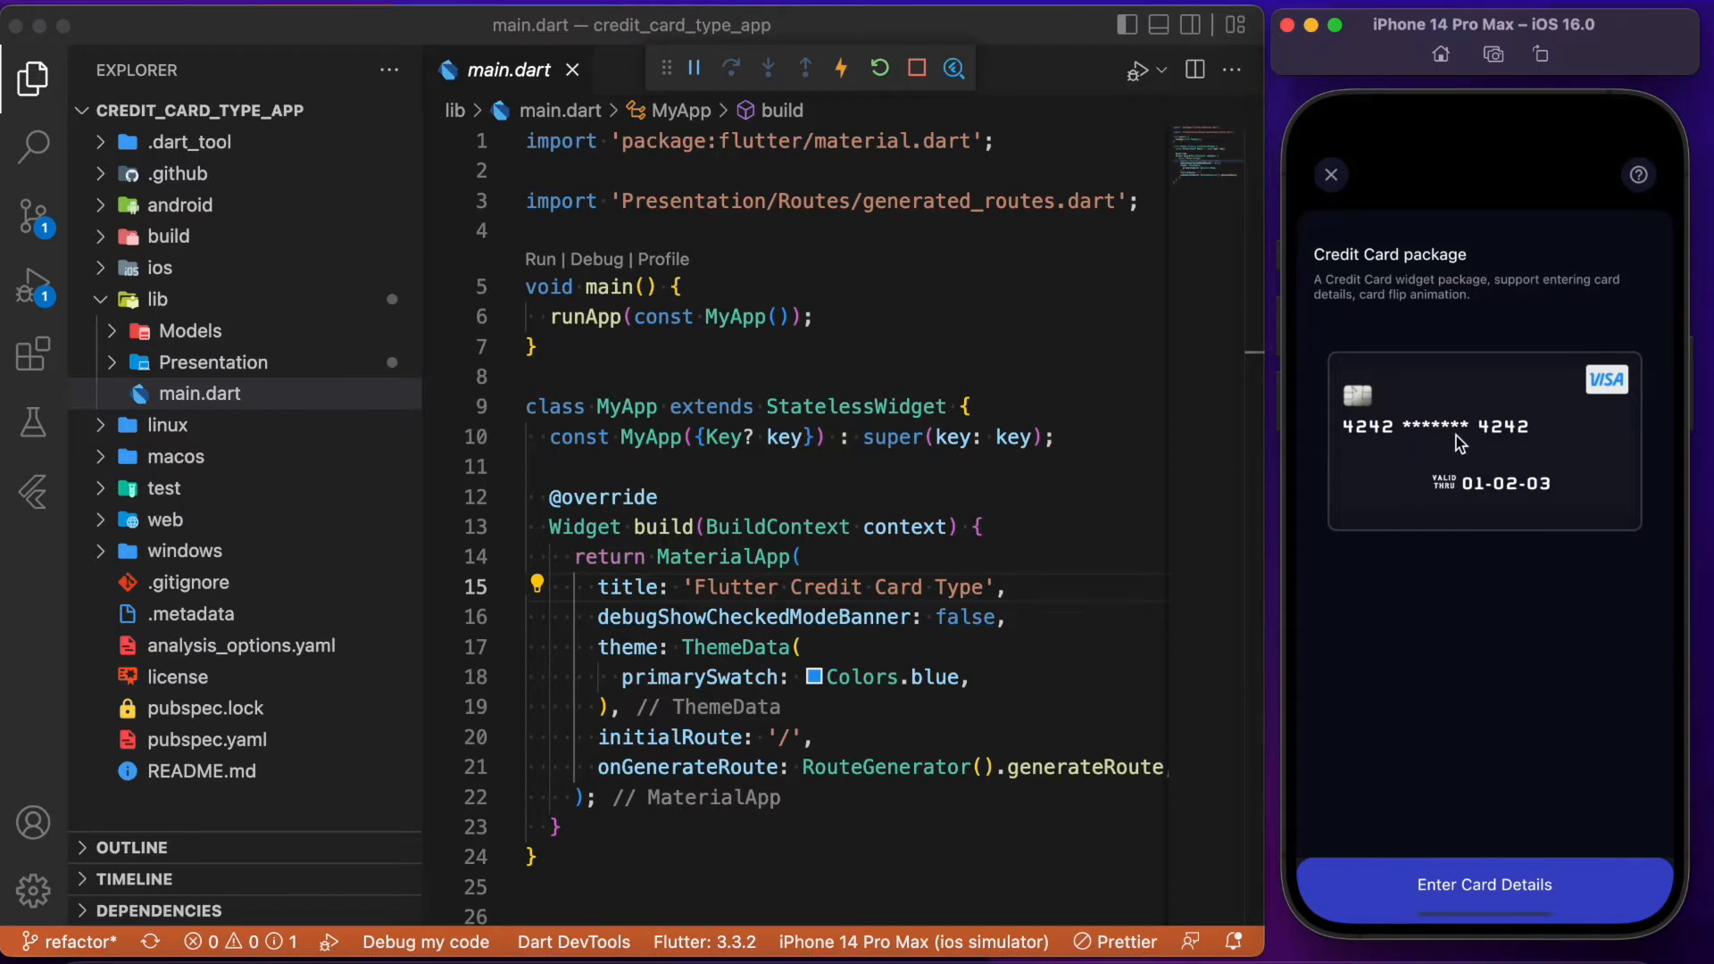
pyautogui.moveTo(1577, 457)
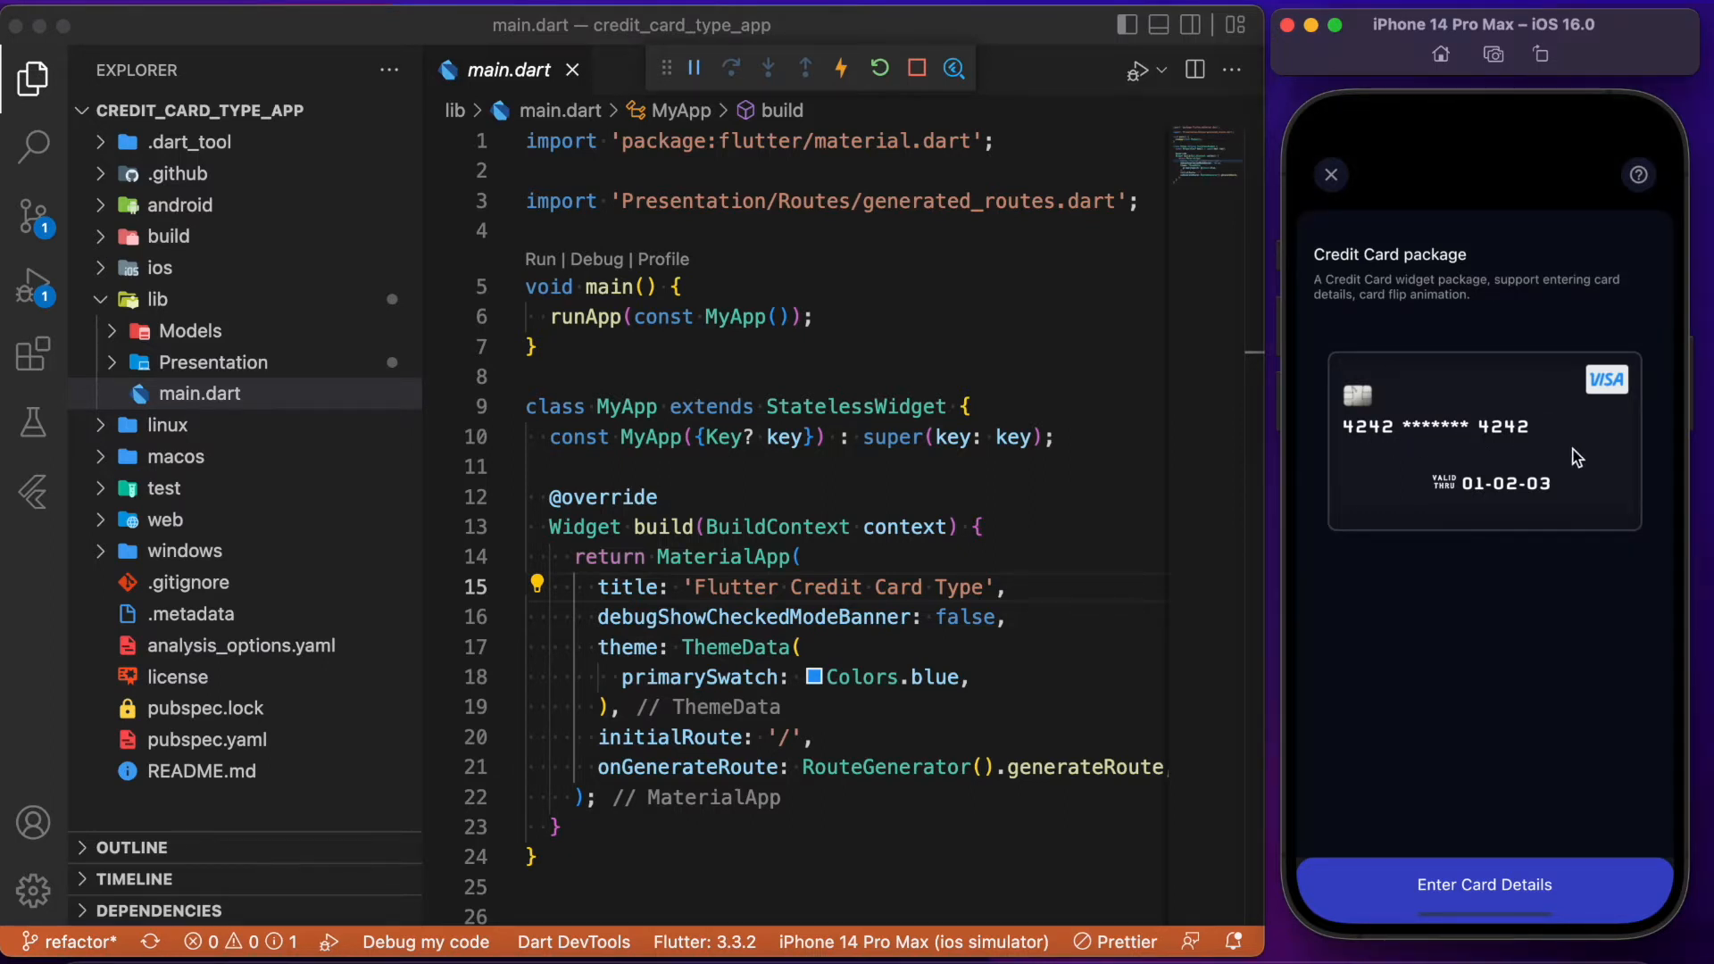
pyautogui.moveTo(1603, 389)
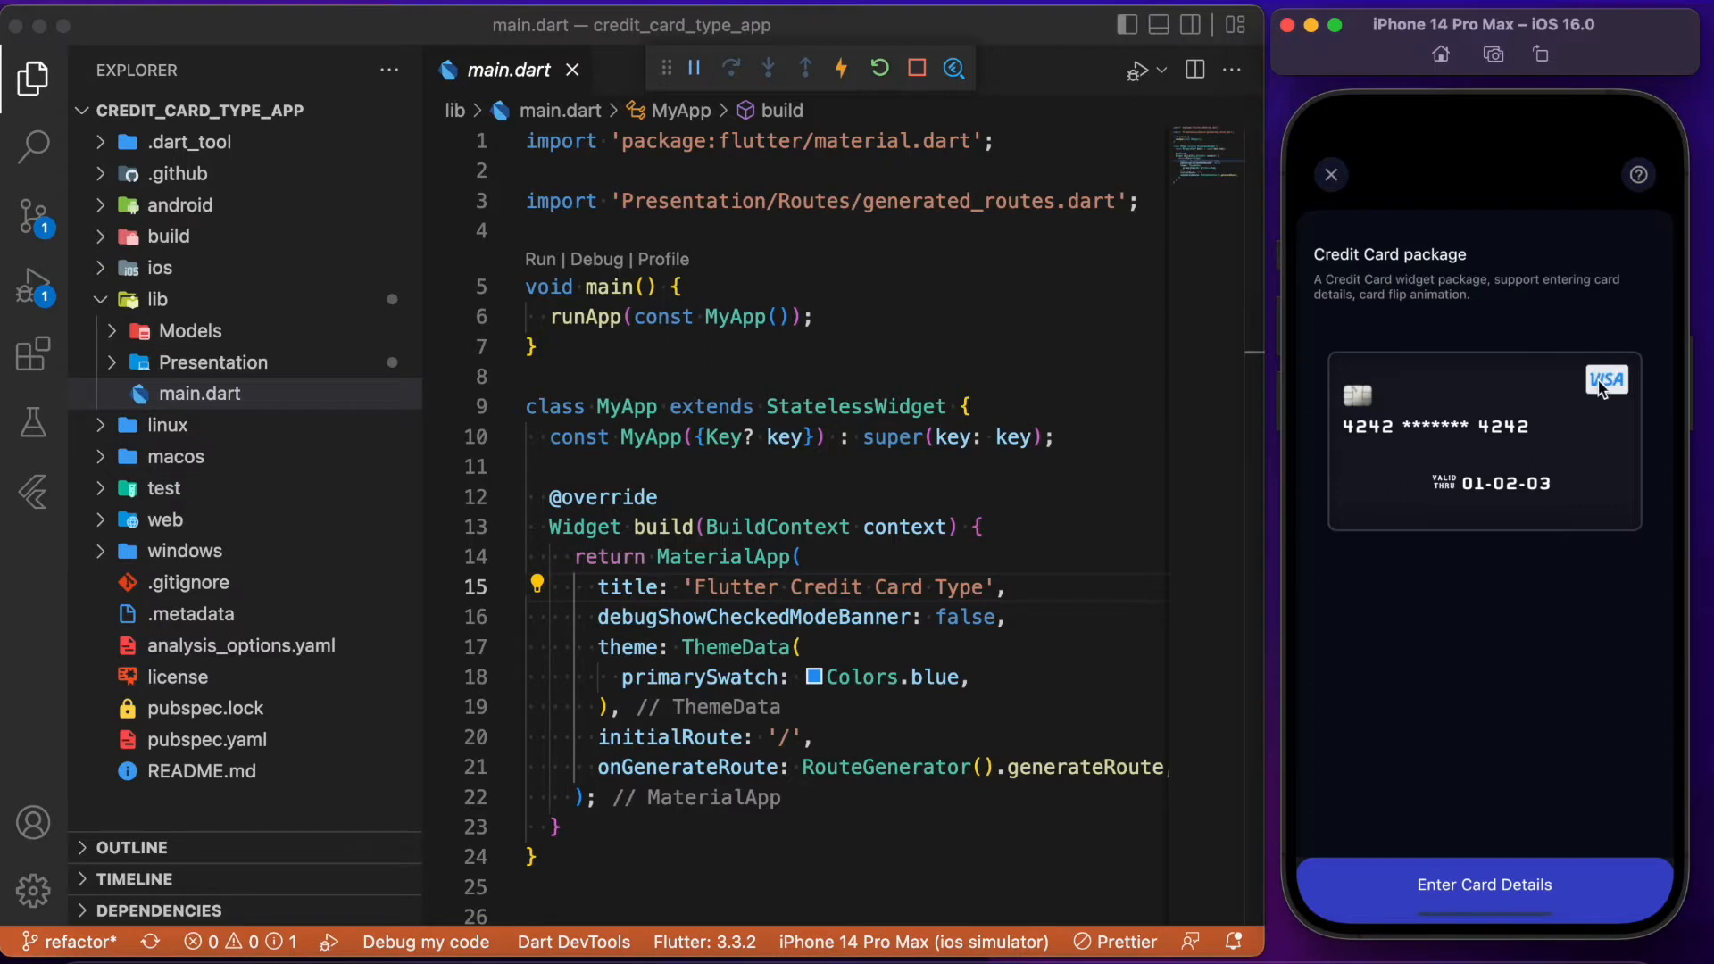
pyautogui.moveTo(1535, 475)
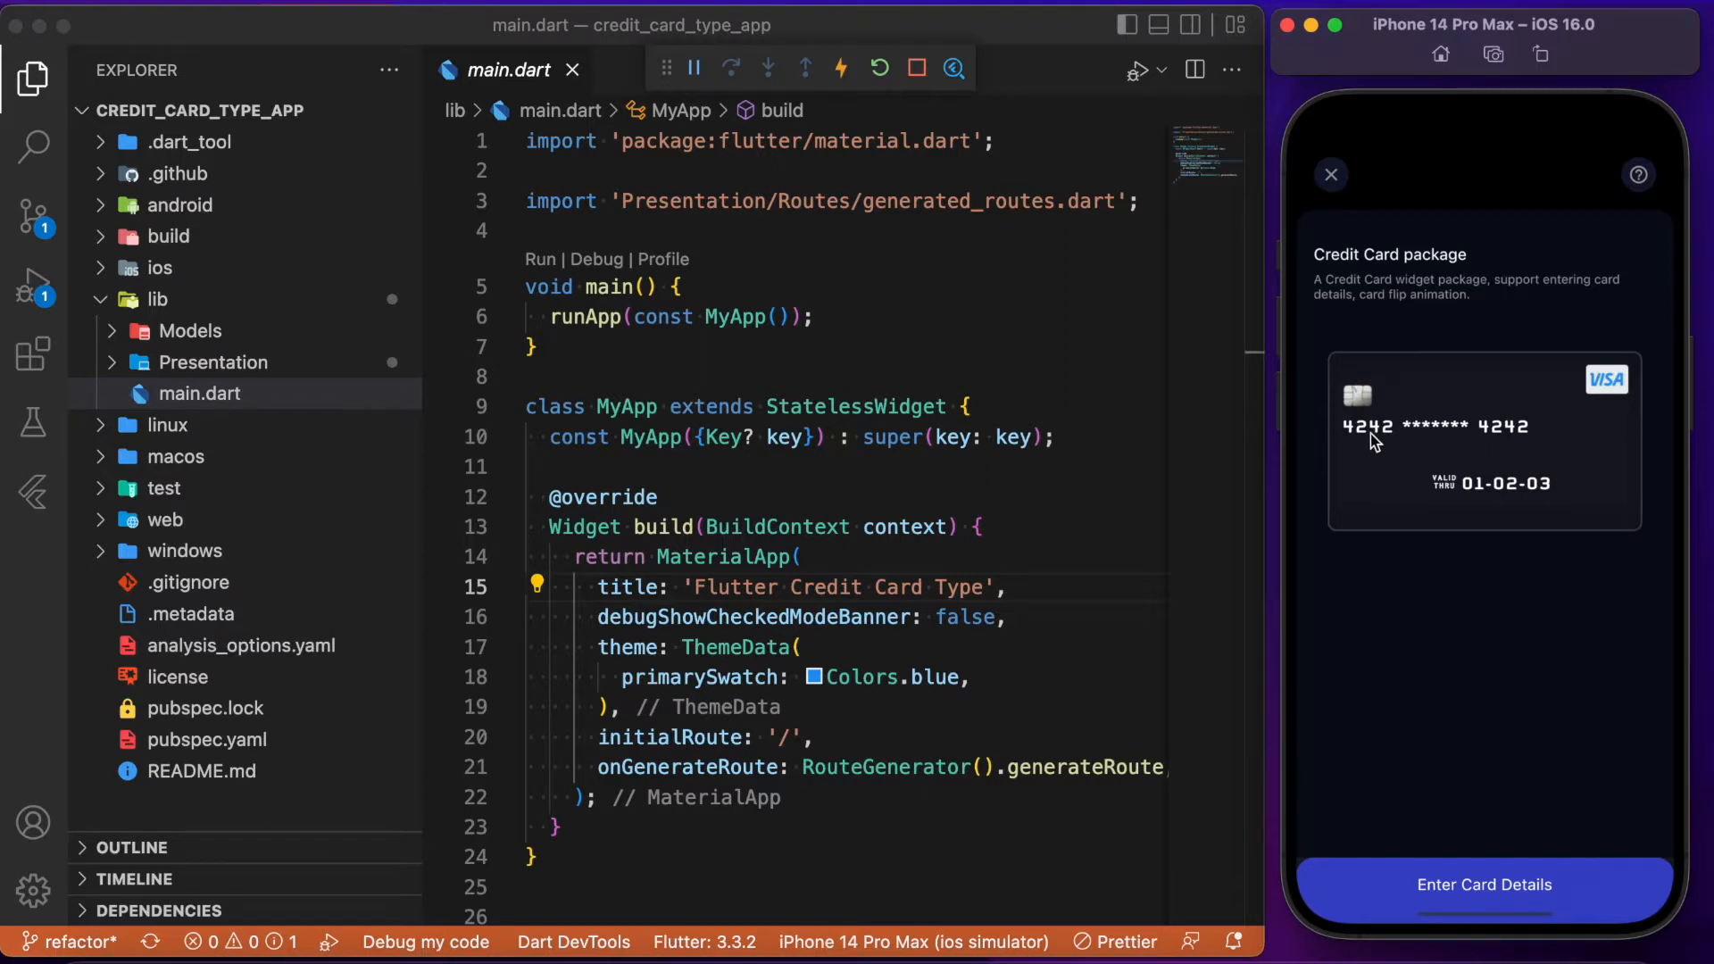
pyautogui.moveTo(1600, 549)
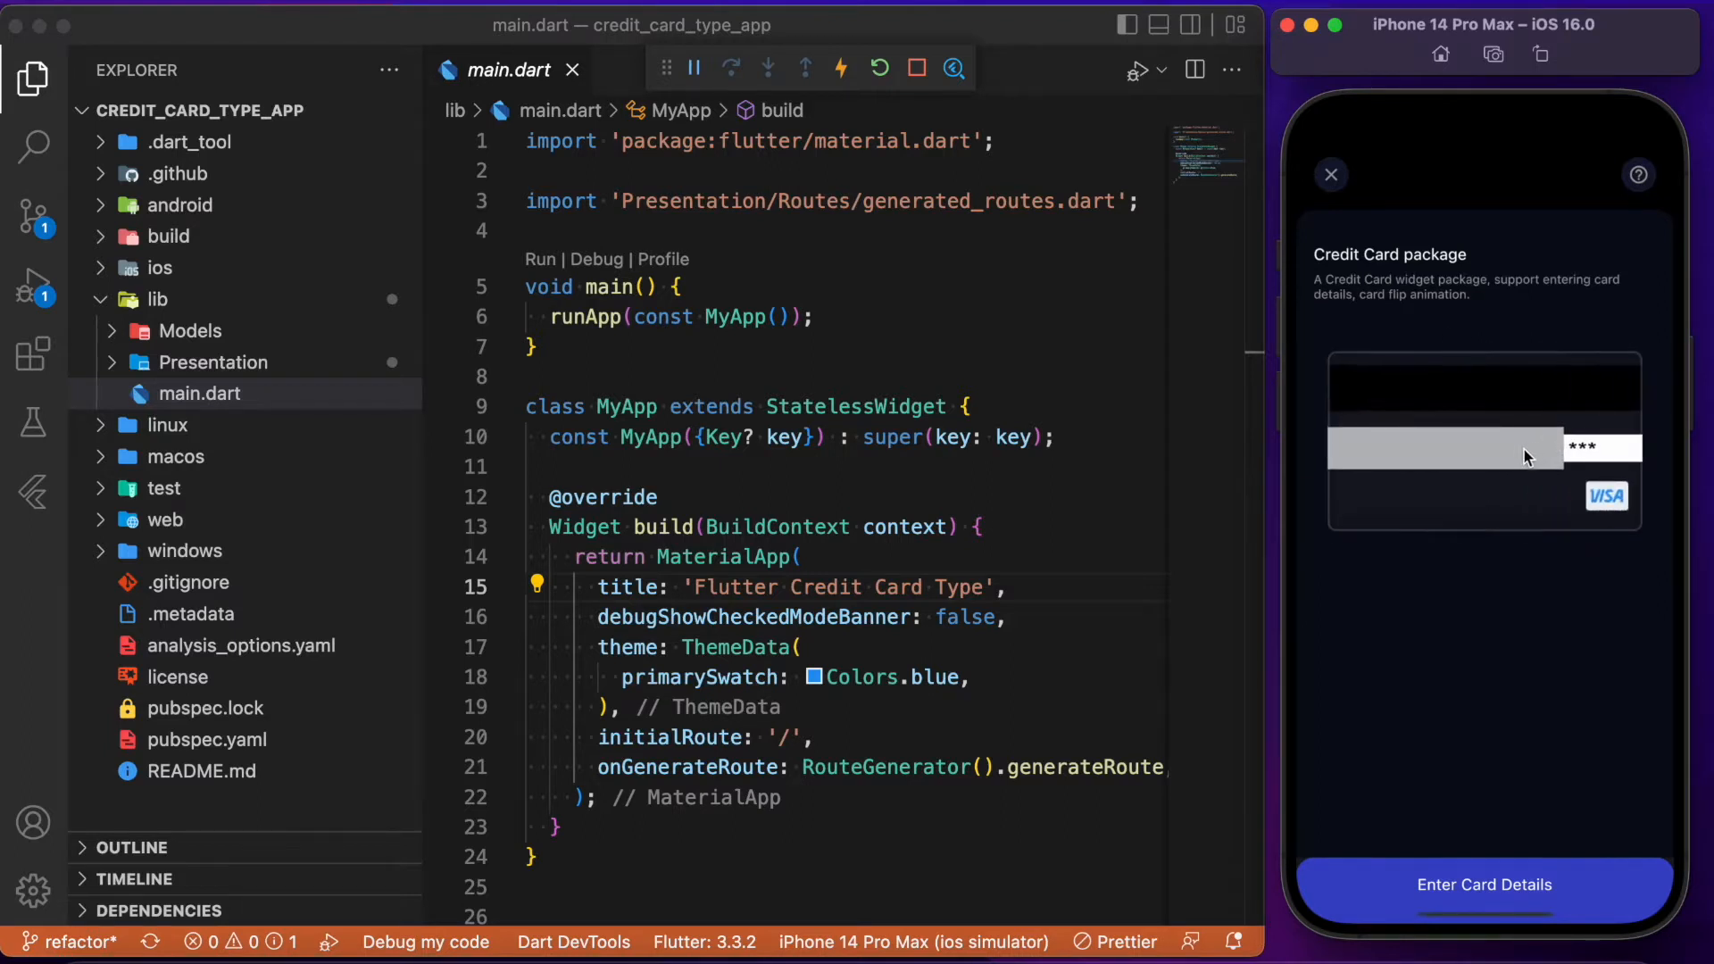
pyautogui.moveTo(1566, 416)
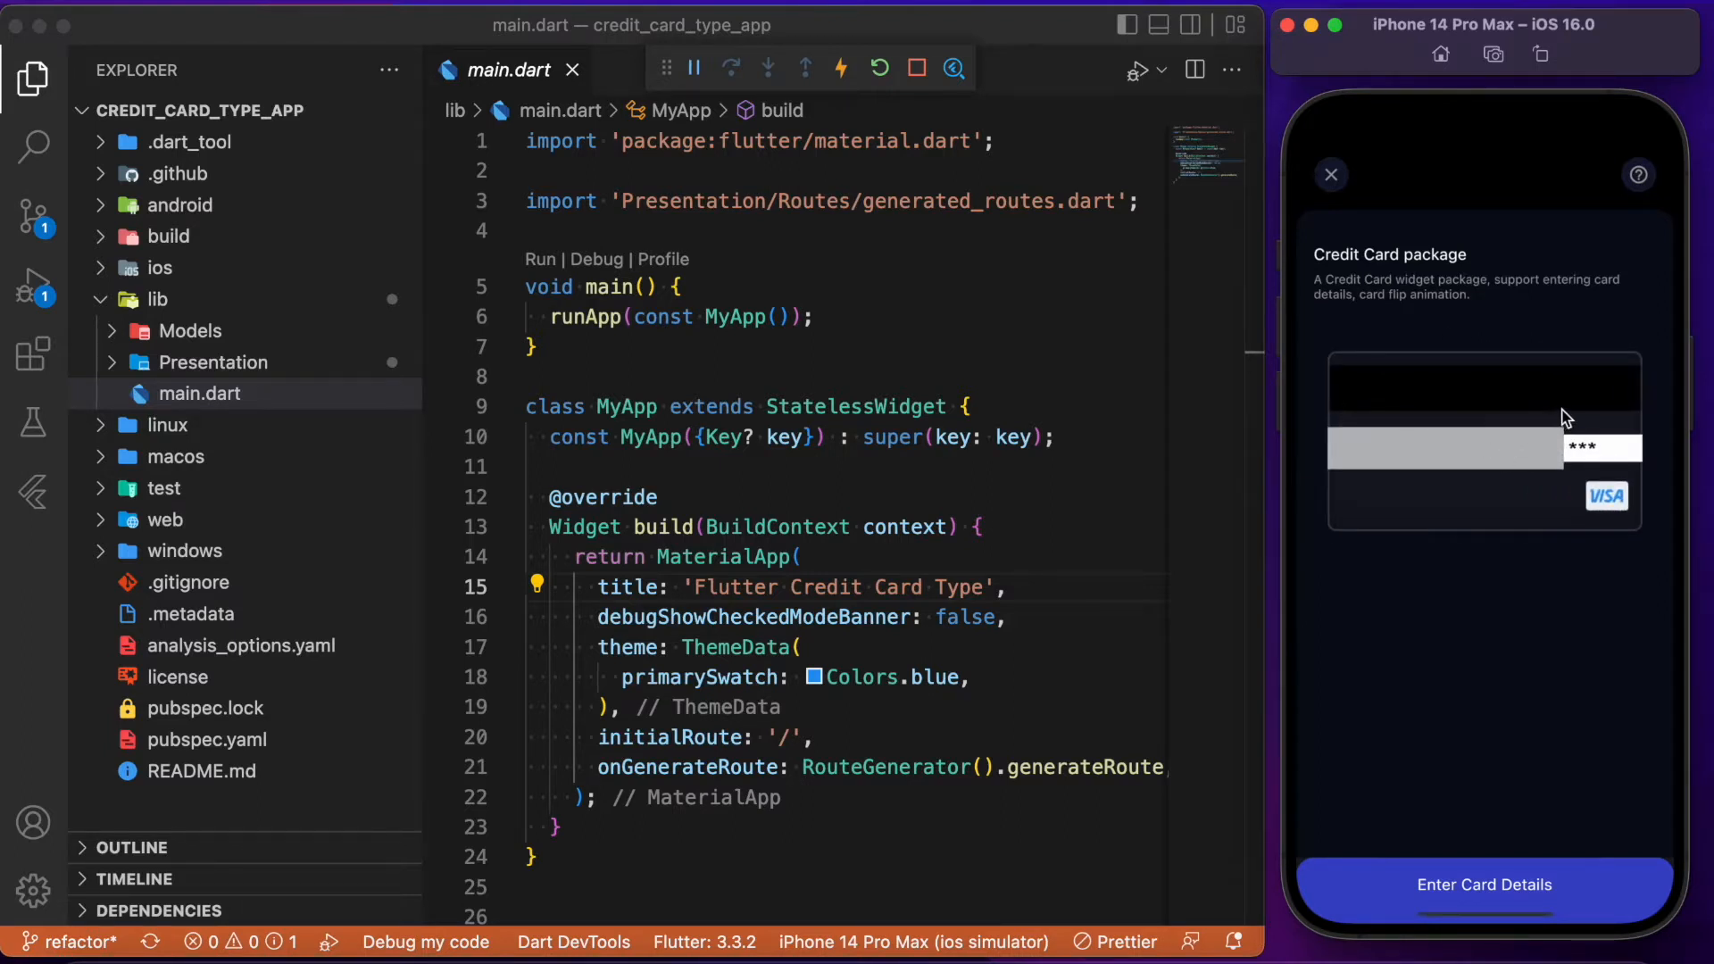
pyautogui.moveTo(1518, 444)
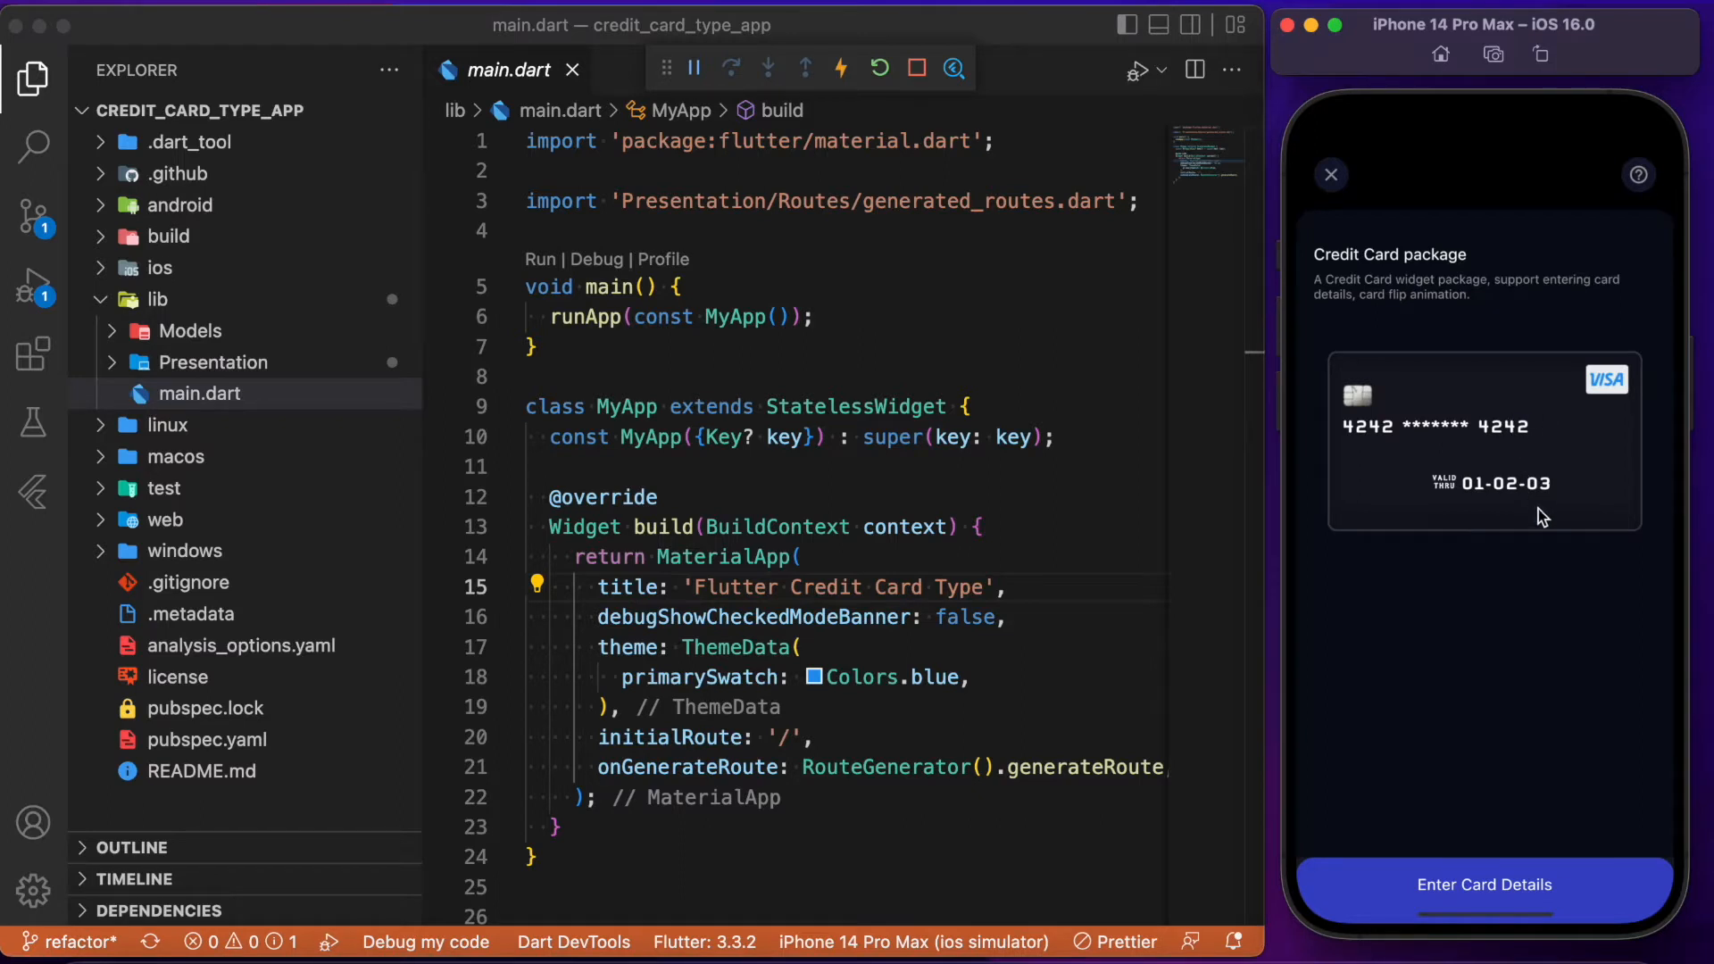
pyautogui.moveTo(1447, 489)
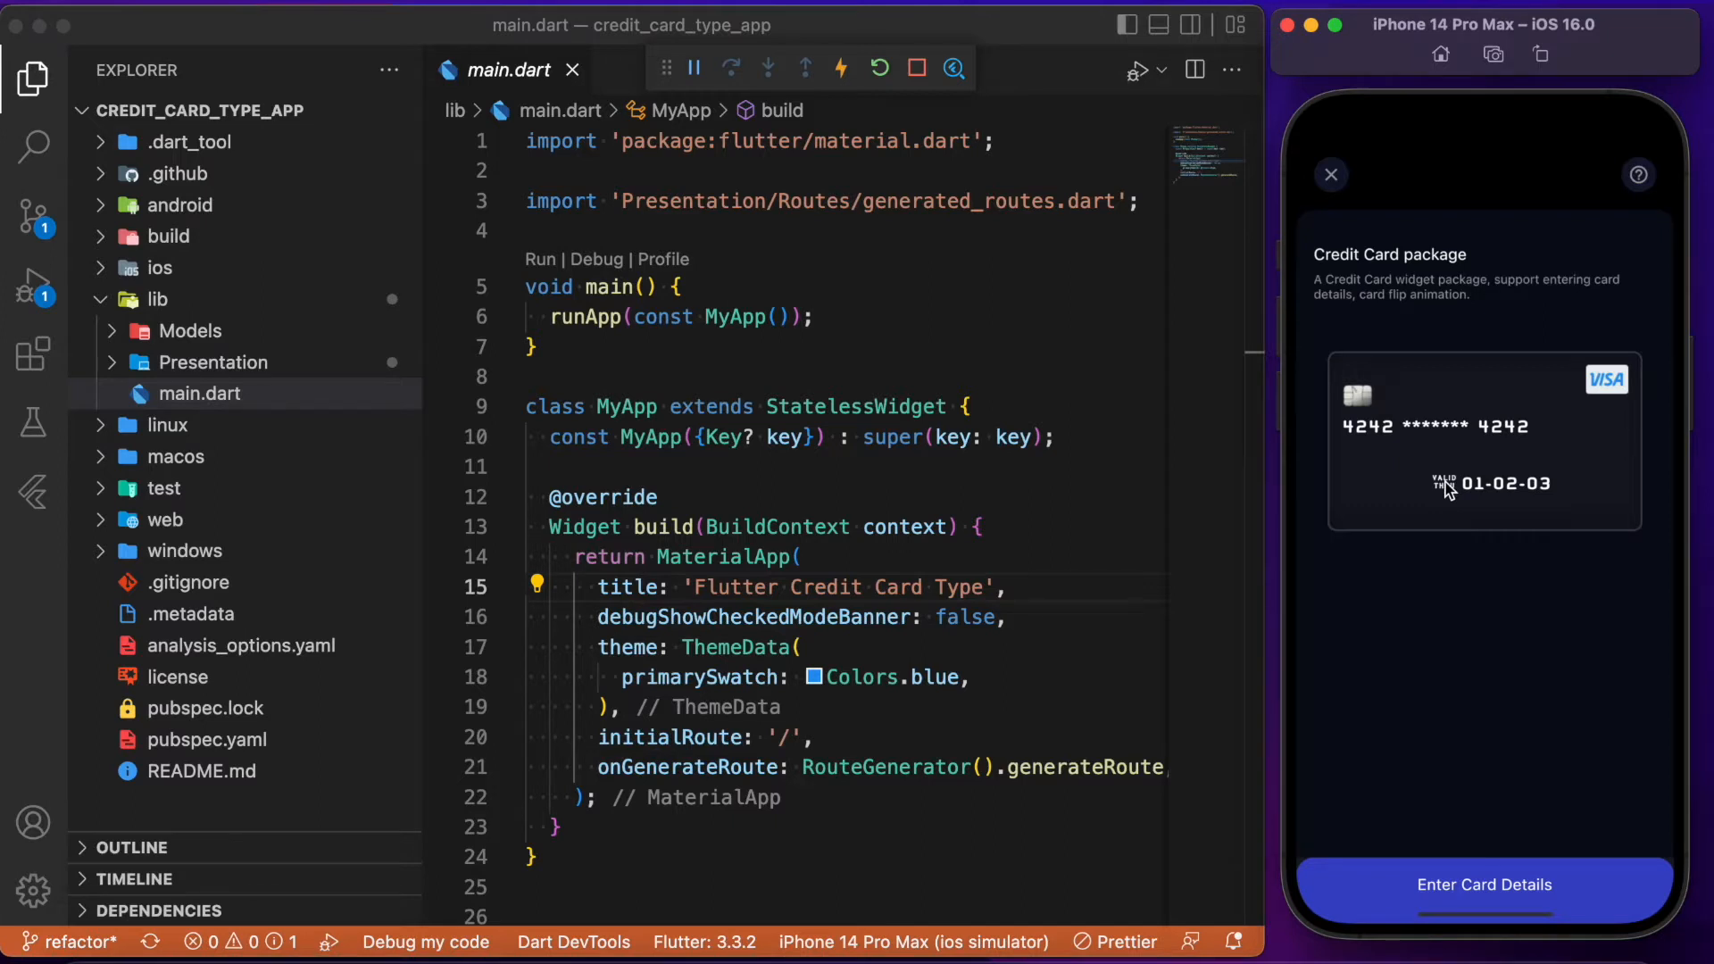
pyautogui.moveTo(1631, 494)
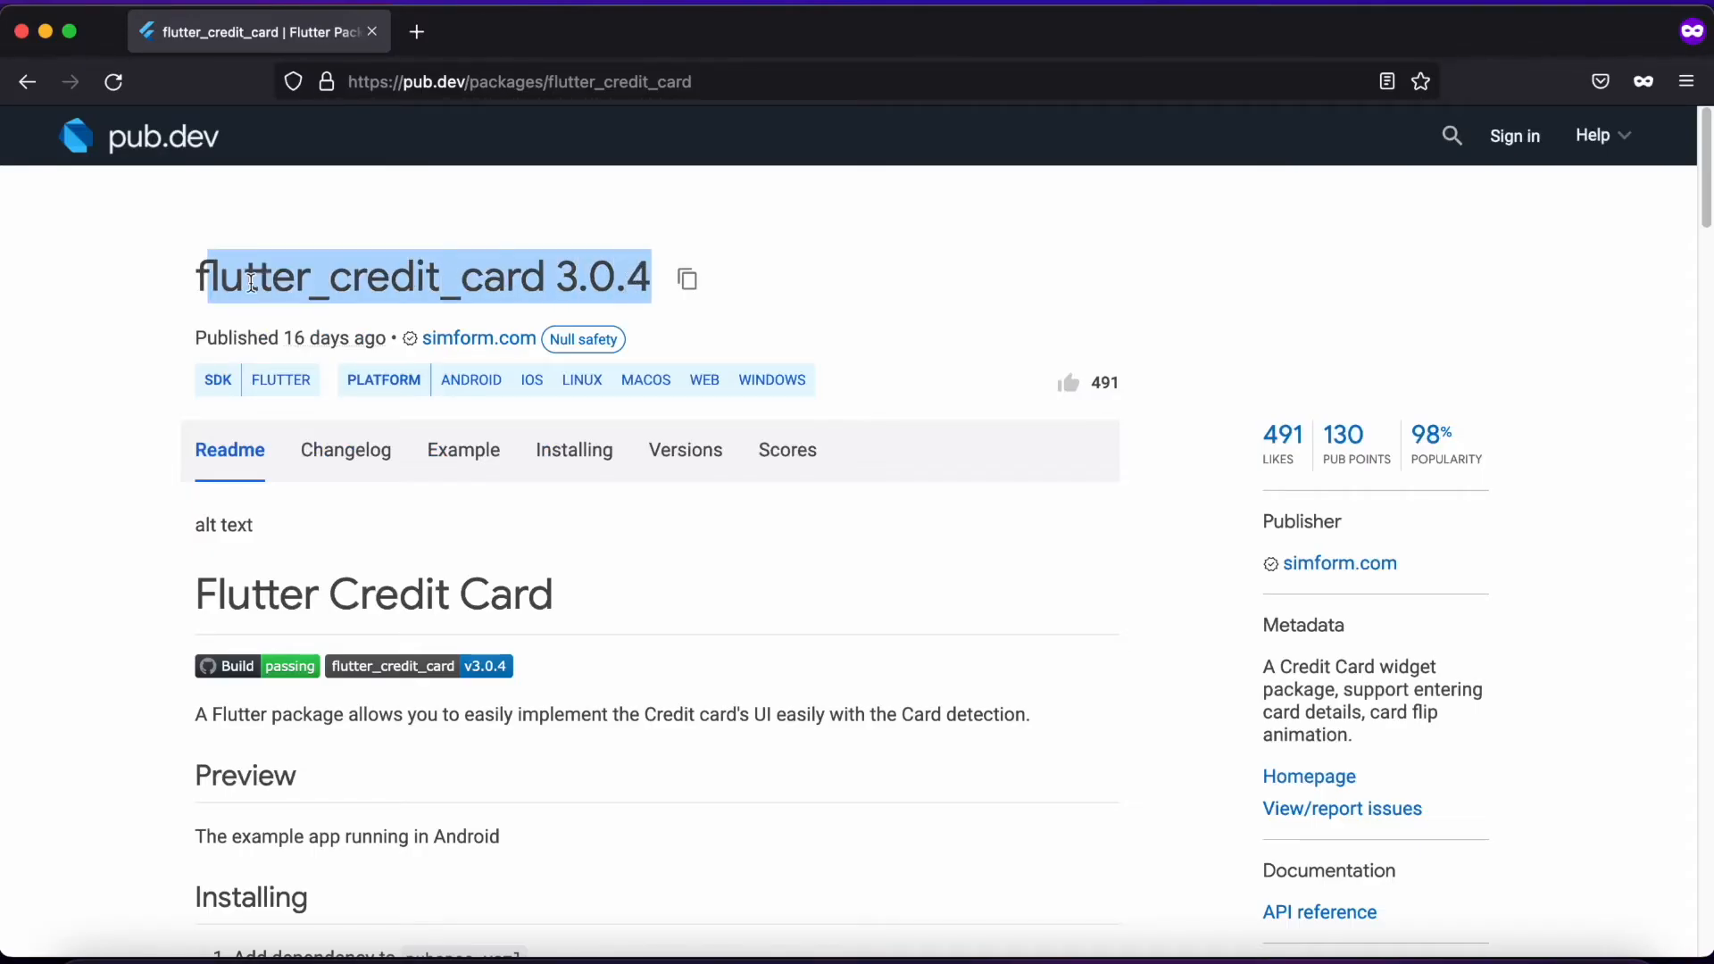
# - Select the version number 3.0.4 on the flutter_credit_card page and scroll toward the Readme
pyautogui.click(614, 295)
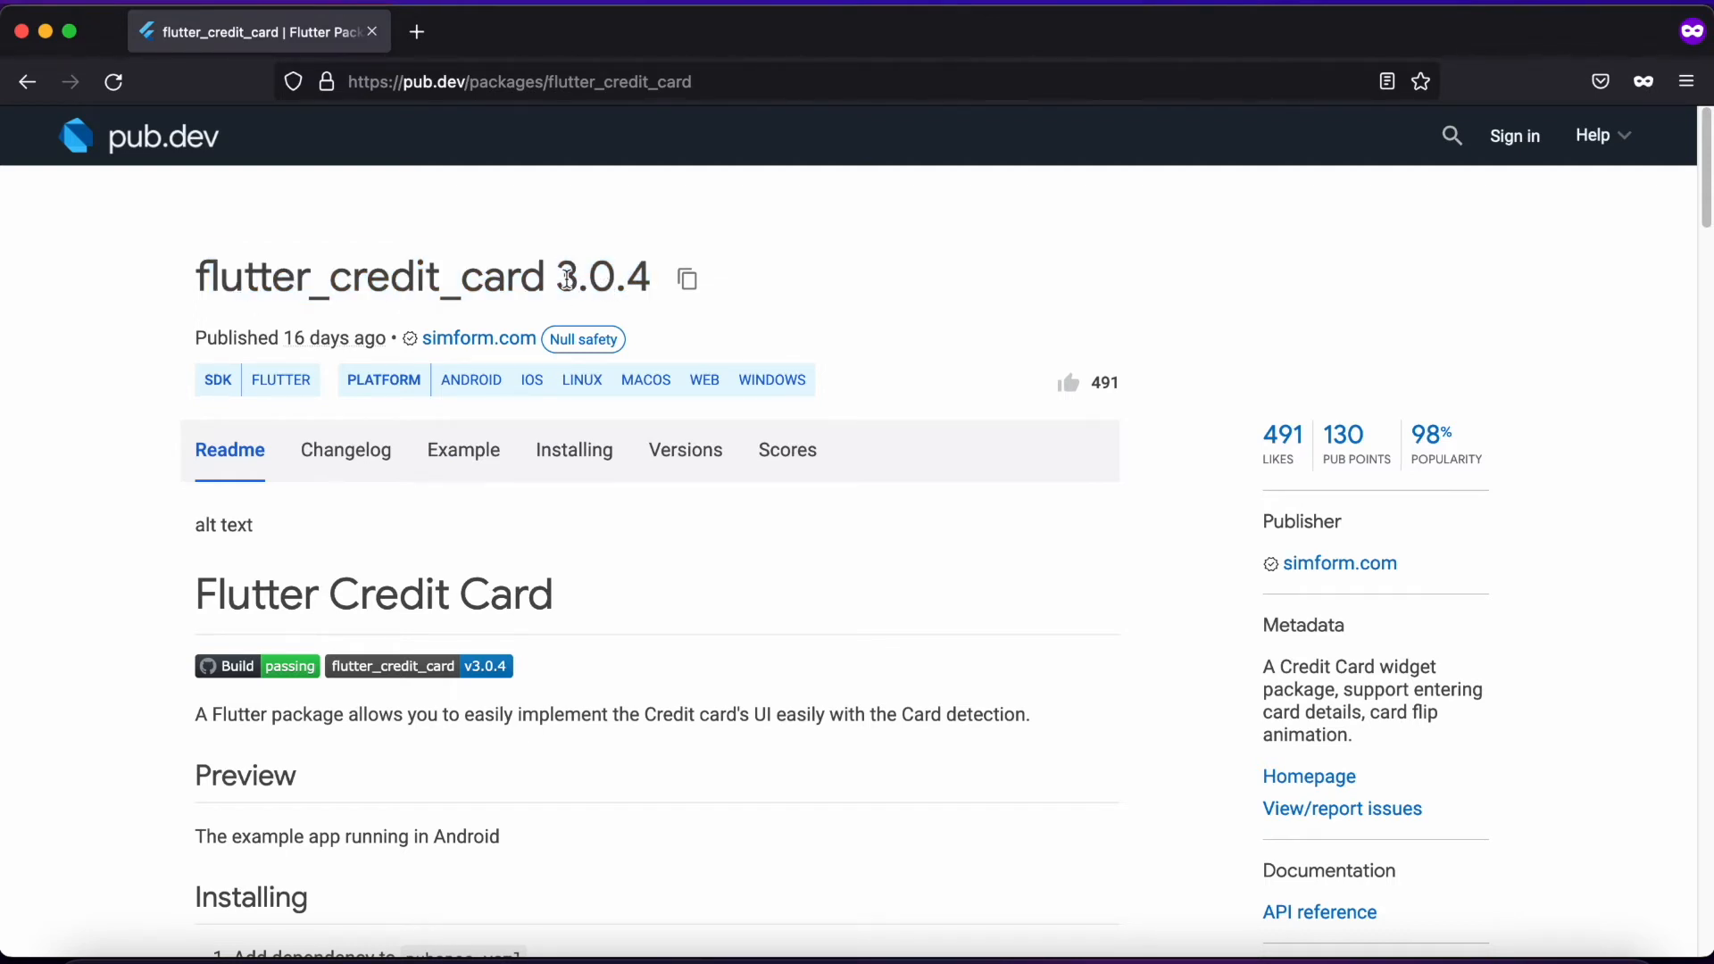
pyautogui.doubleClick(600, 277)
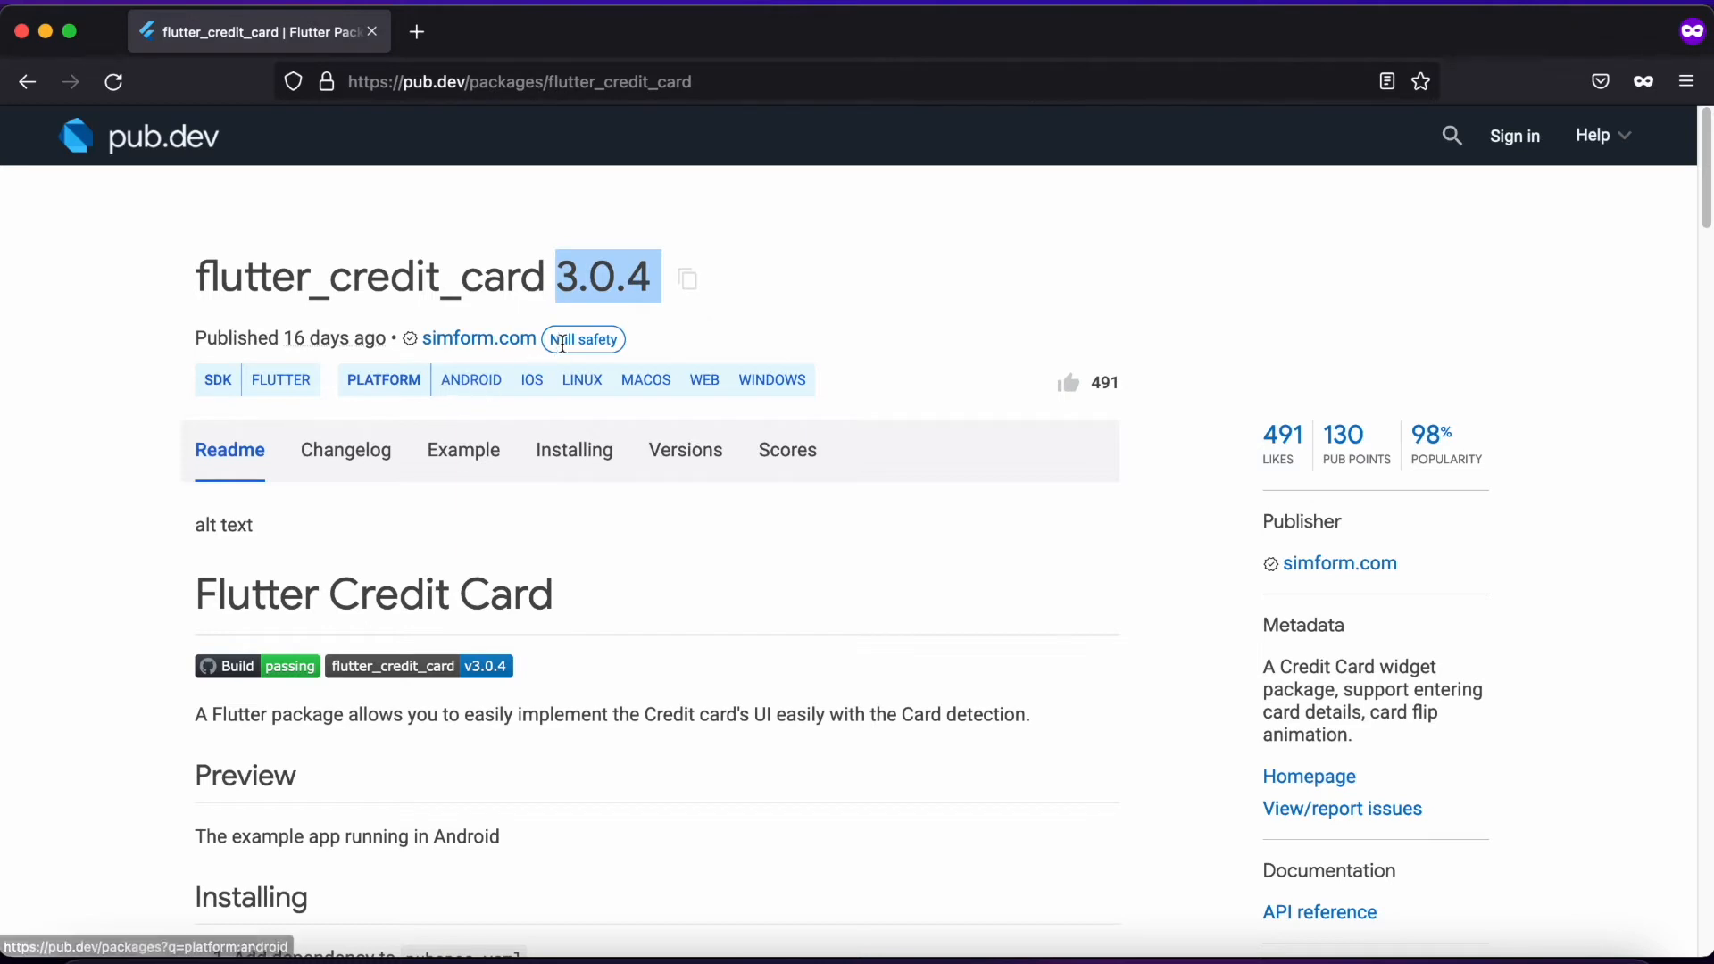
pyautogui.moveTo(626, 425)
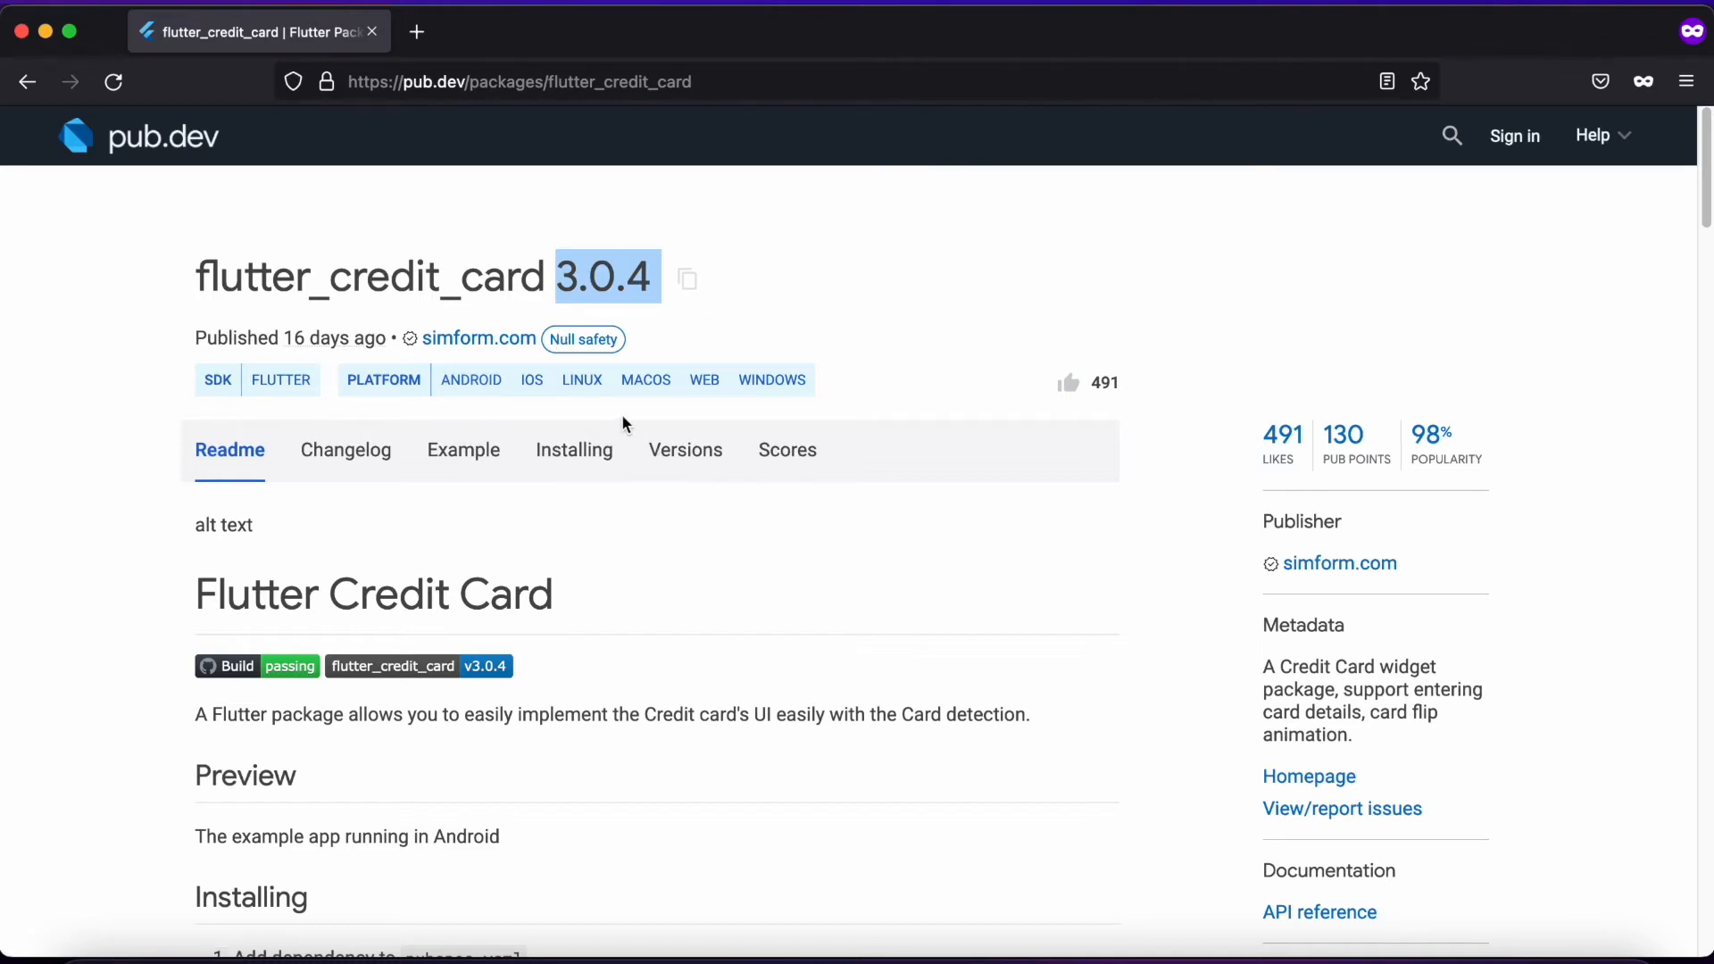
pyautogui.moveTo(632, 382)
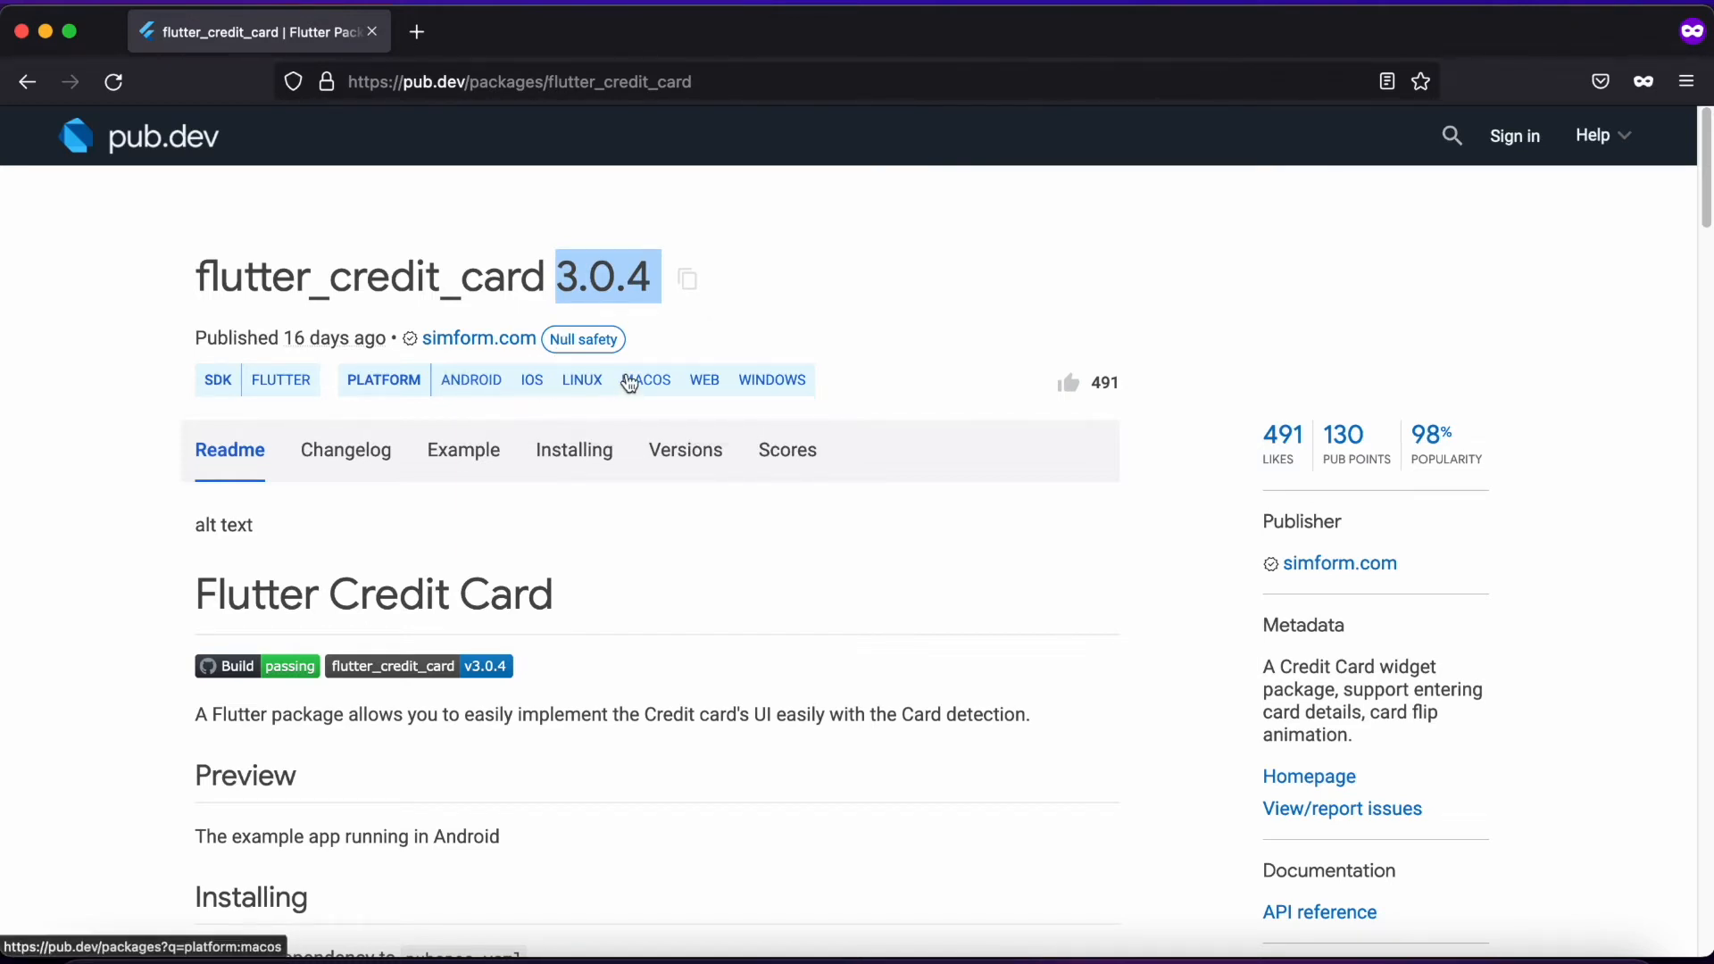
pyautogui.scroll(-3)
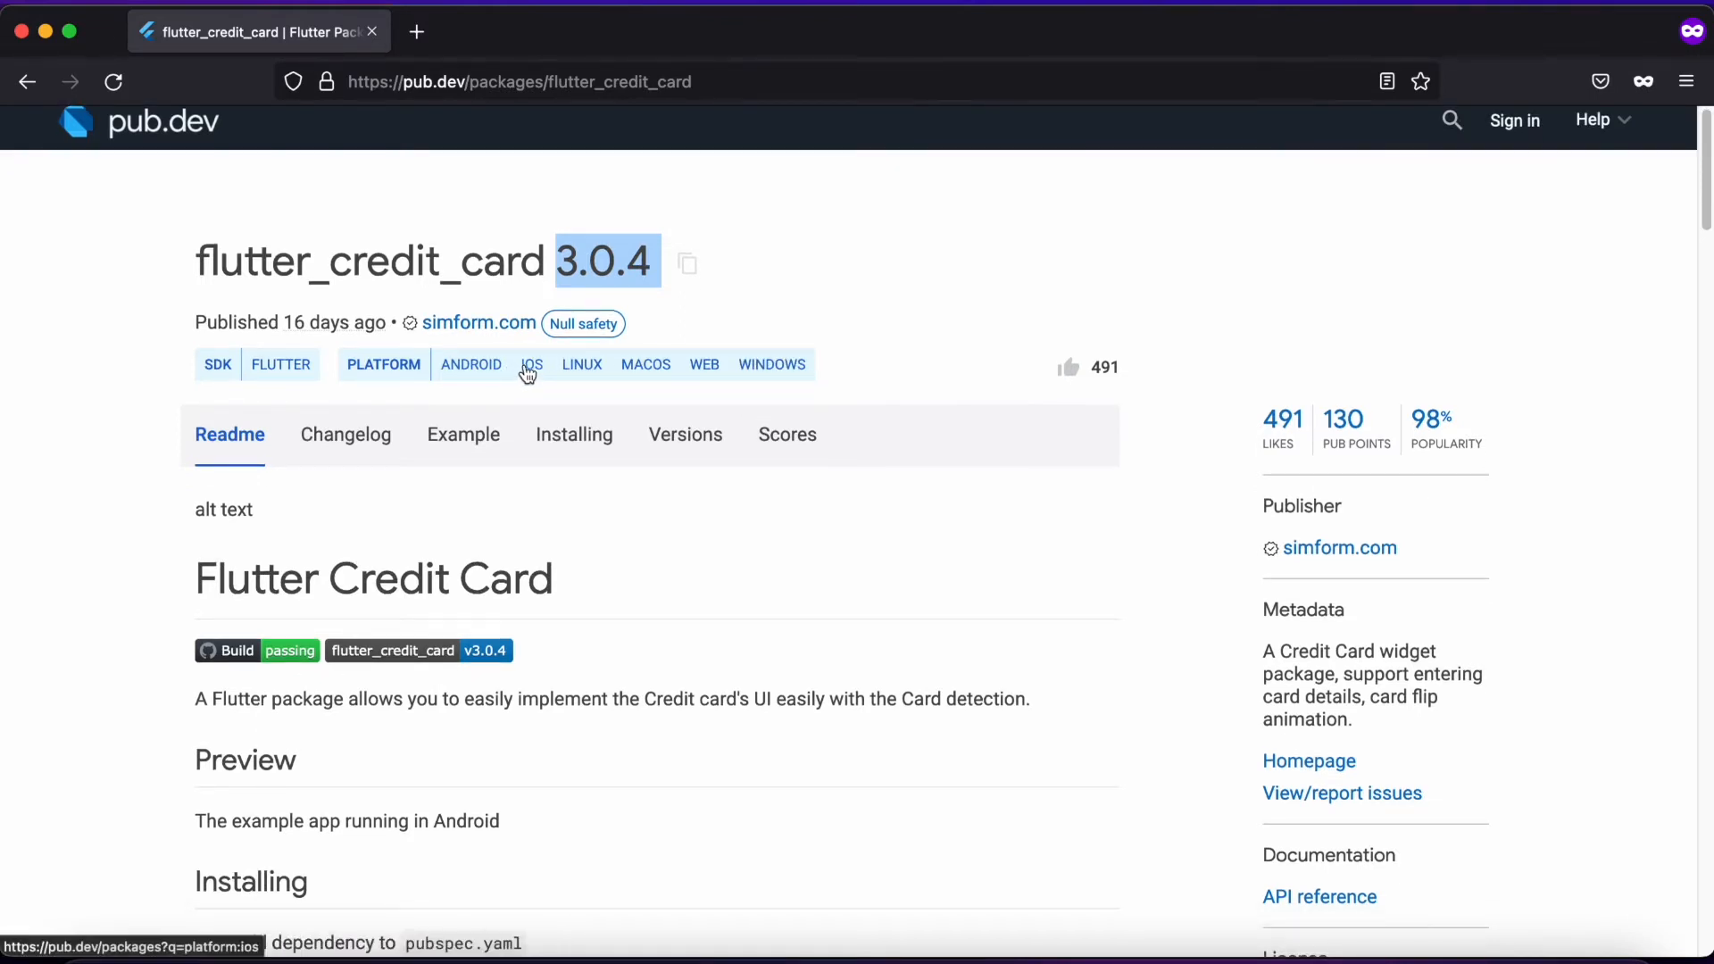
pyautogui.moveTo(703, 375)
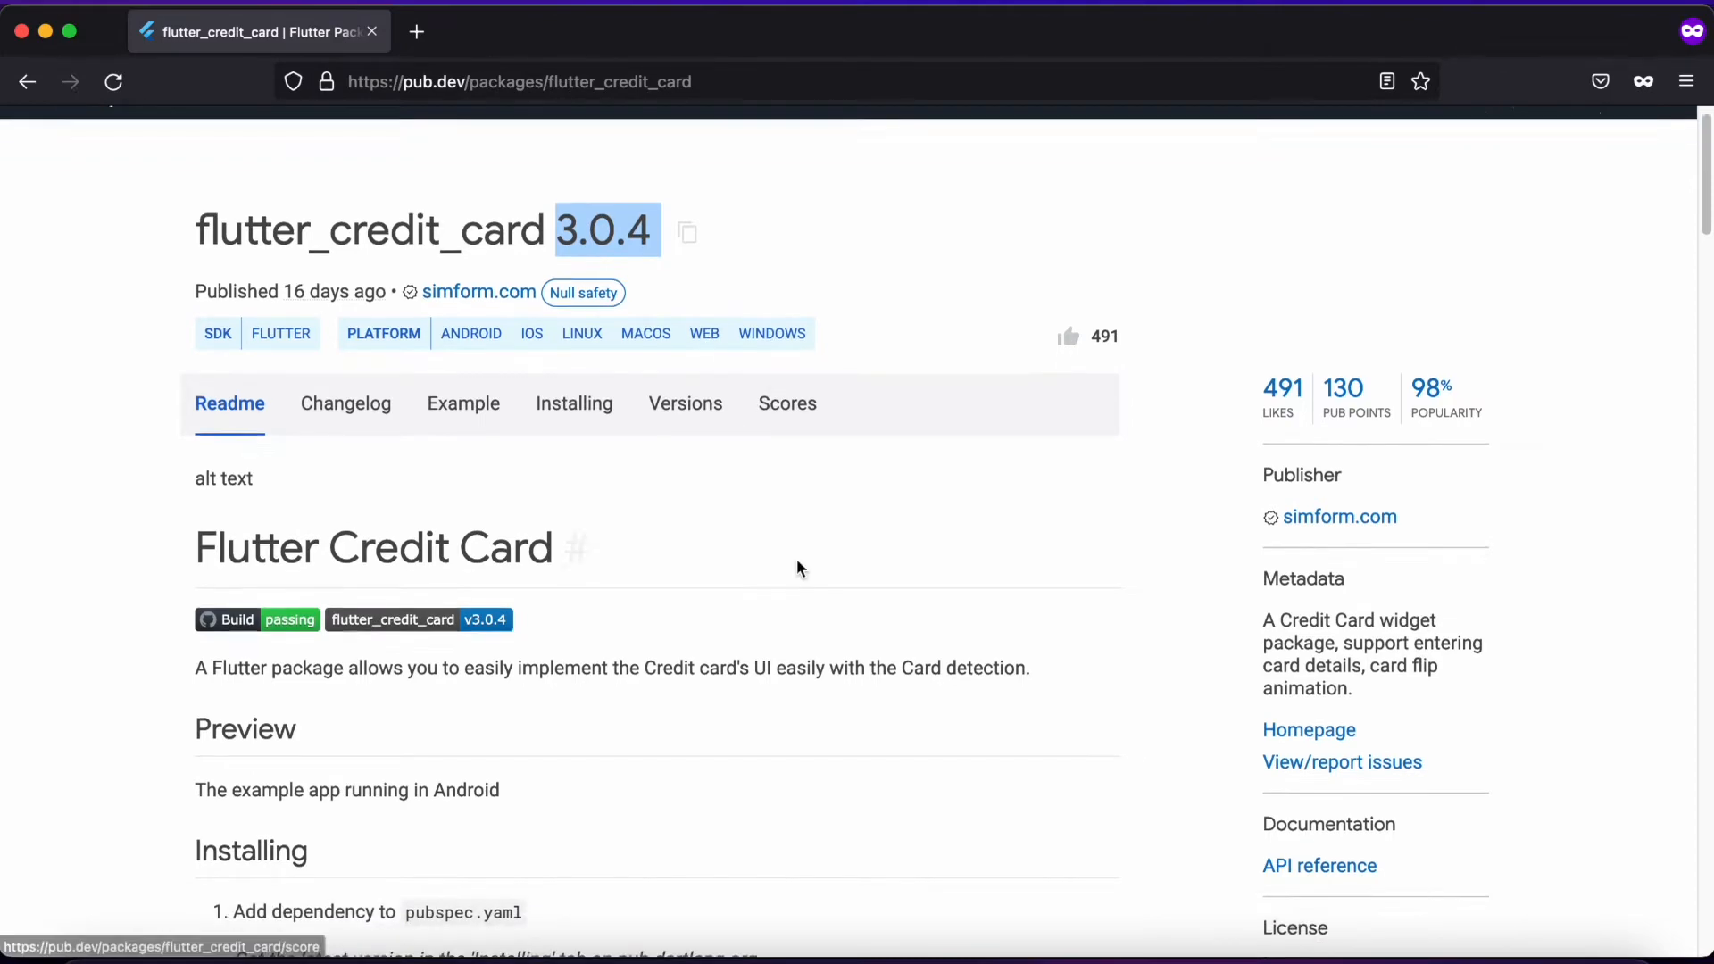
# - Scroll to the Installing section and select the CreditCardWidget( line of the example code
pyautogui.scroll(-3)
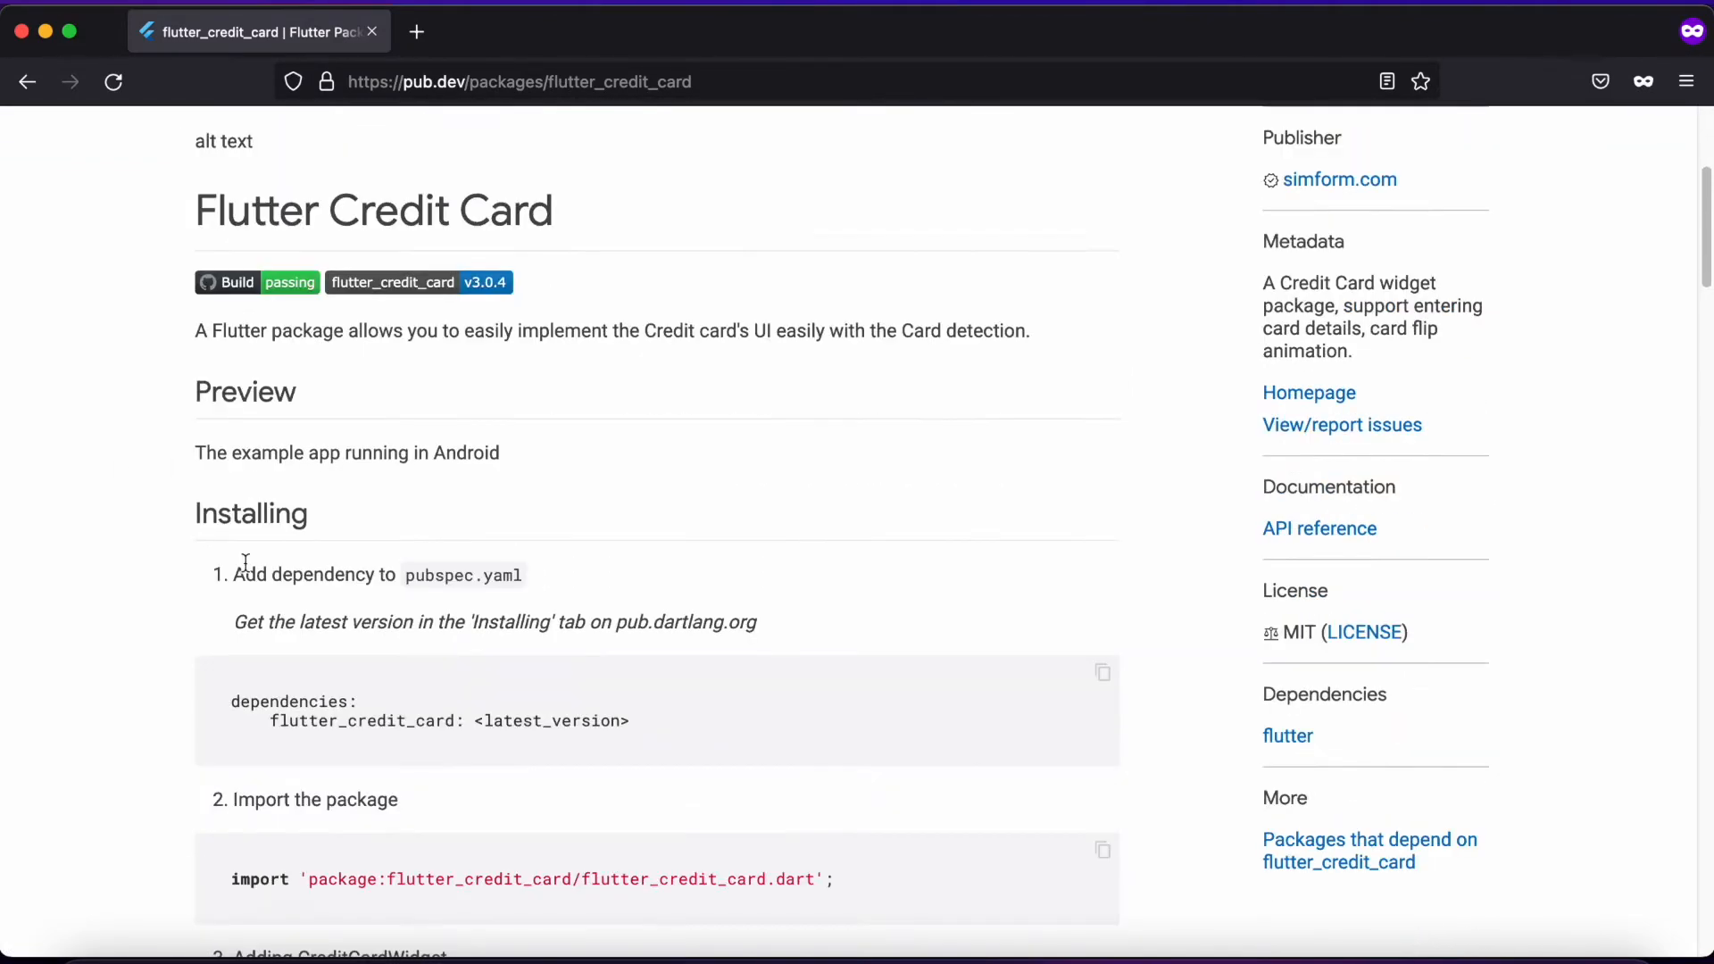
pyautogui.scroll(-3)
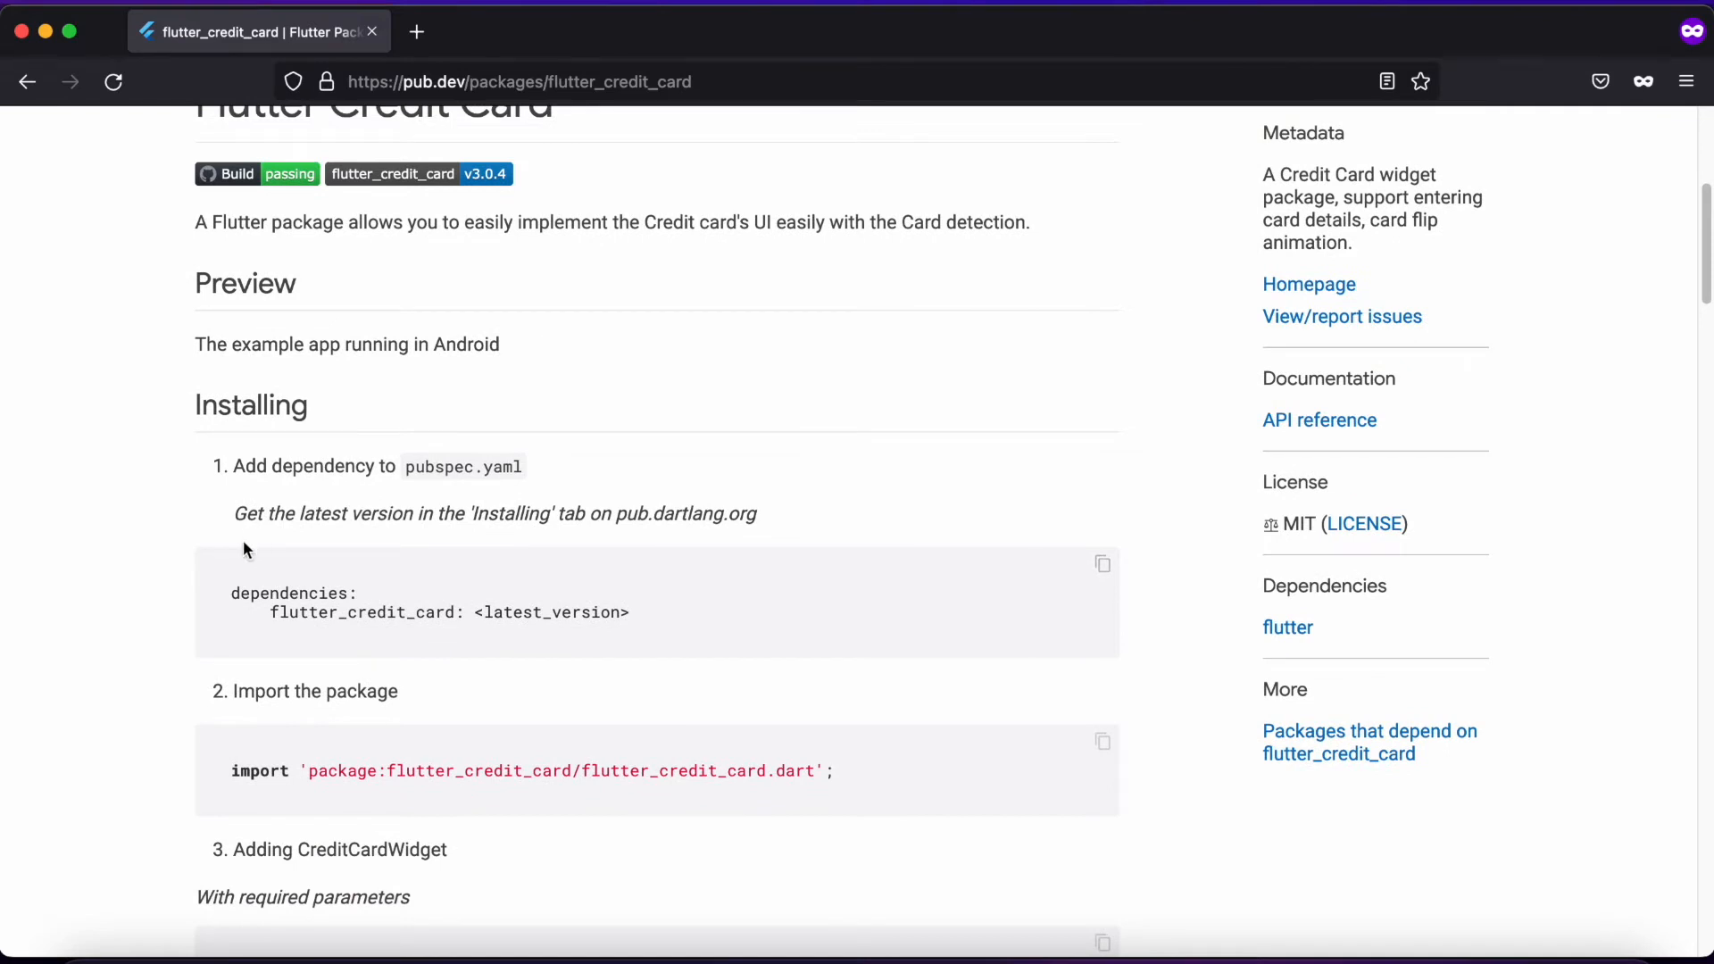
pyautogui.moveTo(230, 600)
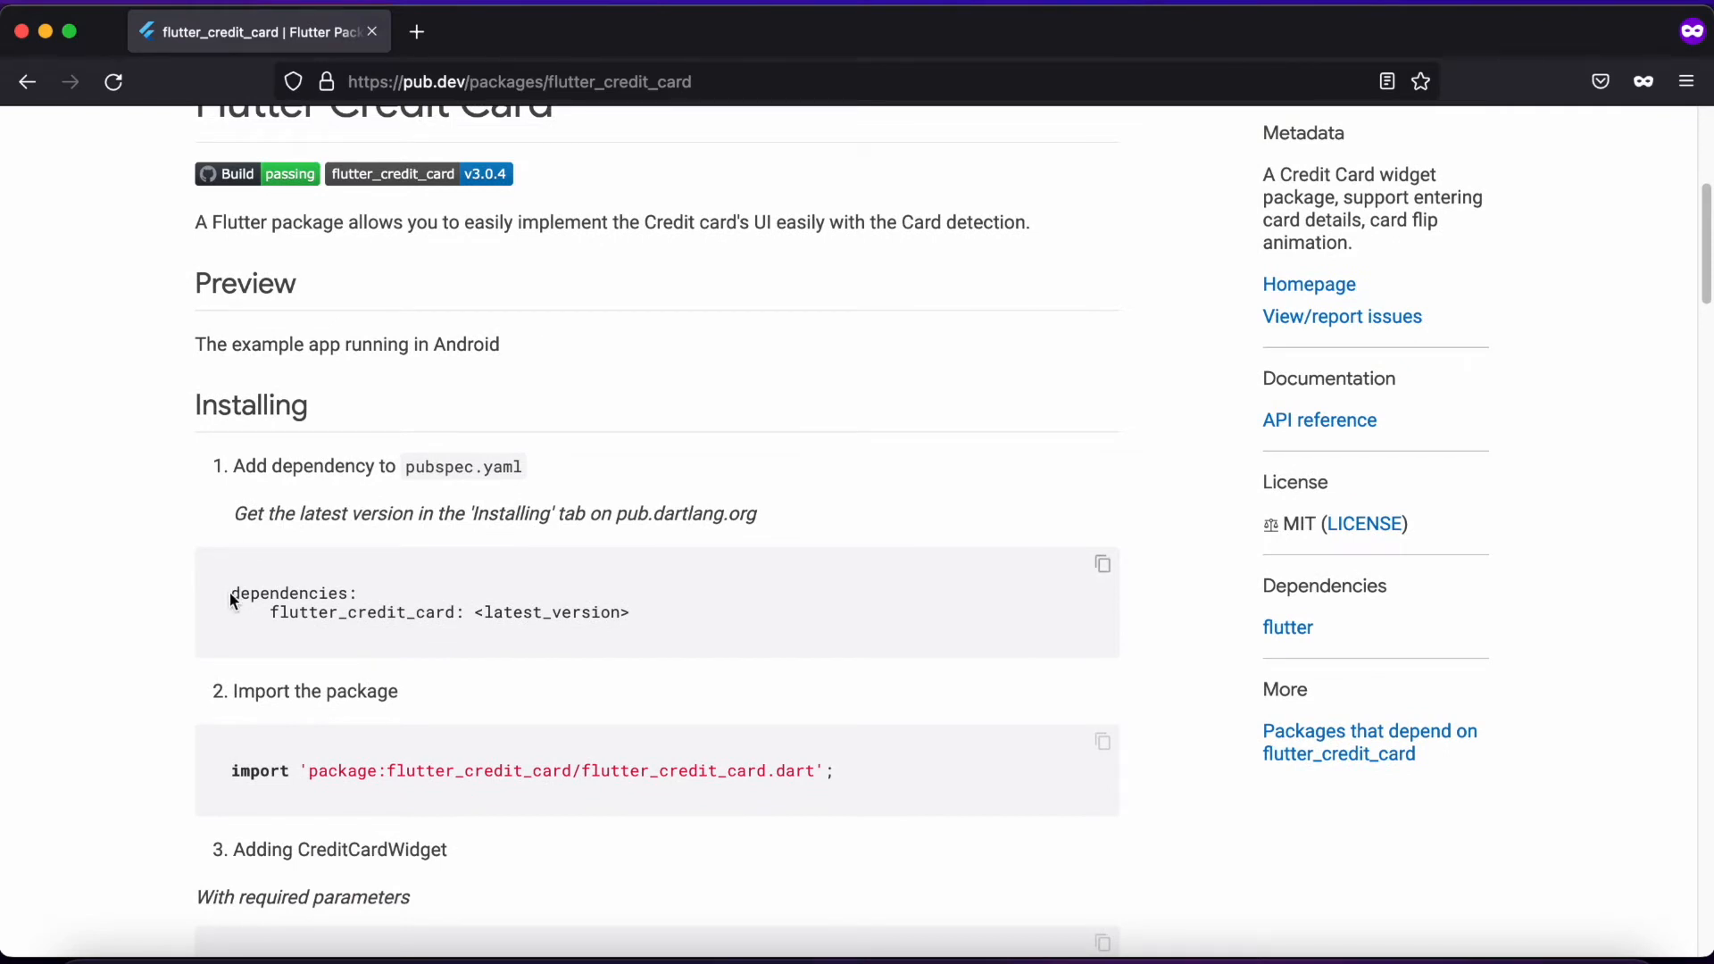
pyautogui.scroll(-3)
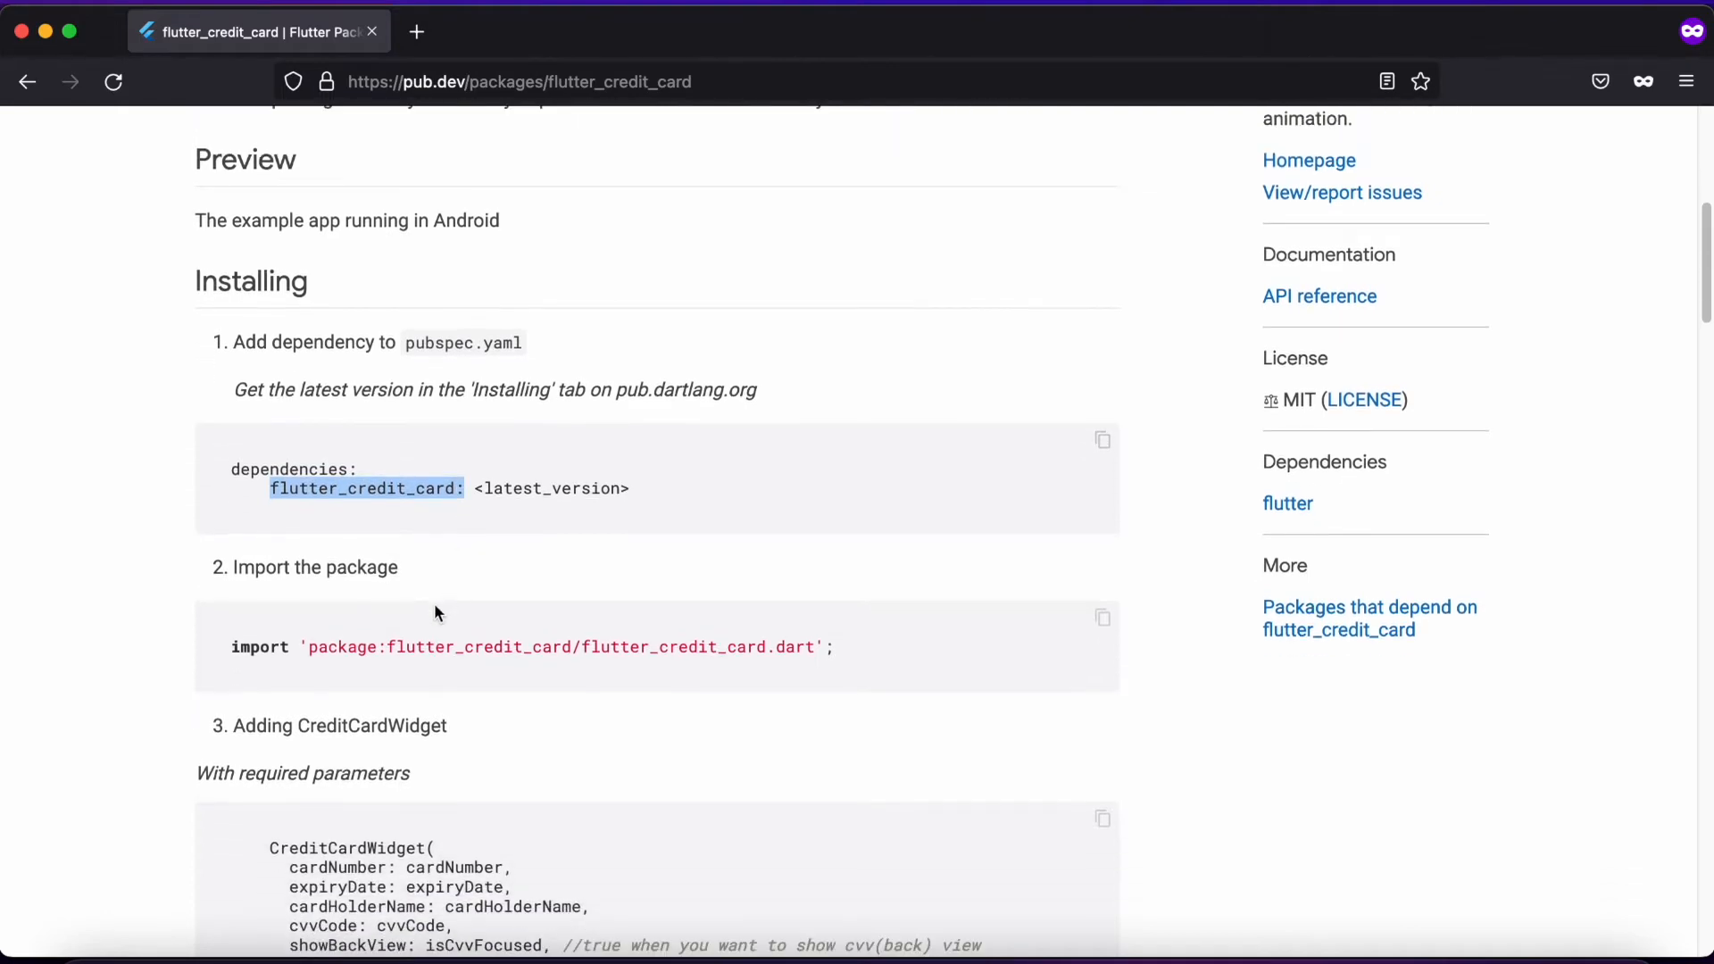
pyautogui.scroll(-3)
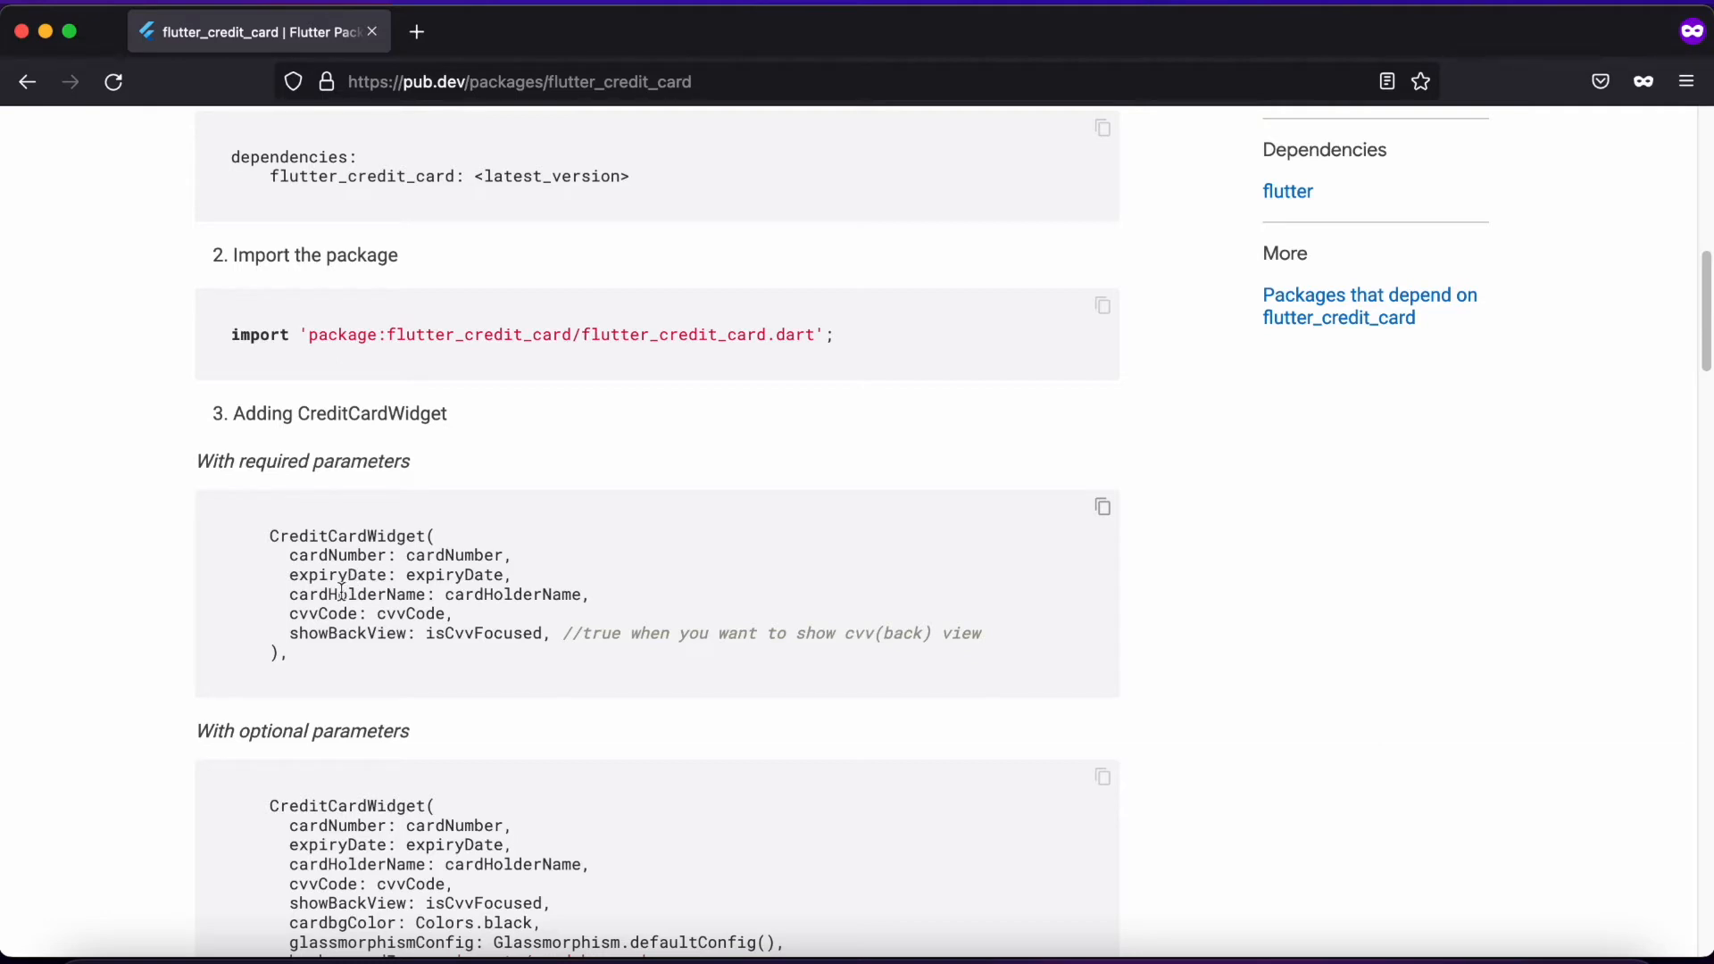
pyautogui.moveTo(335, 584)
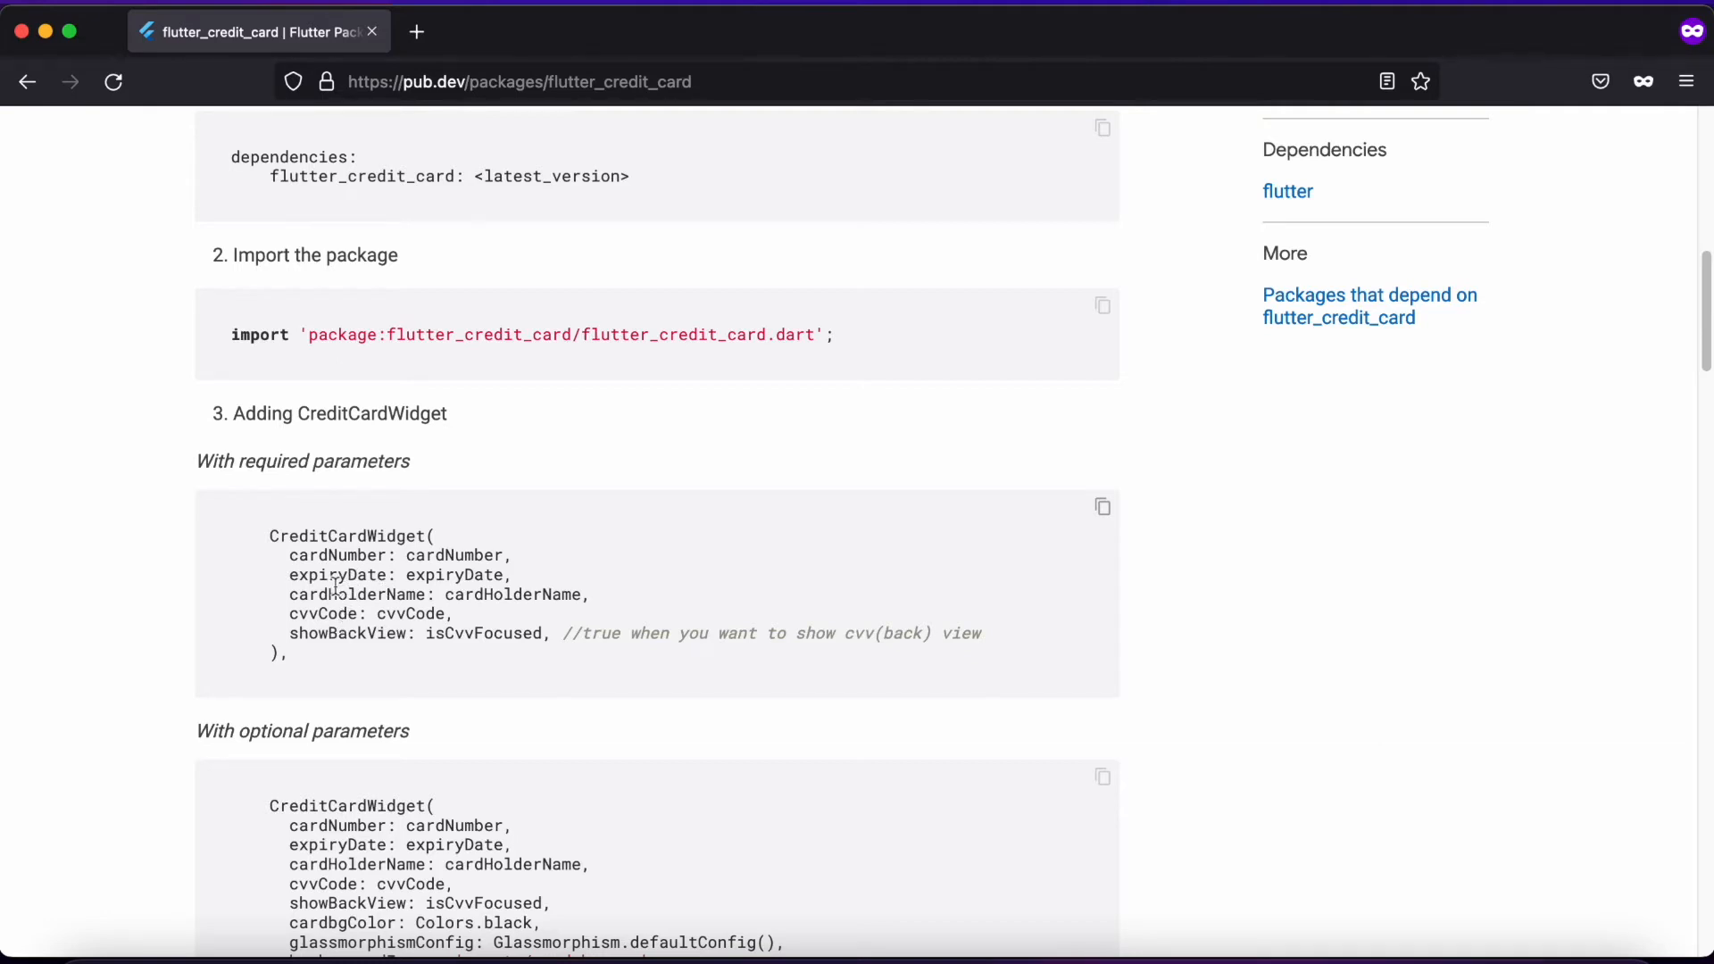
pyautogui.moveTo(290, 553); pyautogui.dragTo(557, 613)
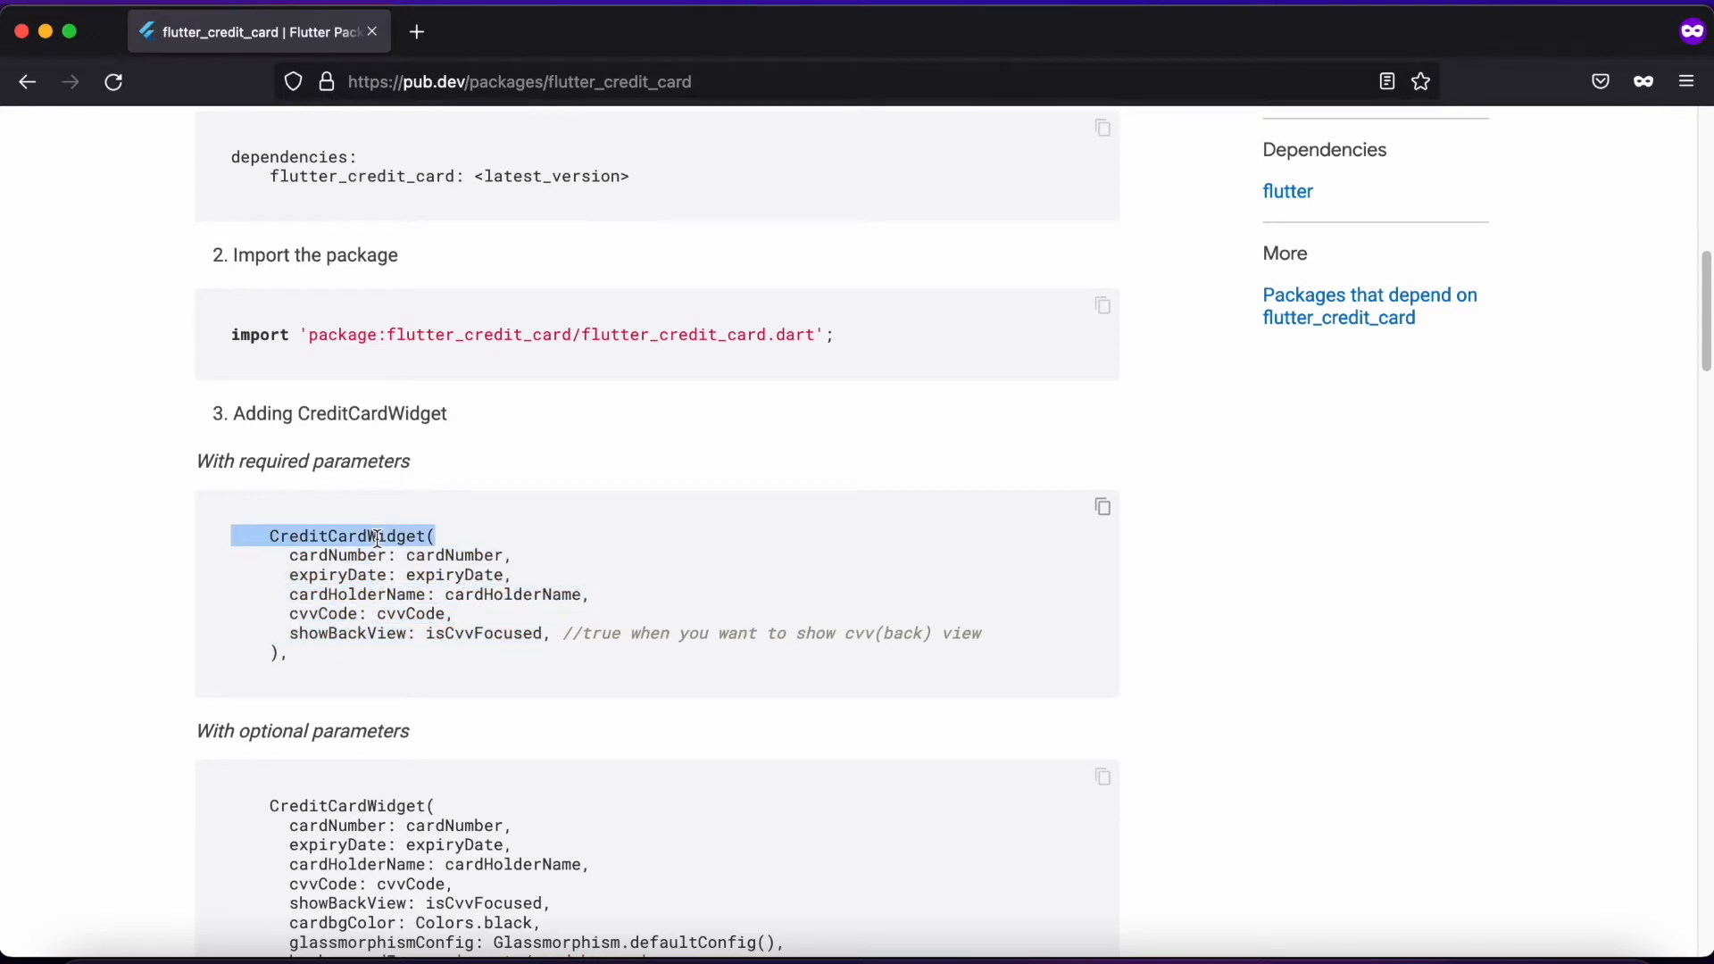
pyautogui.moveTo(402, 640)
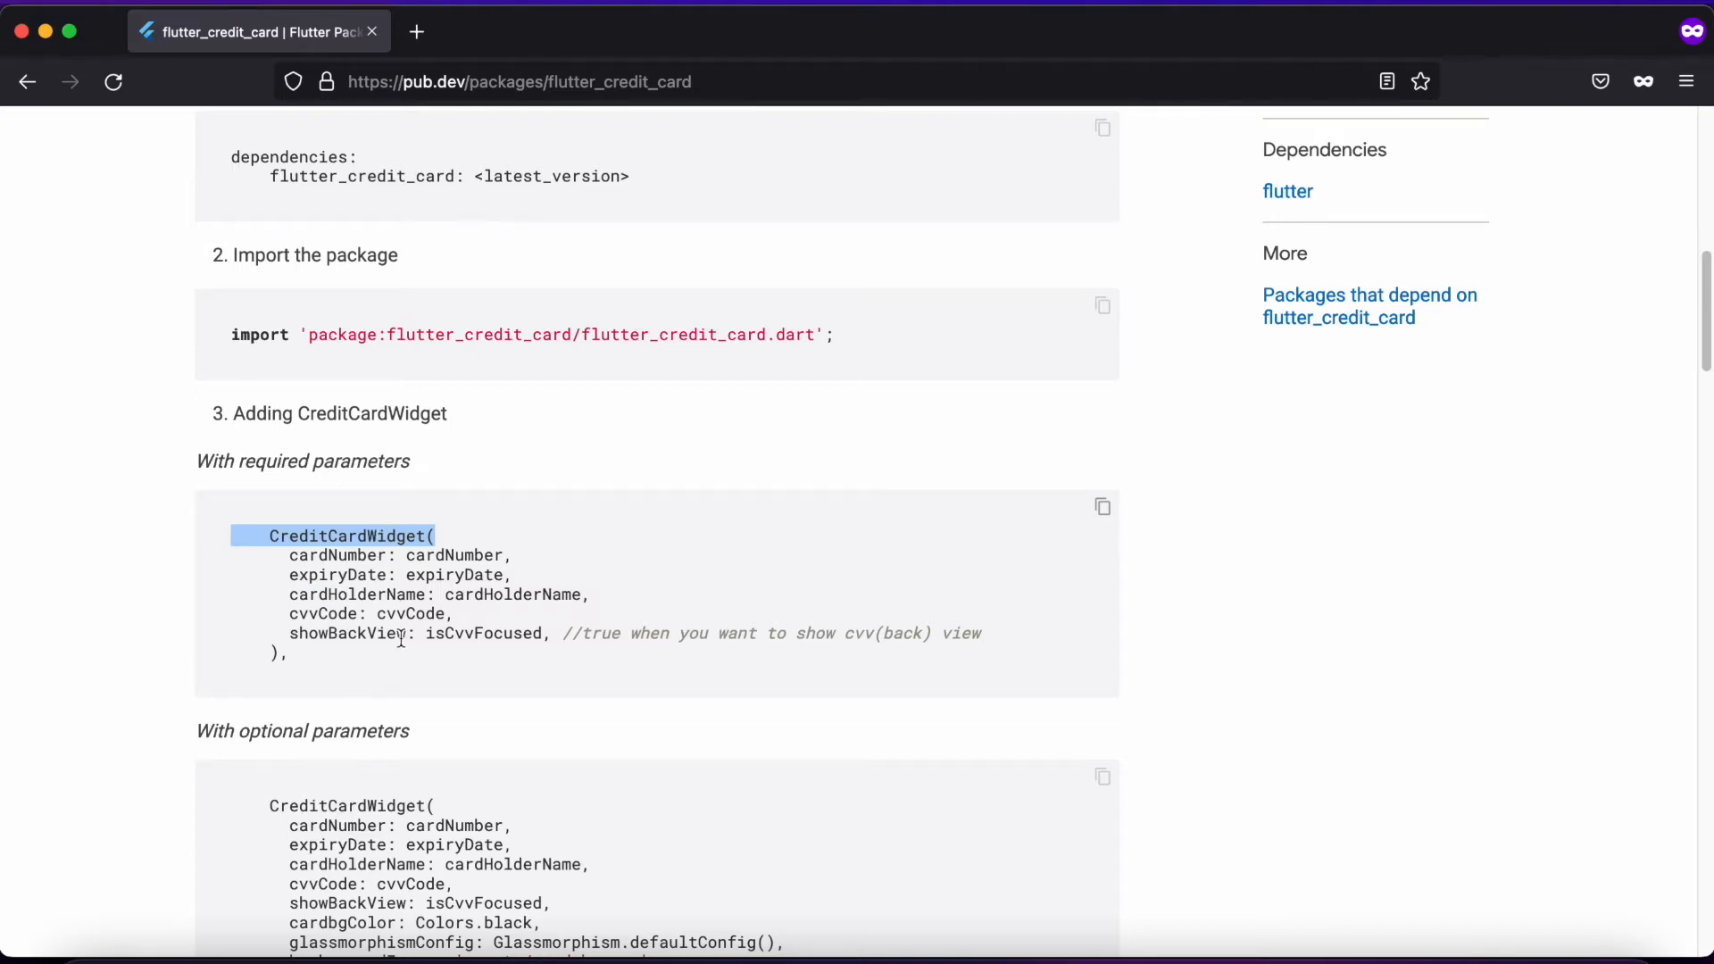
pyautogui.scroll(-3)
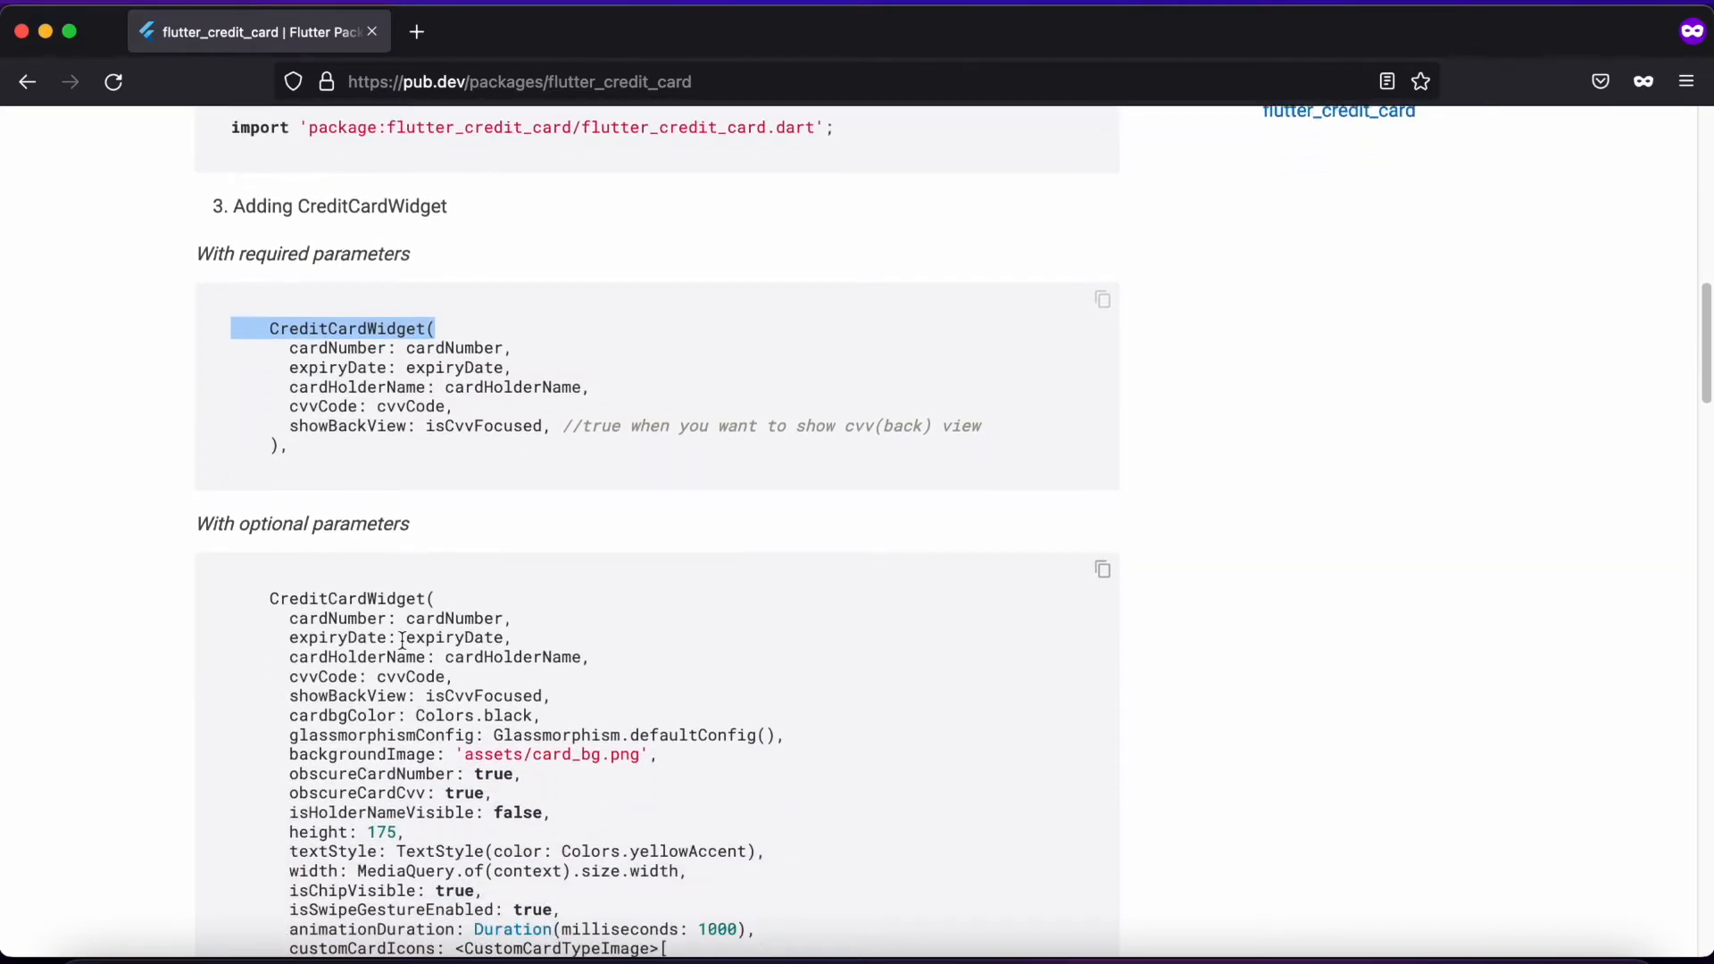
pyautogui.scroll(-3)
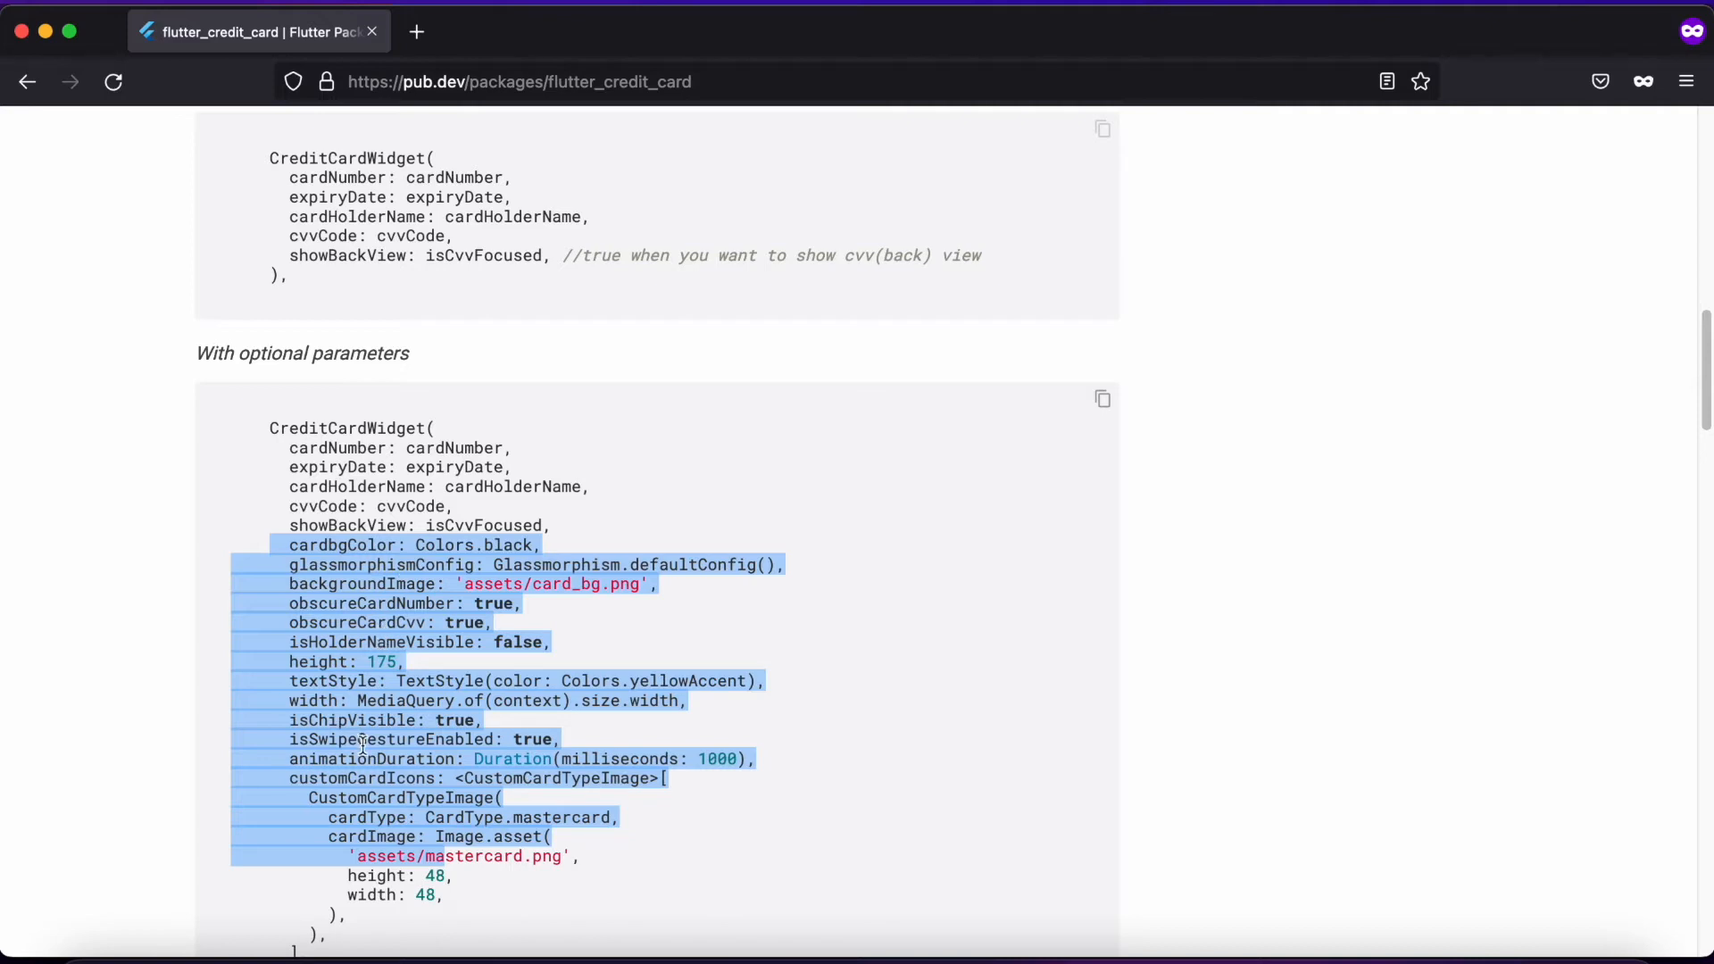
pyautogui.moveTo(417, 607)
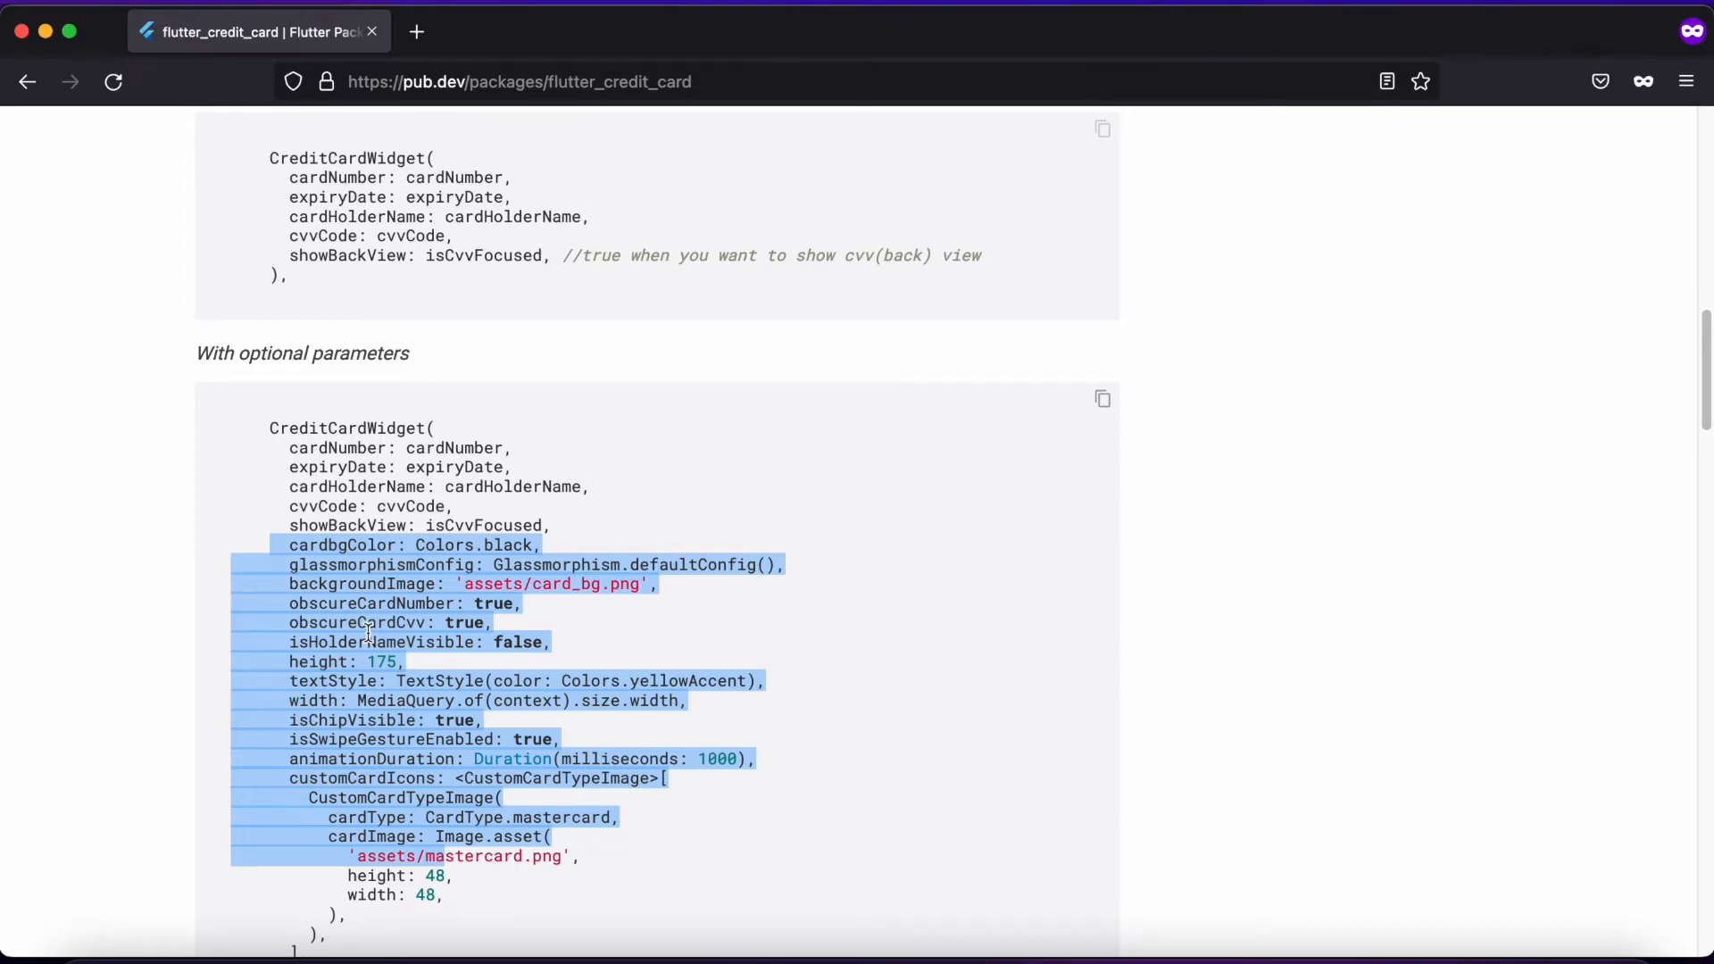
pyautogui.scroll(-3)
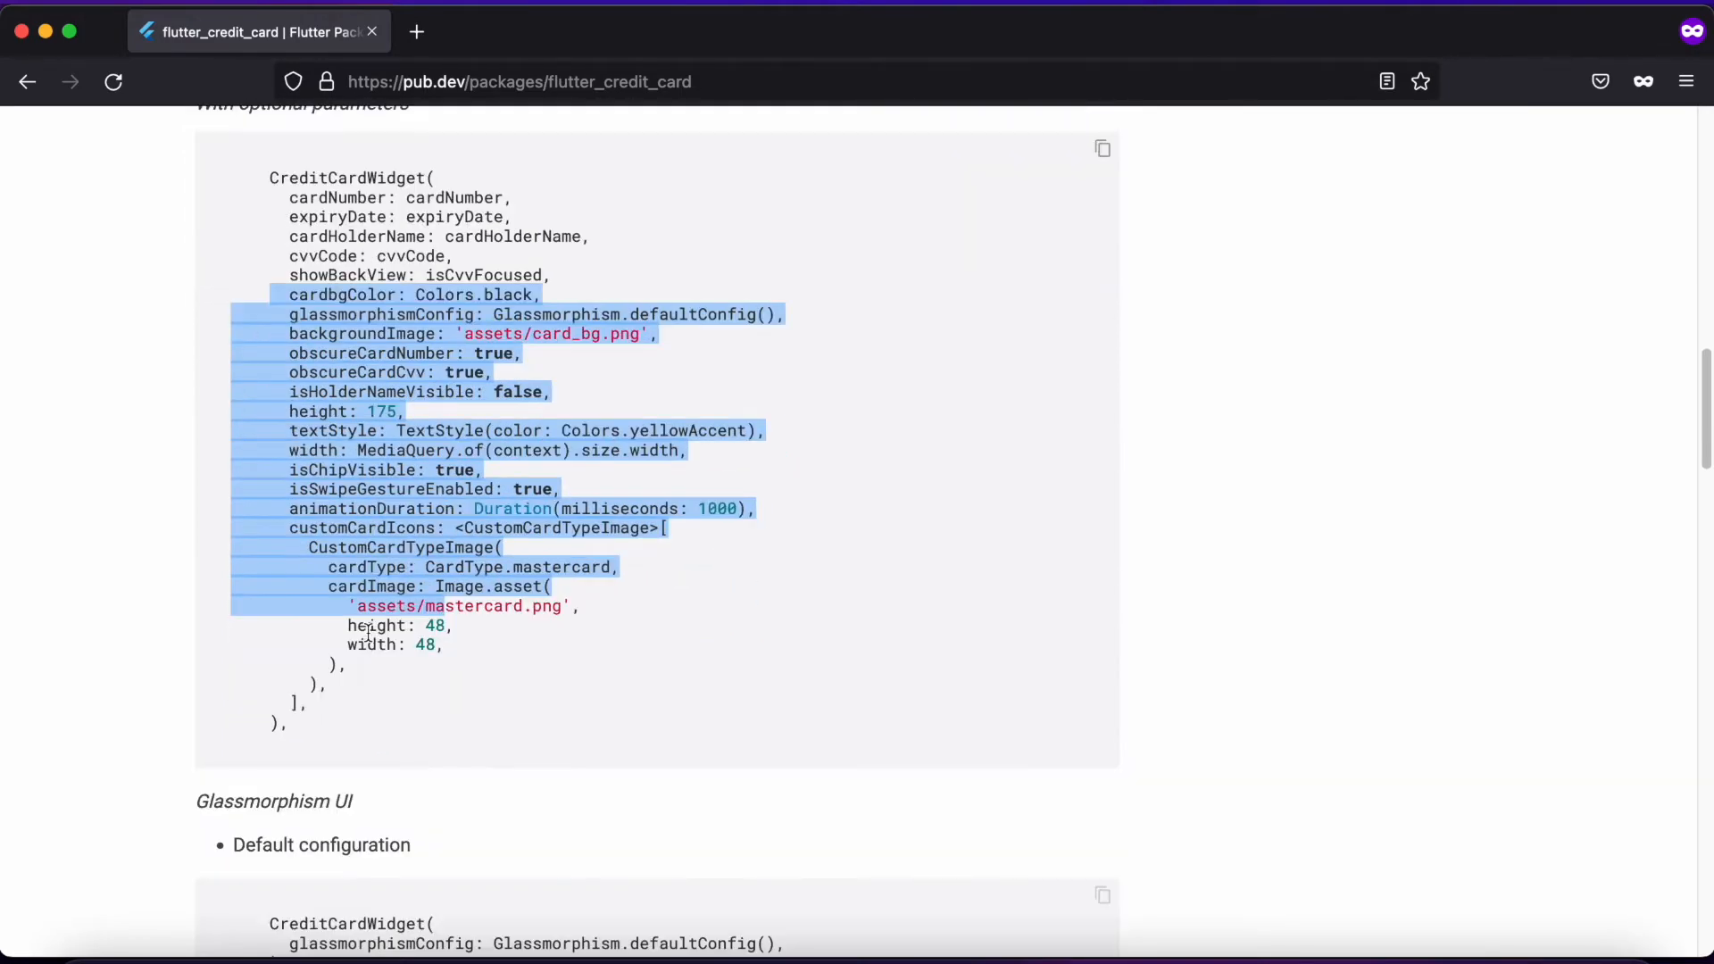
pyautogui.scroll(-3)
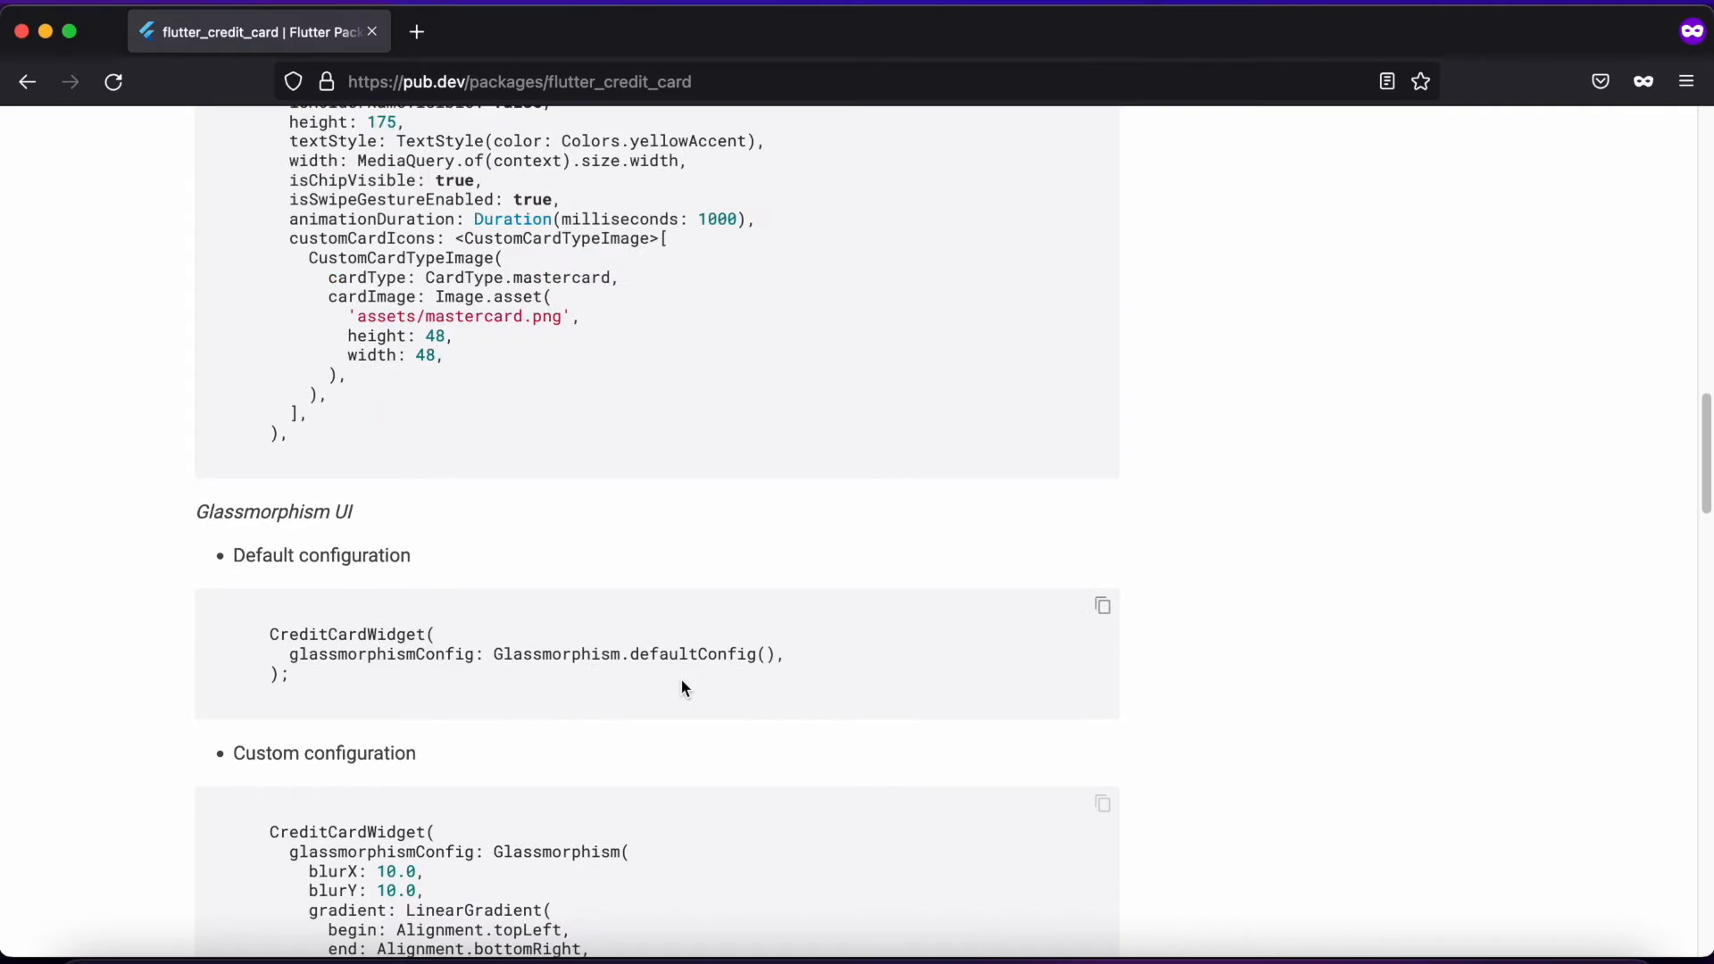
pyautogui.moveTo(636, 664)
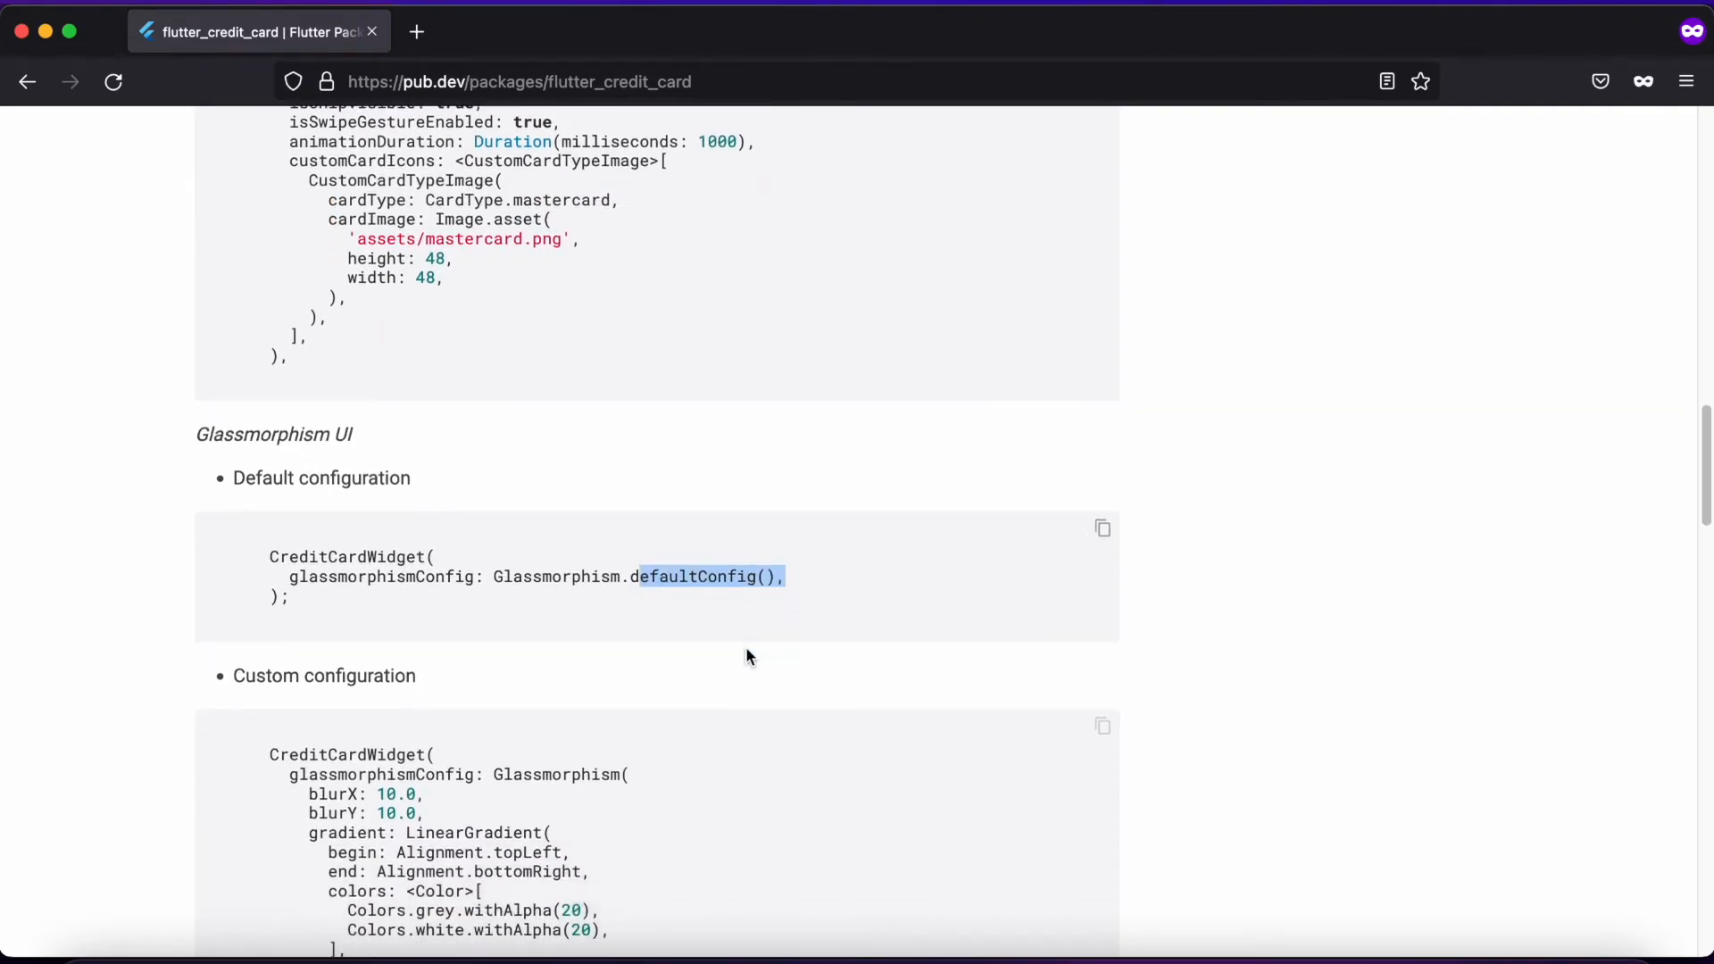
pyautogui.scroll(-3)
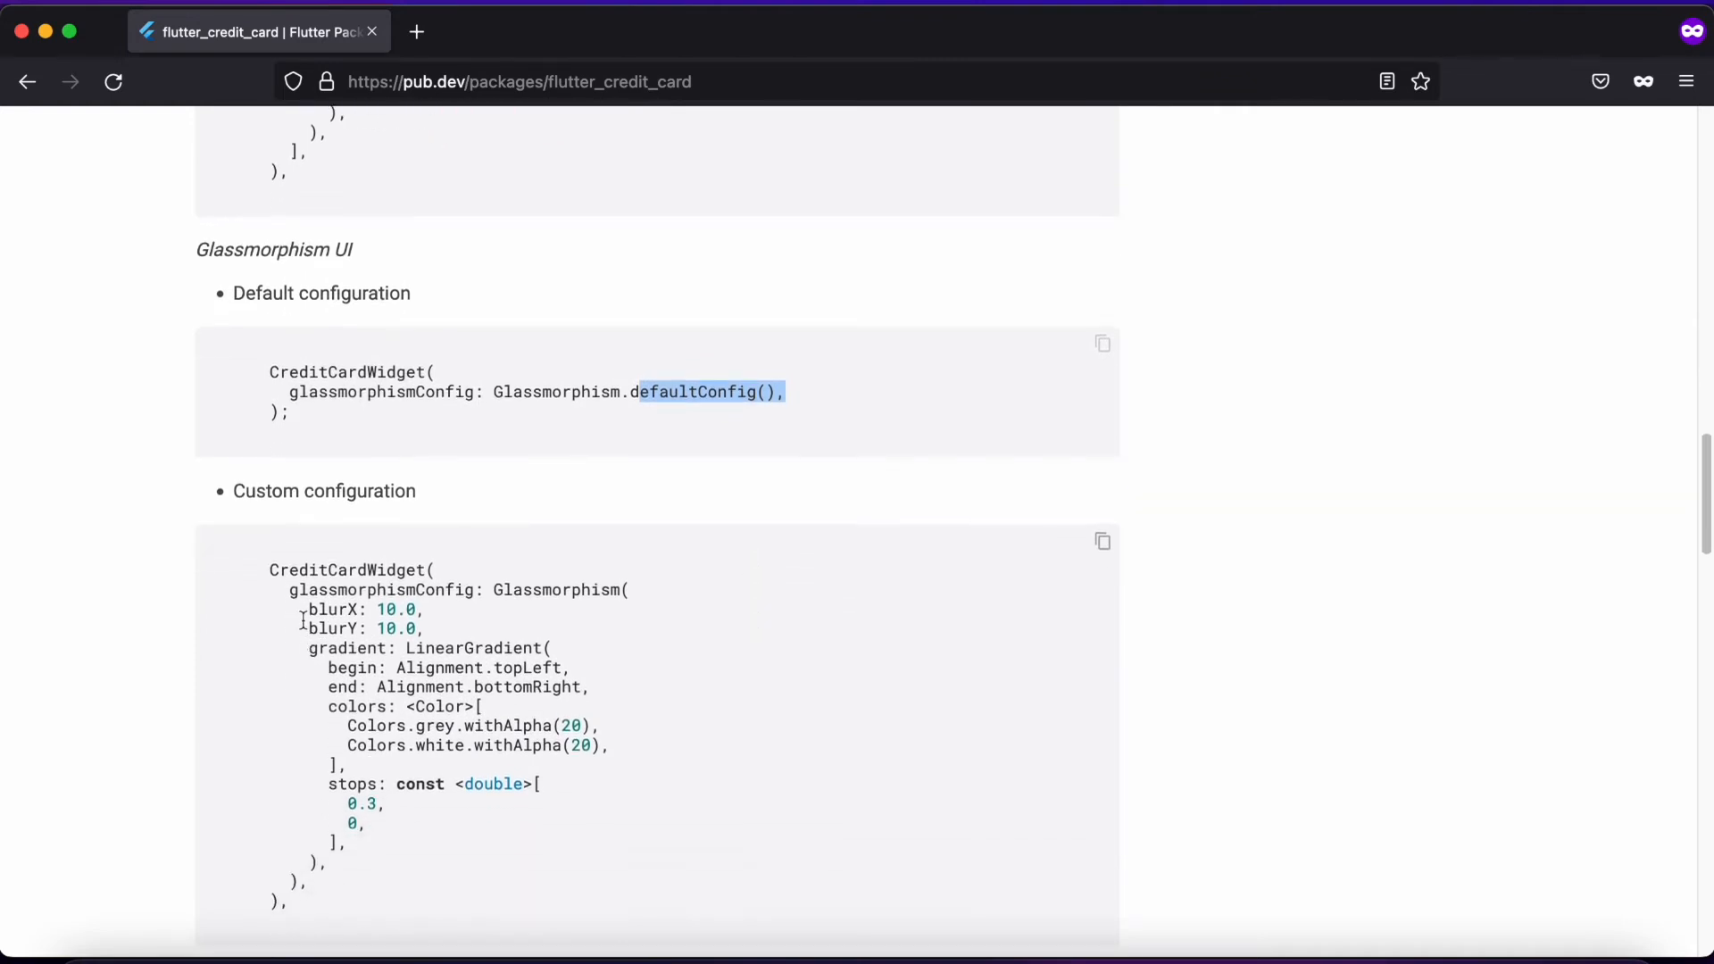
pyautogui.doubleClick(361, 629)
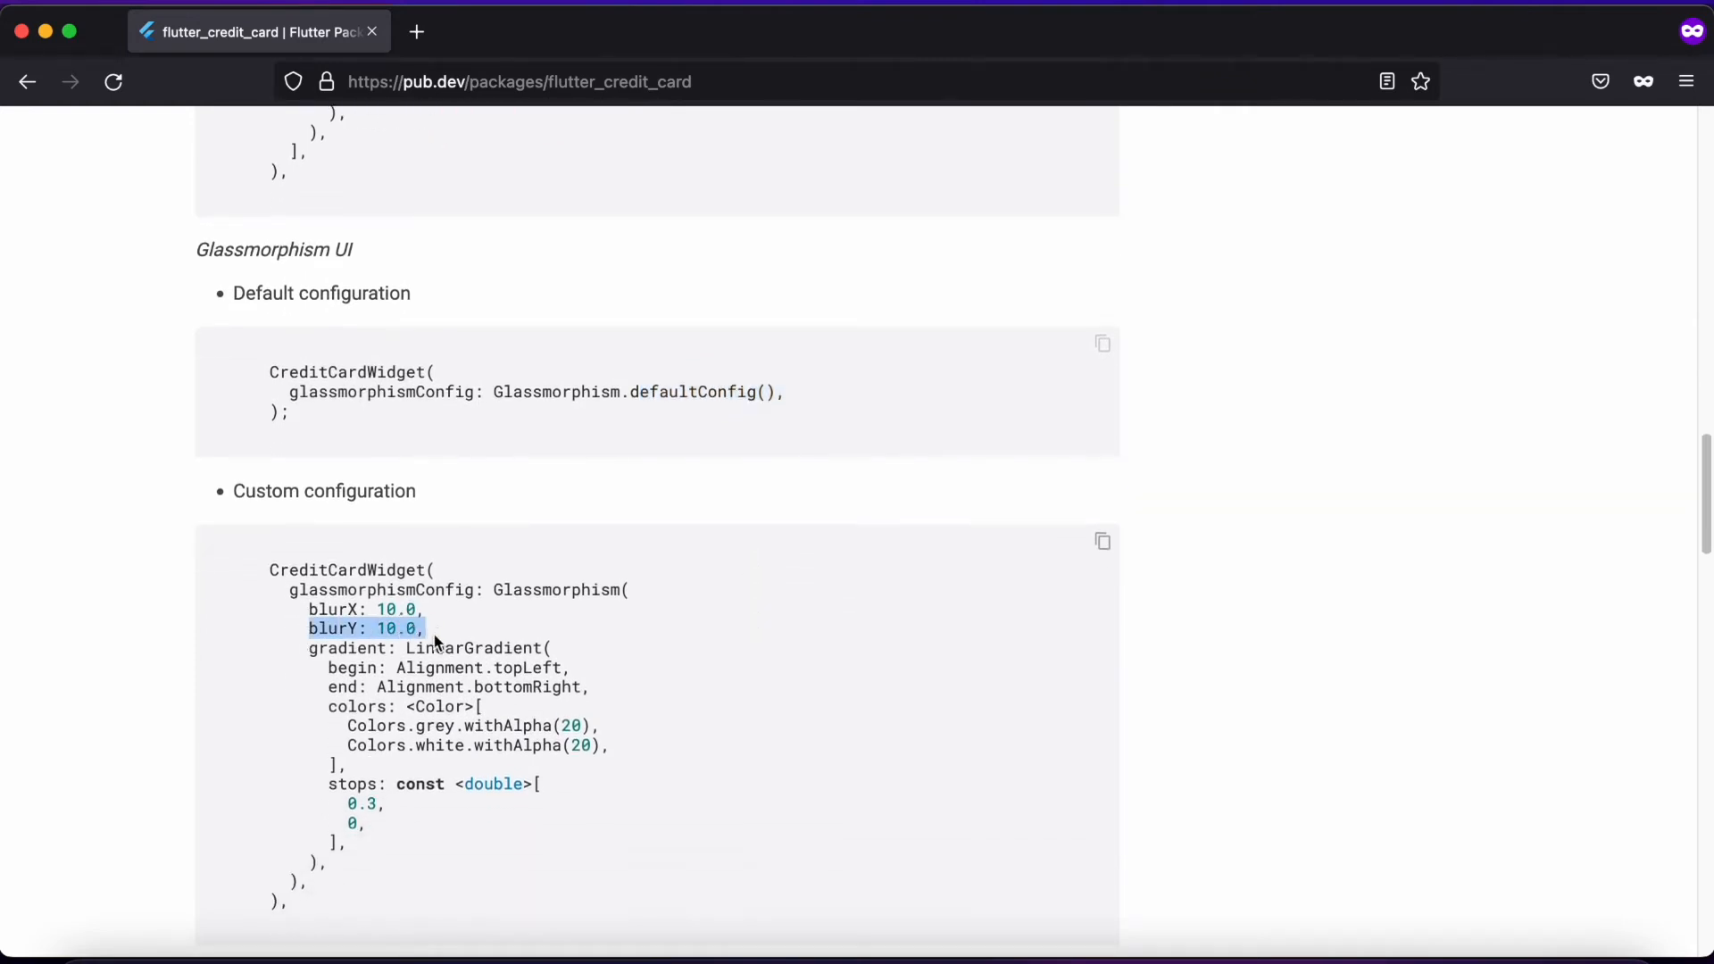
pyautogui.doubleClick(470, 648)
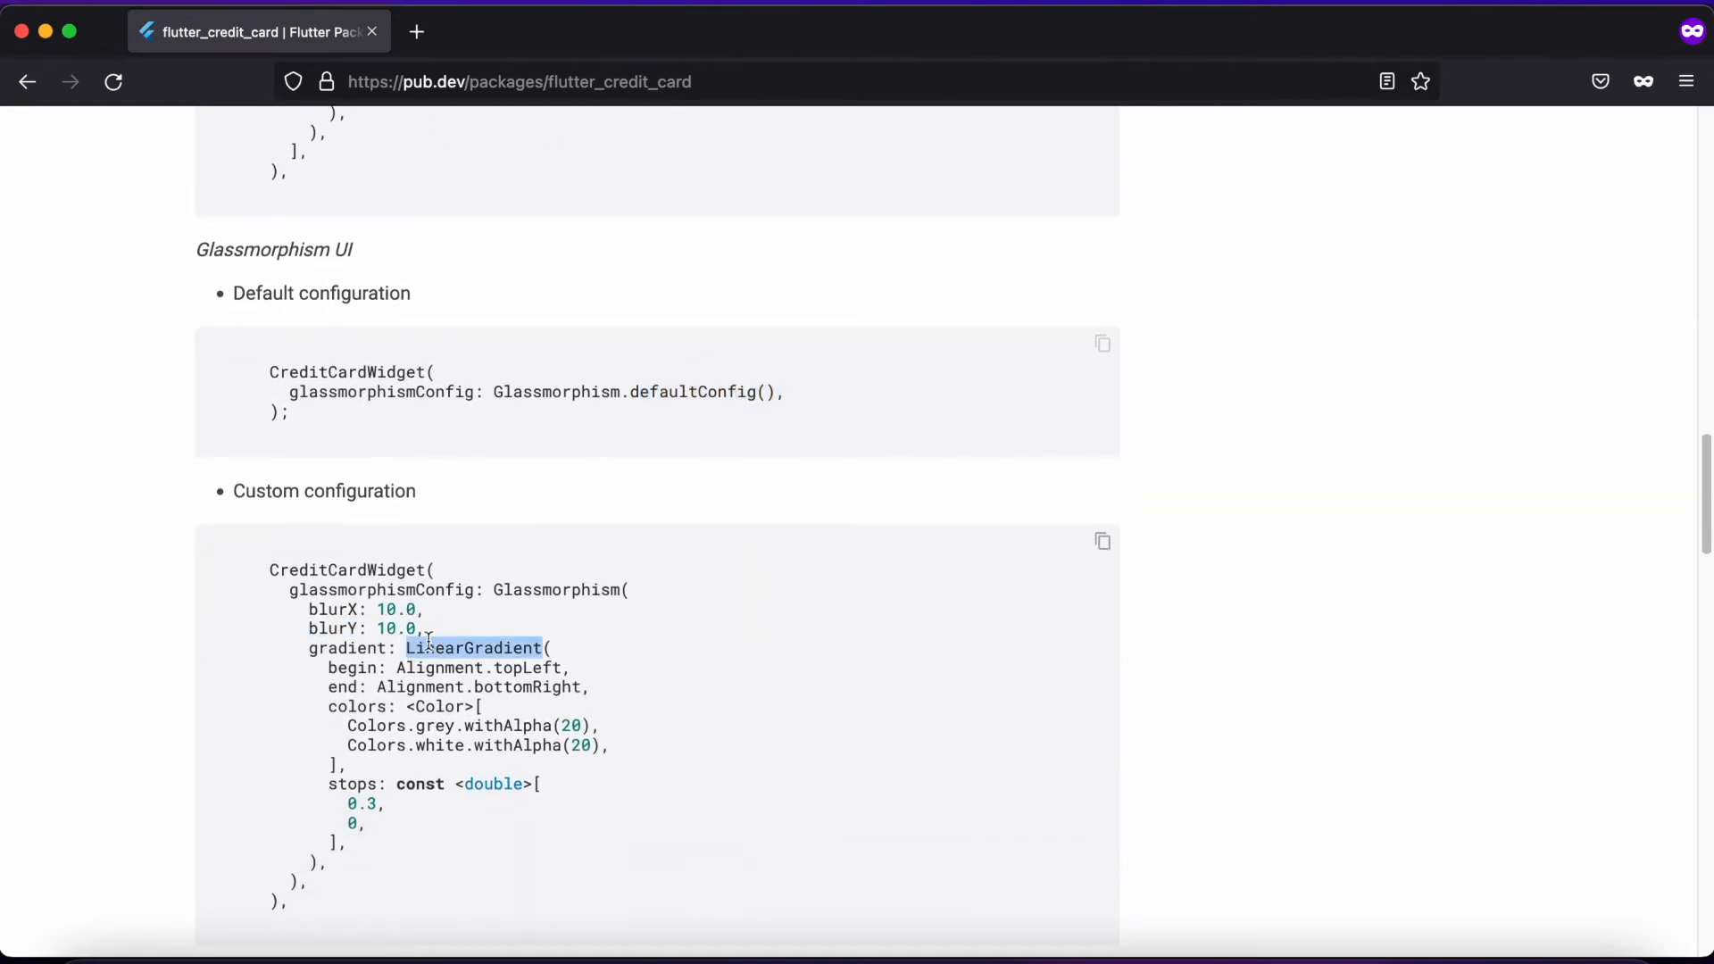
pyautogui.moveTo(457, 774)
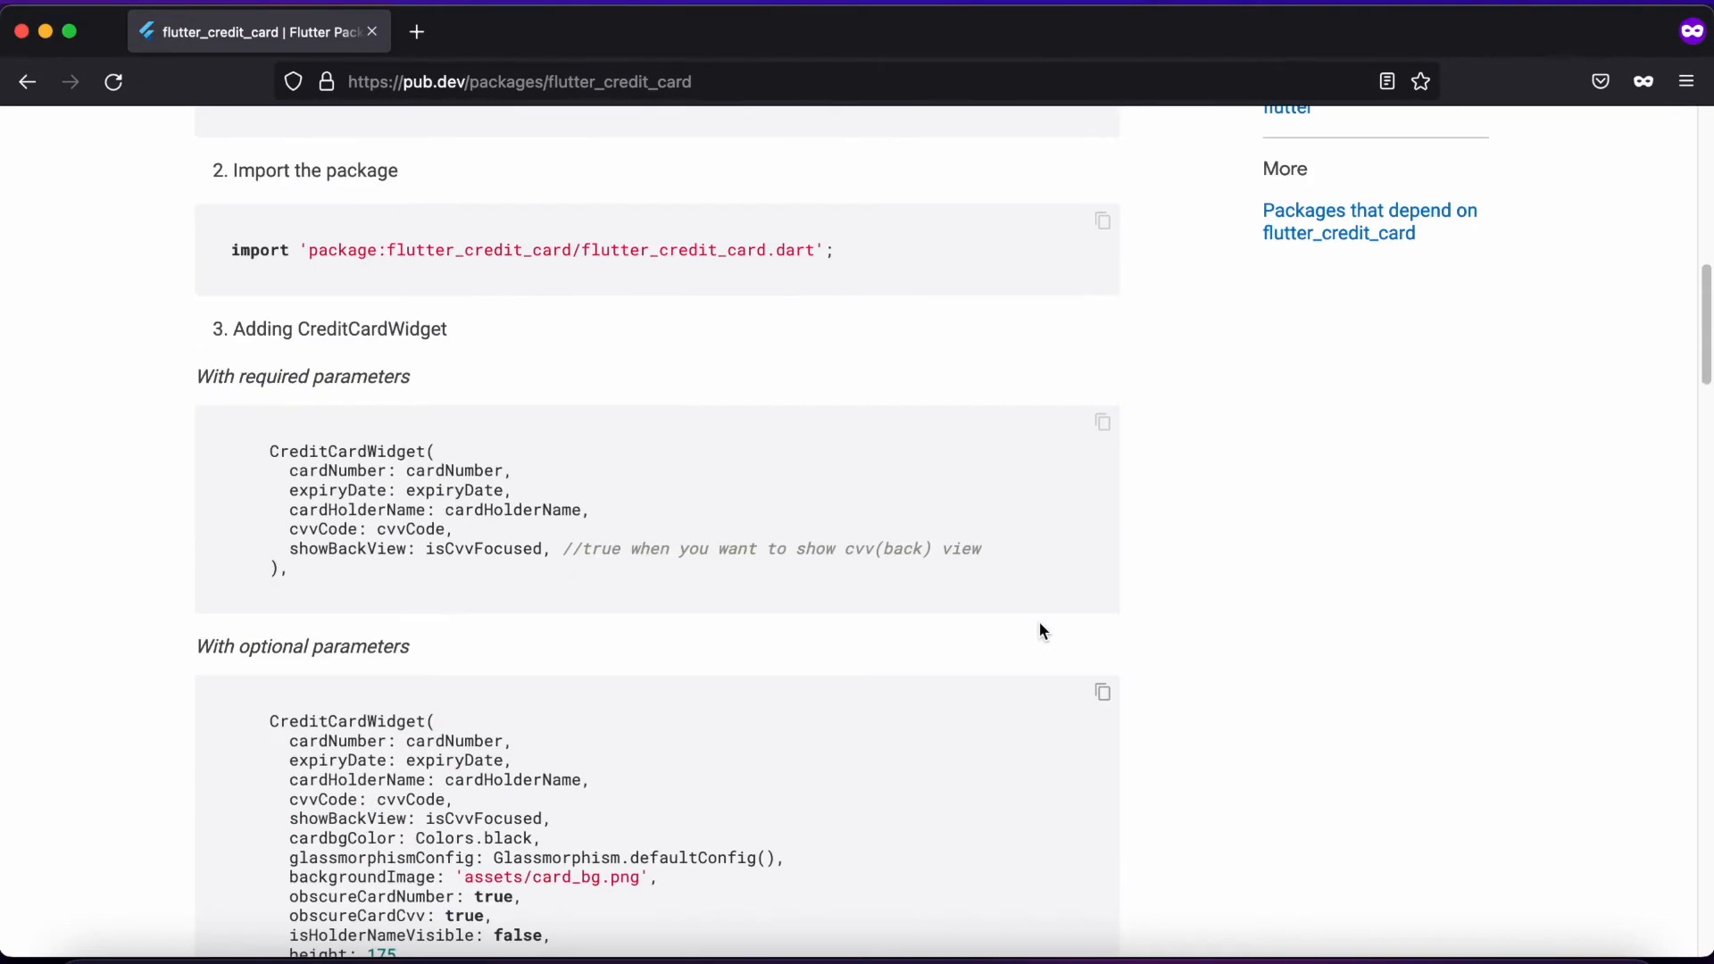
pyautogui.scroll(3)
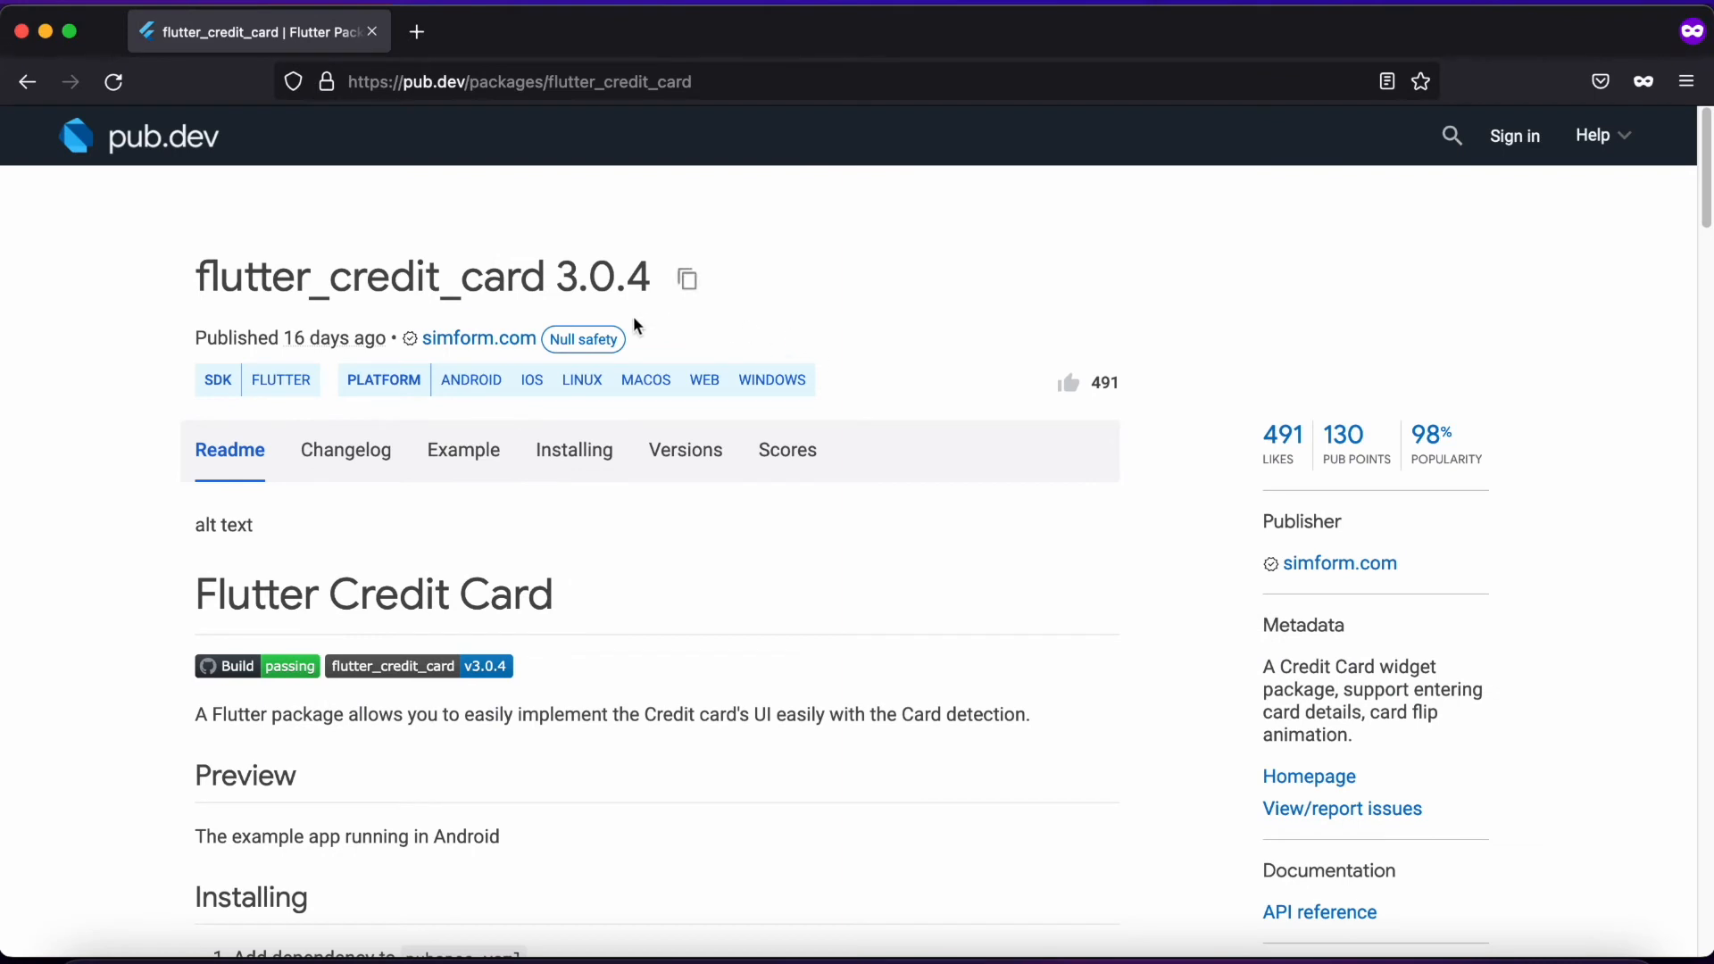
pyautogui.moveTo(1179, 313)
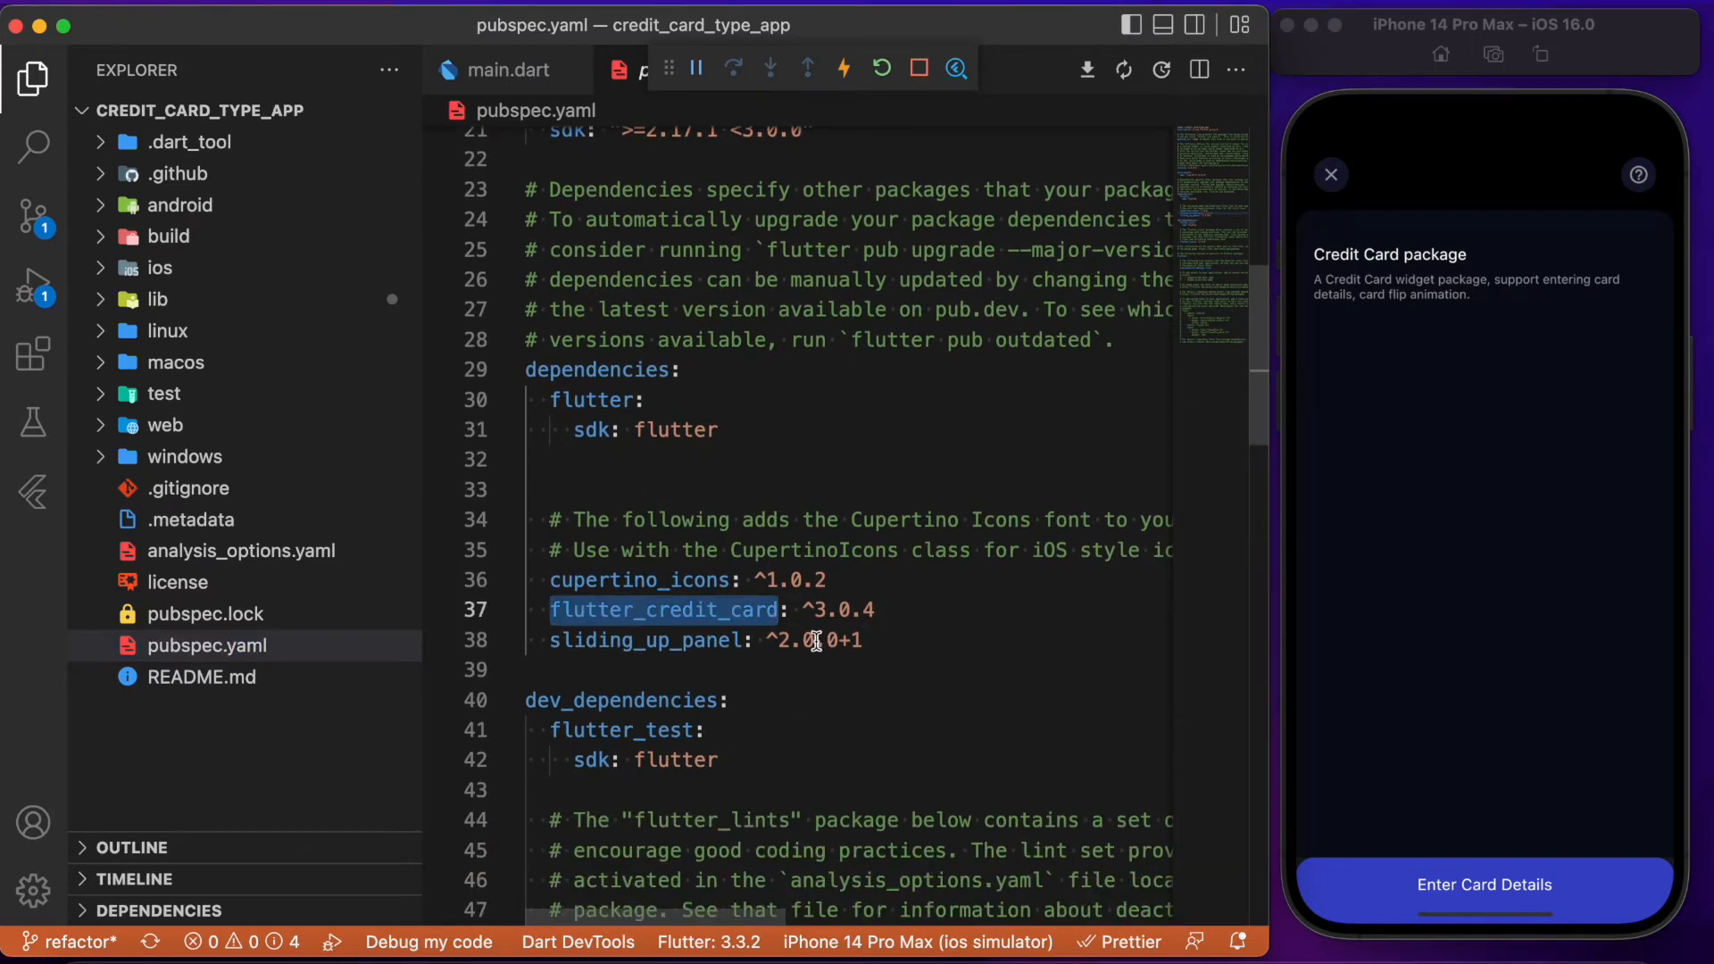
pyautogui.moveTo(789, 709)
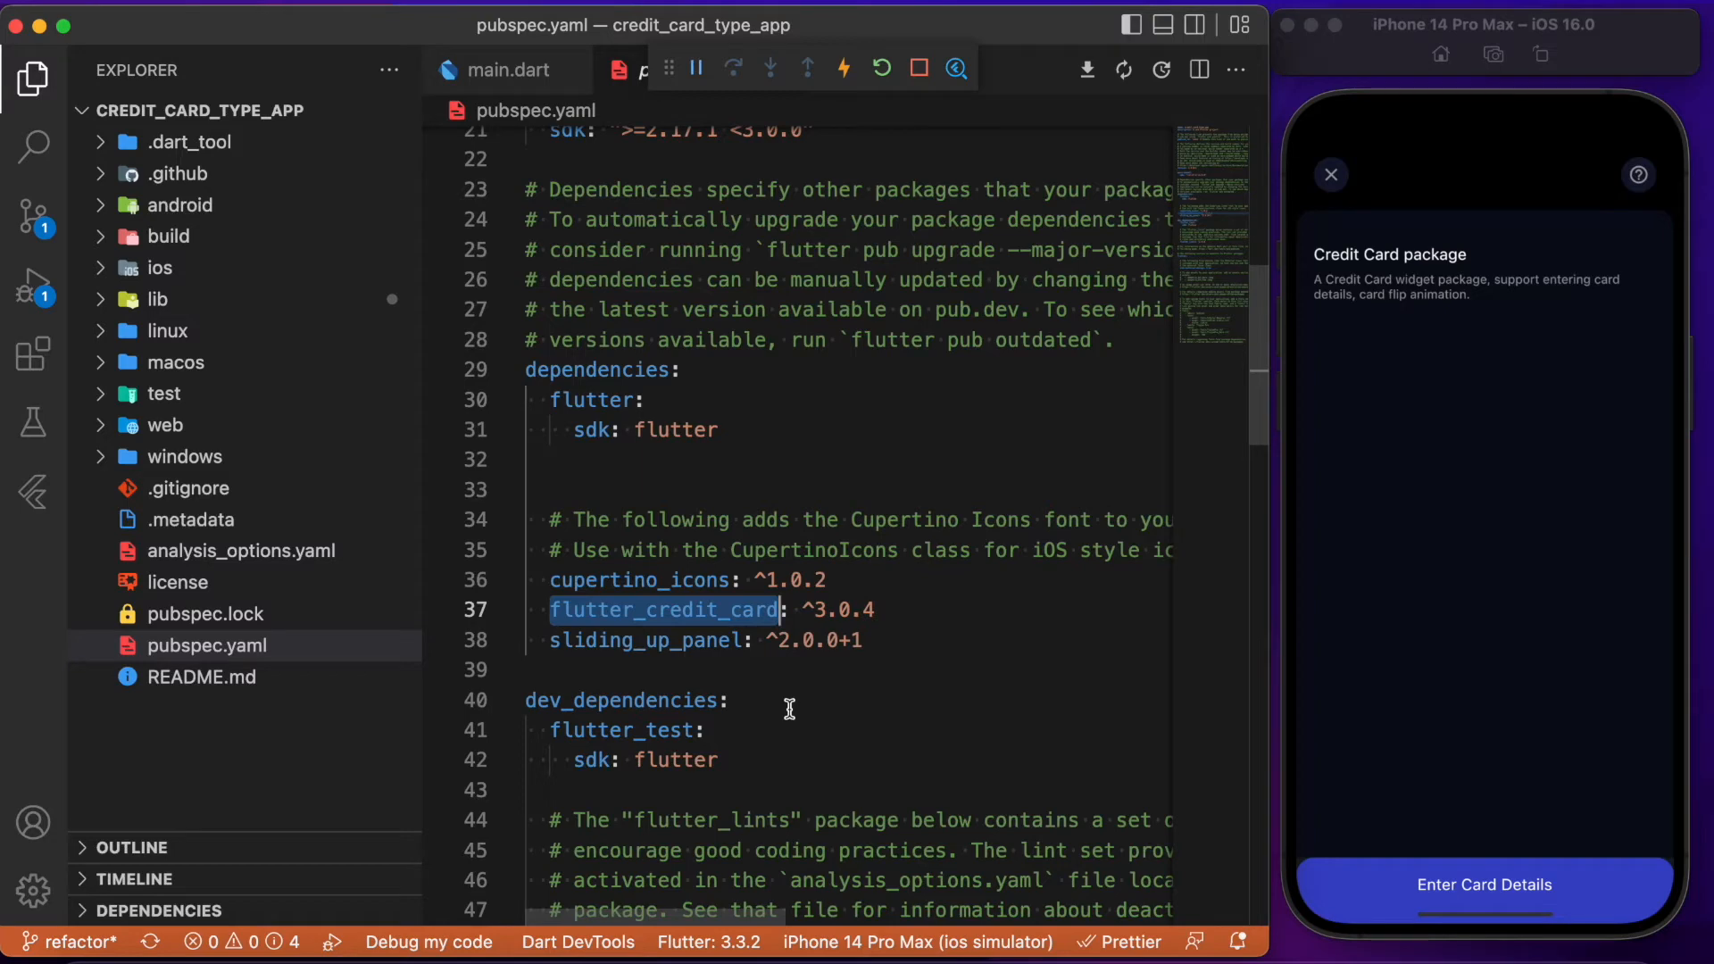
# - Switch from pubspec.yaml to the main.dart file in the Explorer
pyautogui.click(157, 300)
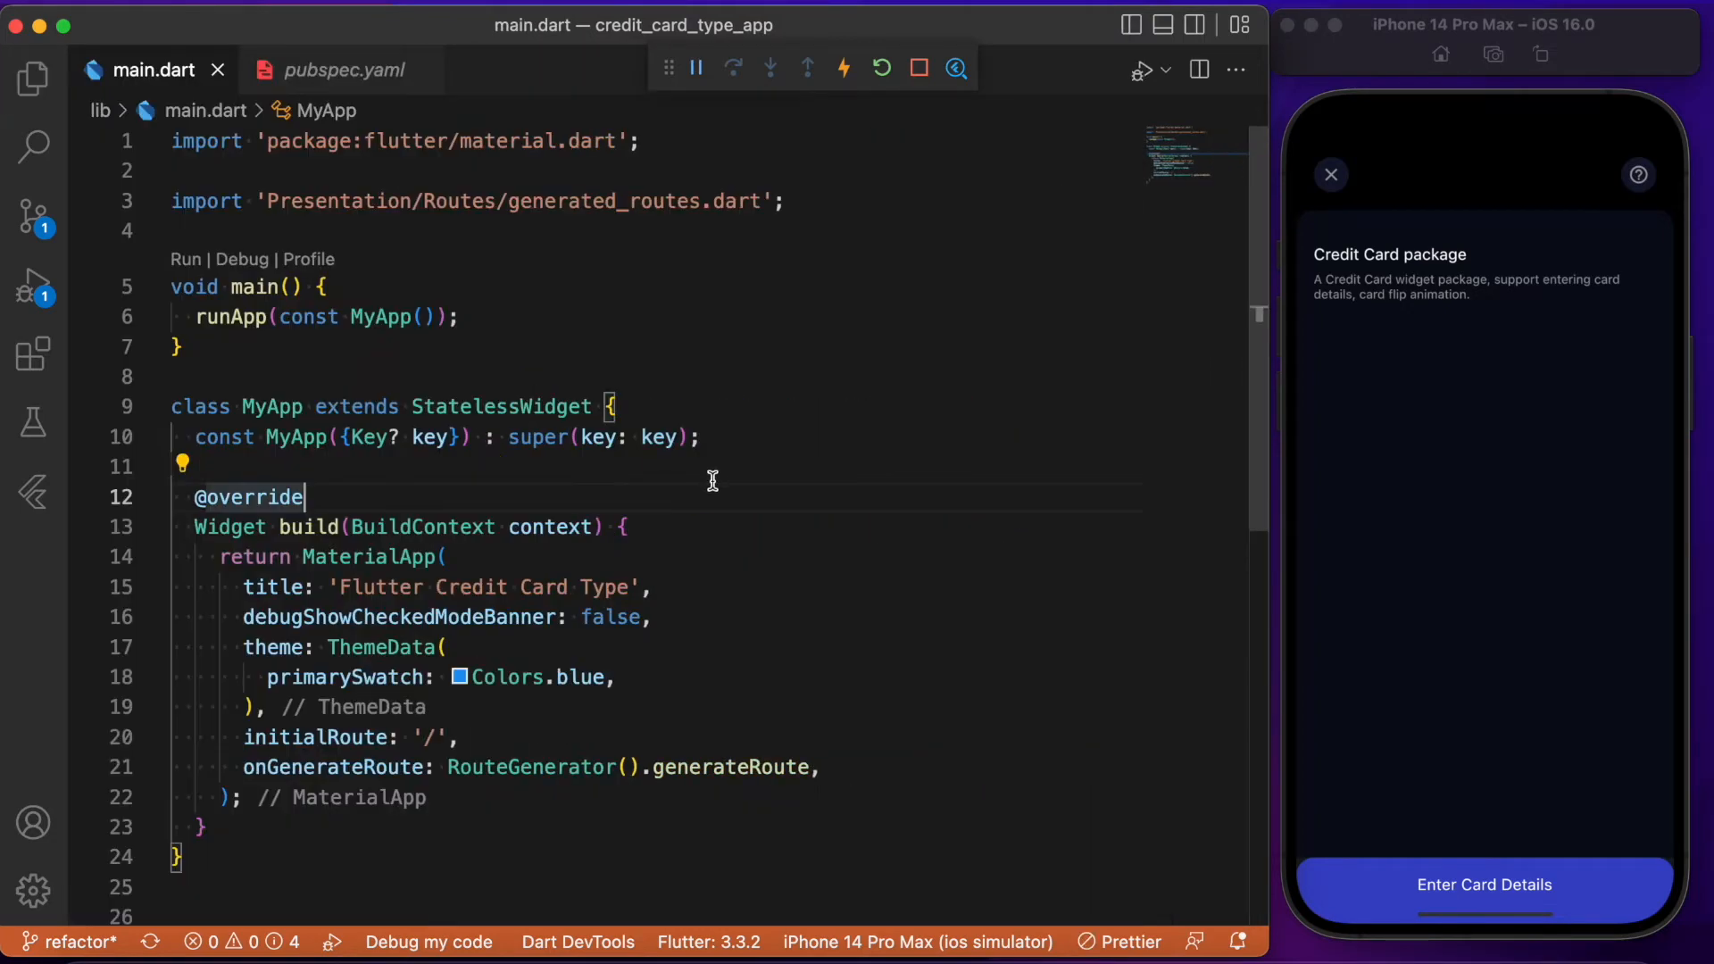
pyautogui.moveTo(697, 791)
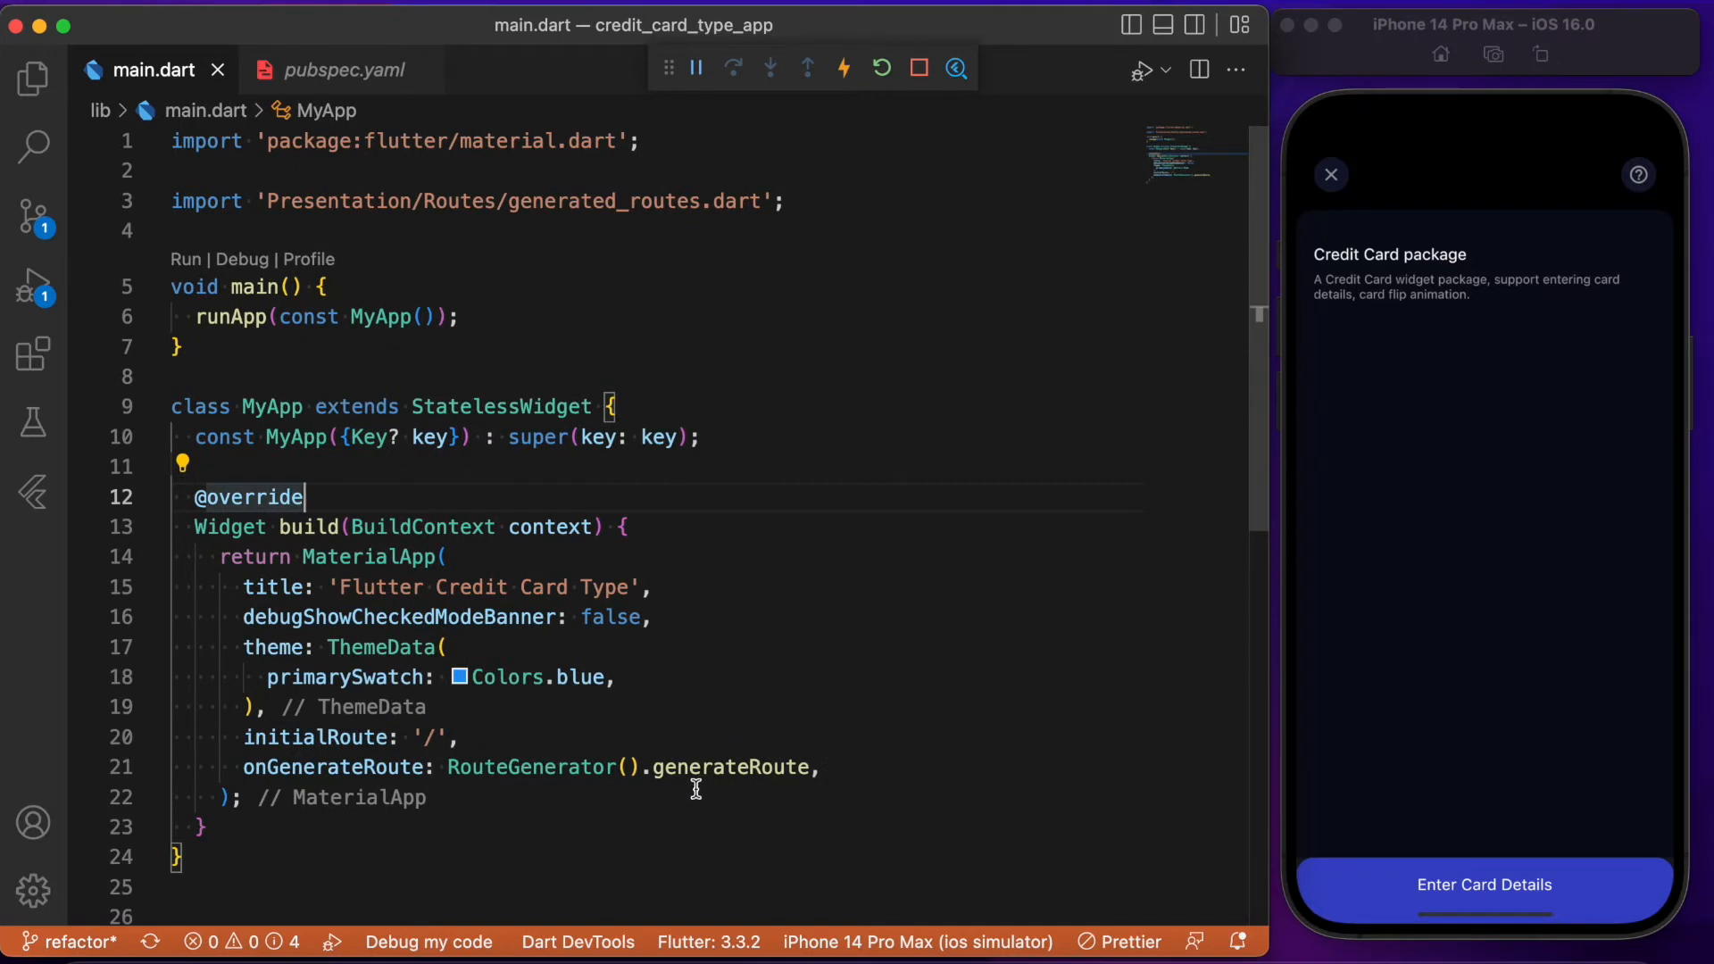
pyautogui.moveTo(733, 768)
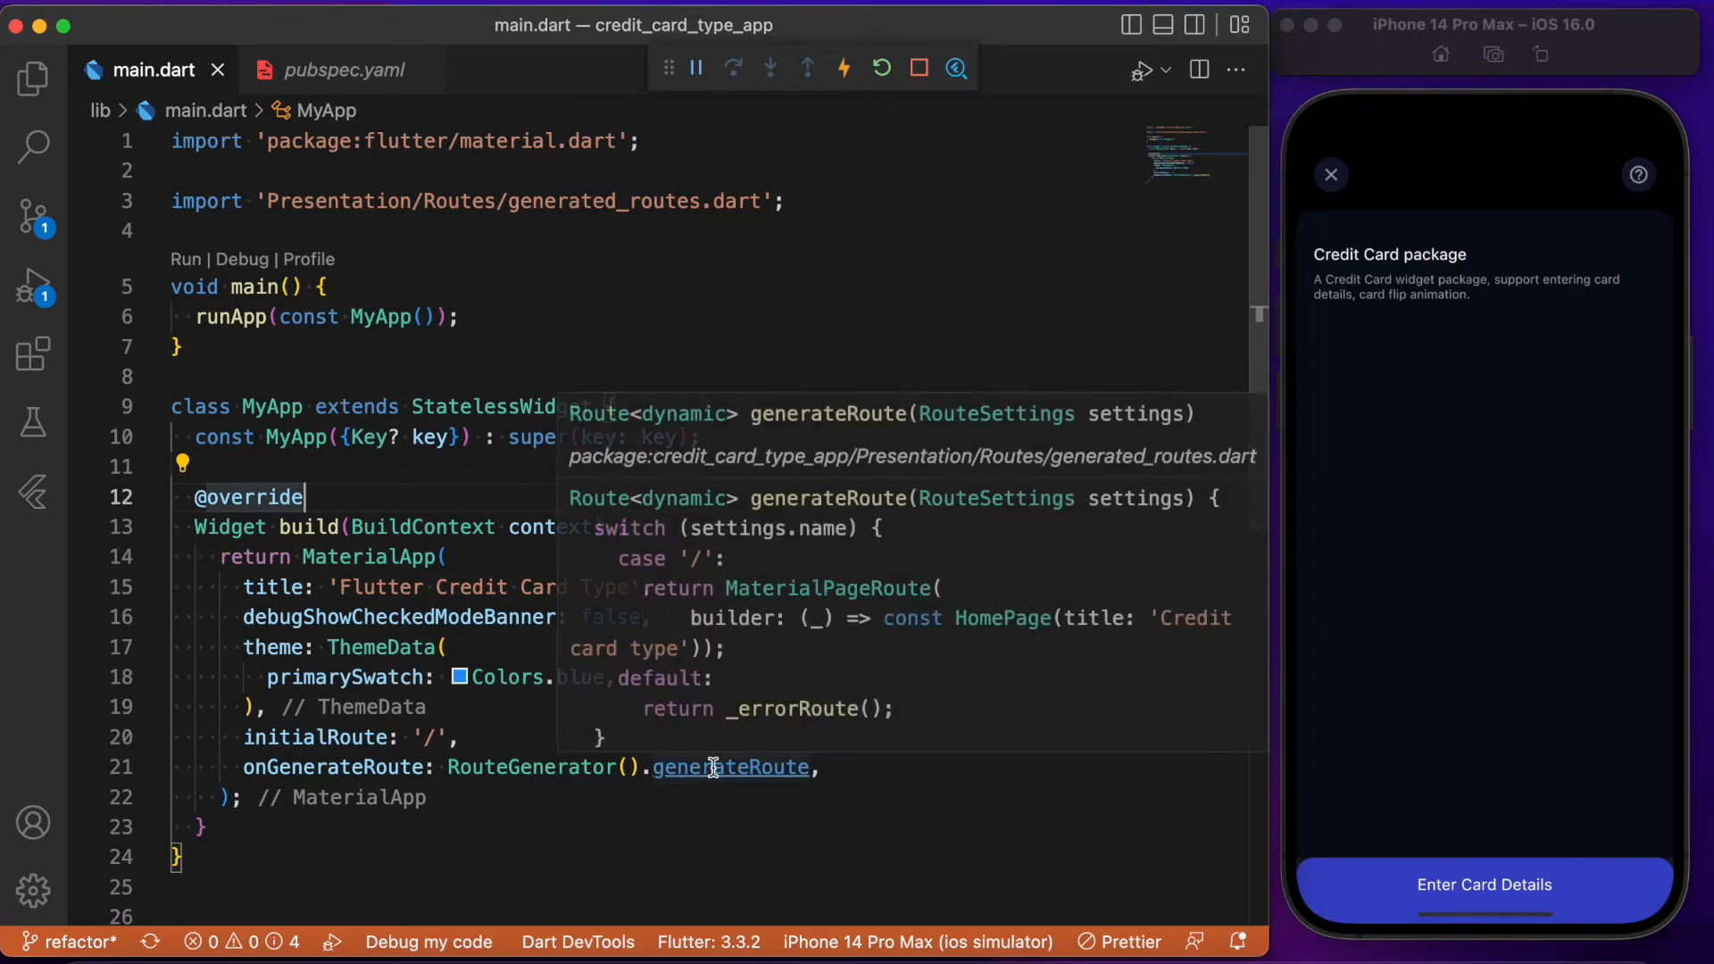
# - Jump to the generateRoute definition in generated_routes.dart and scroll through its routes
pyautogui.click(732, 768)
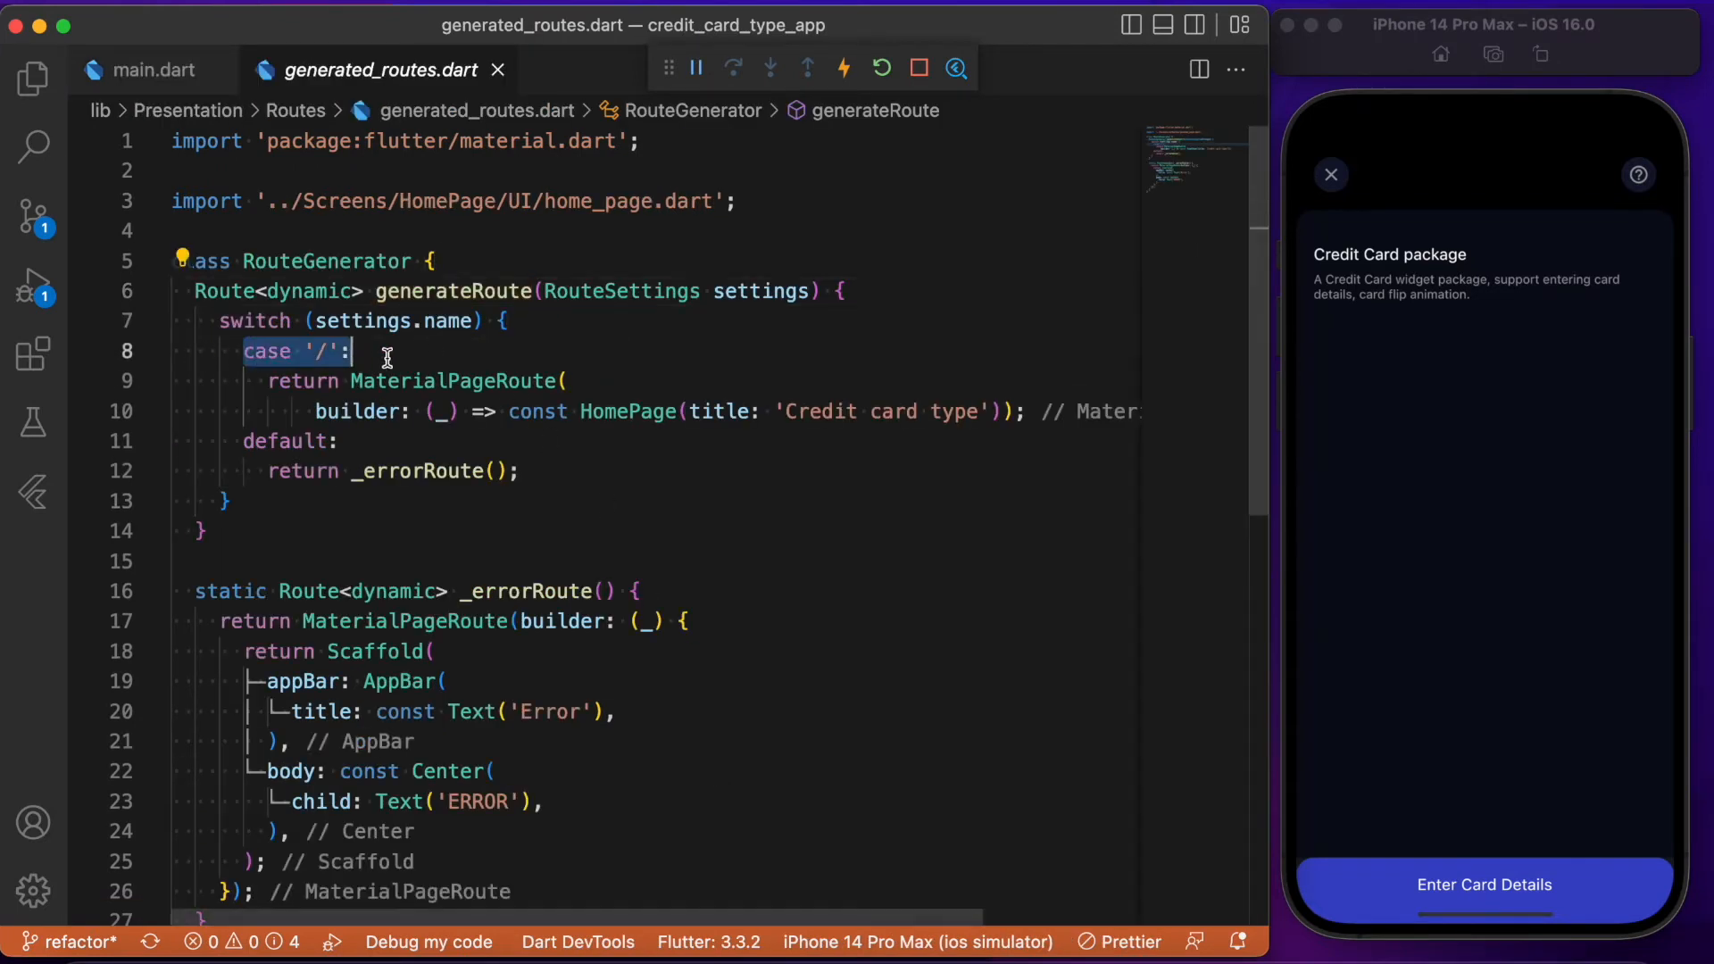
pyautogui.moveTo(628, 410)
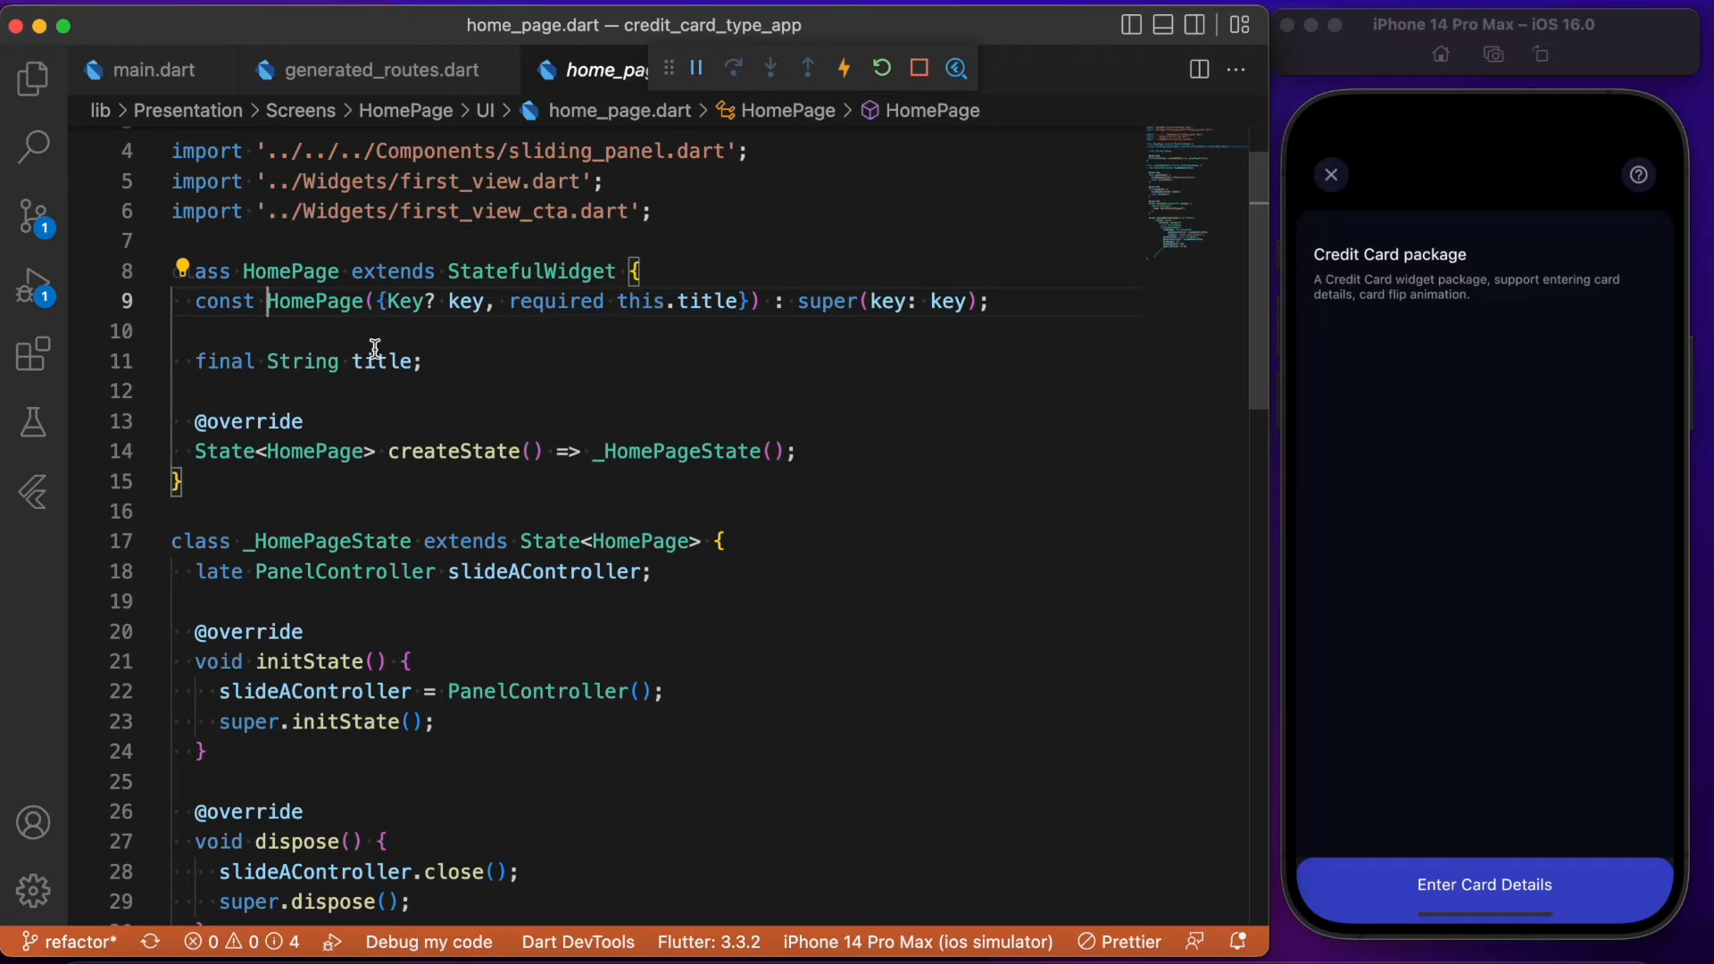
pyautogui.scroll(-3)
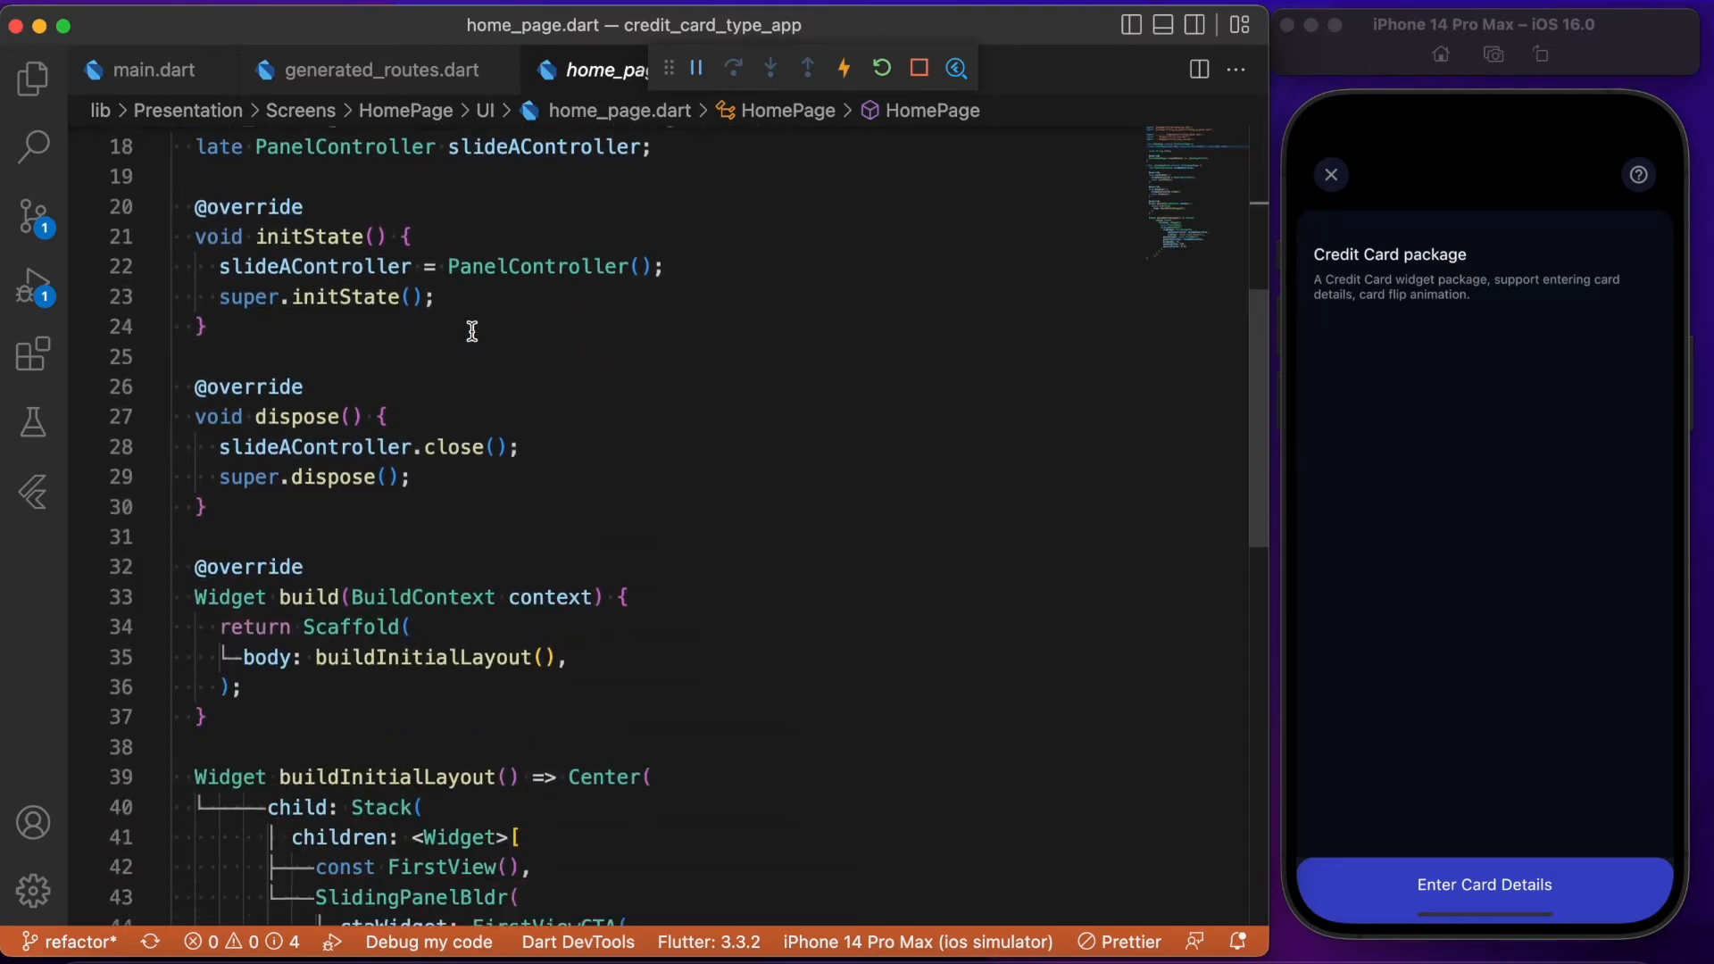
pyautogui.scroll(-3)
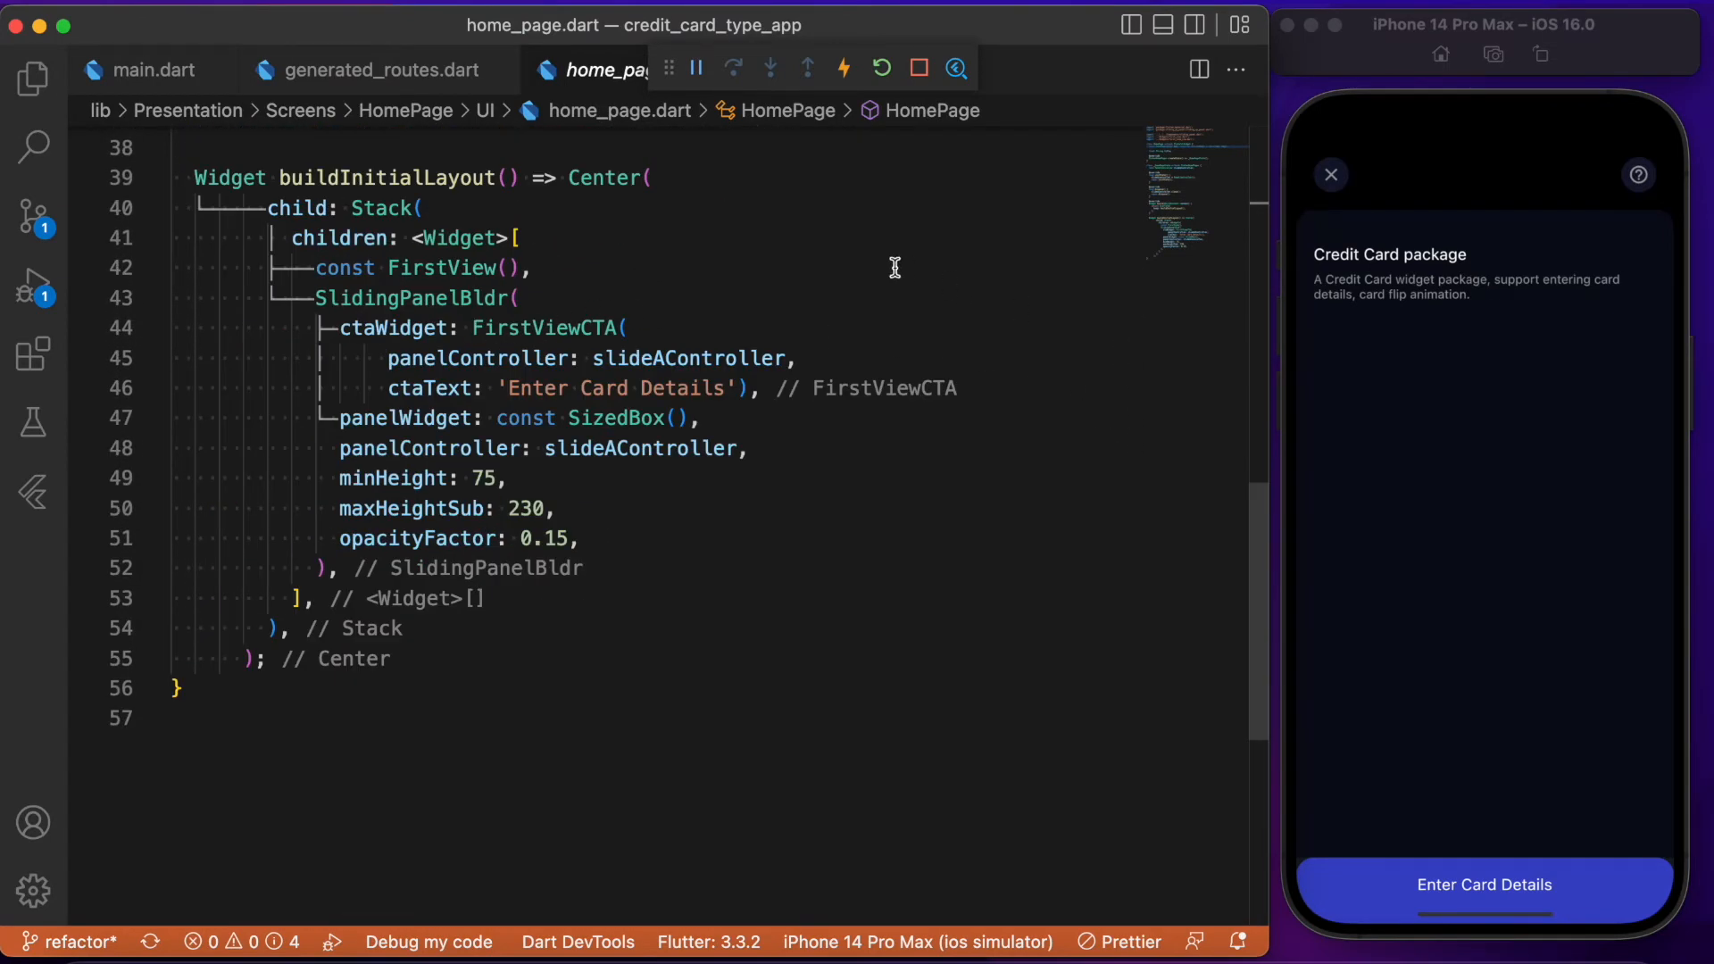
pyautogui.moveTo(859, 378)
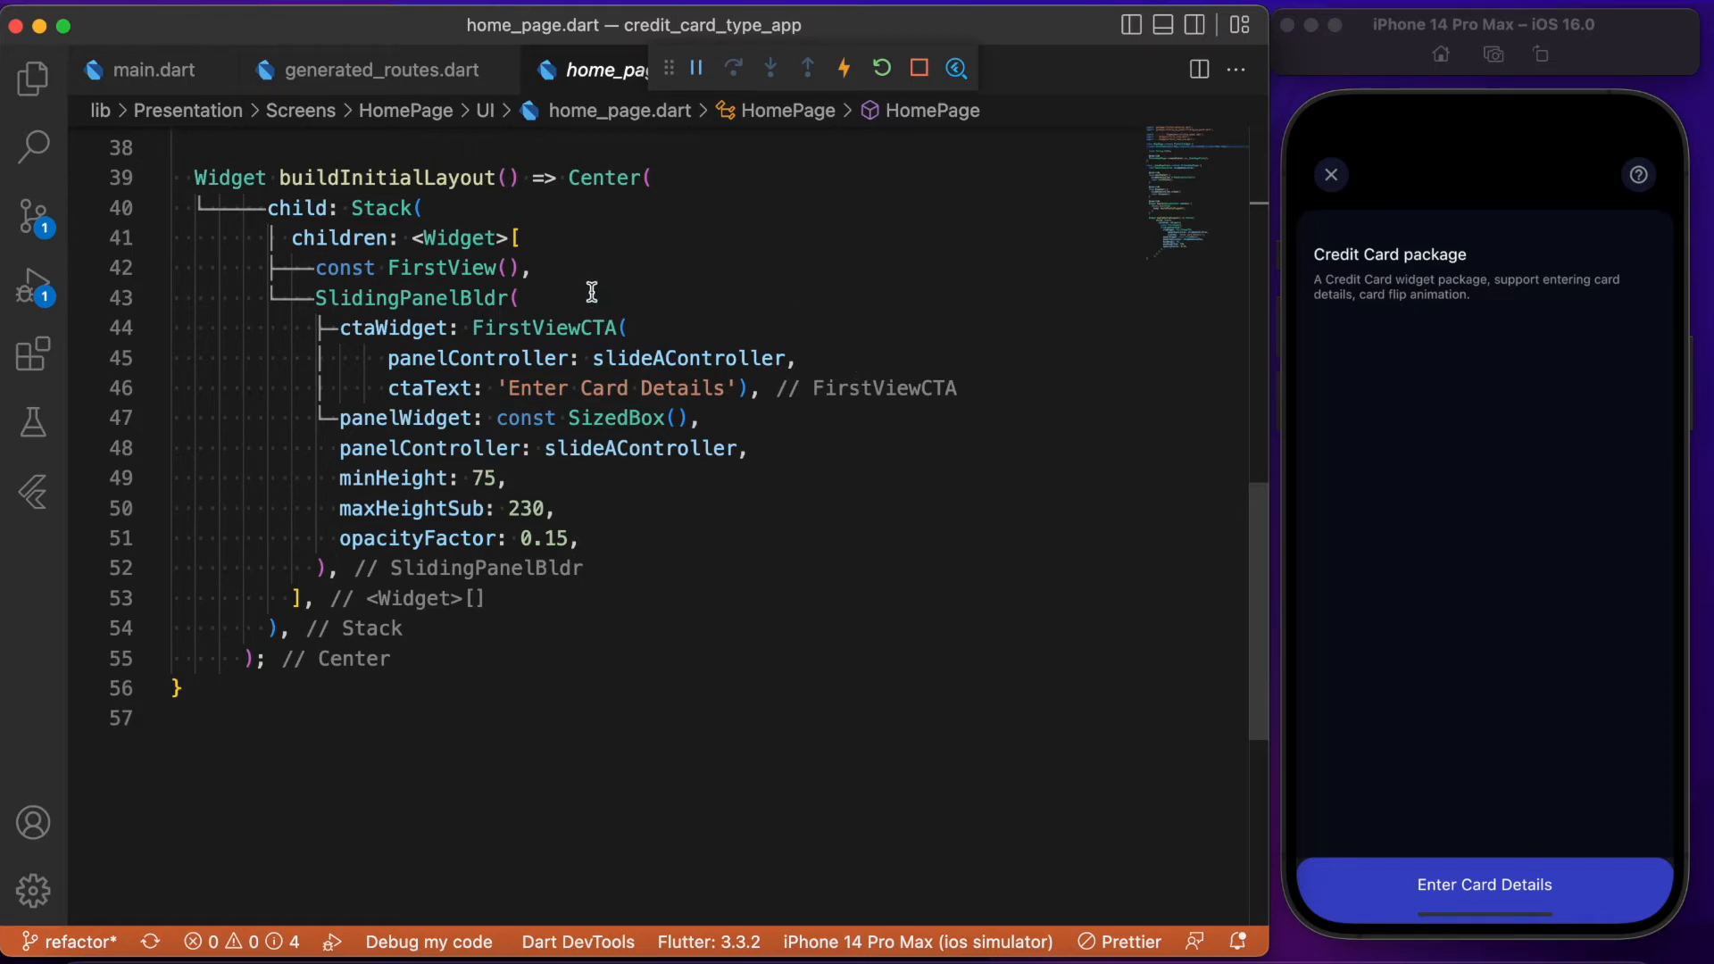
pyautogui.moveTo(463, 272)
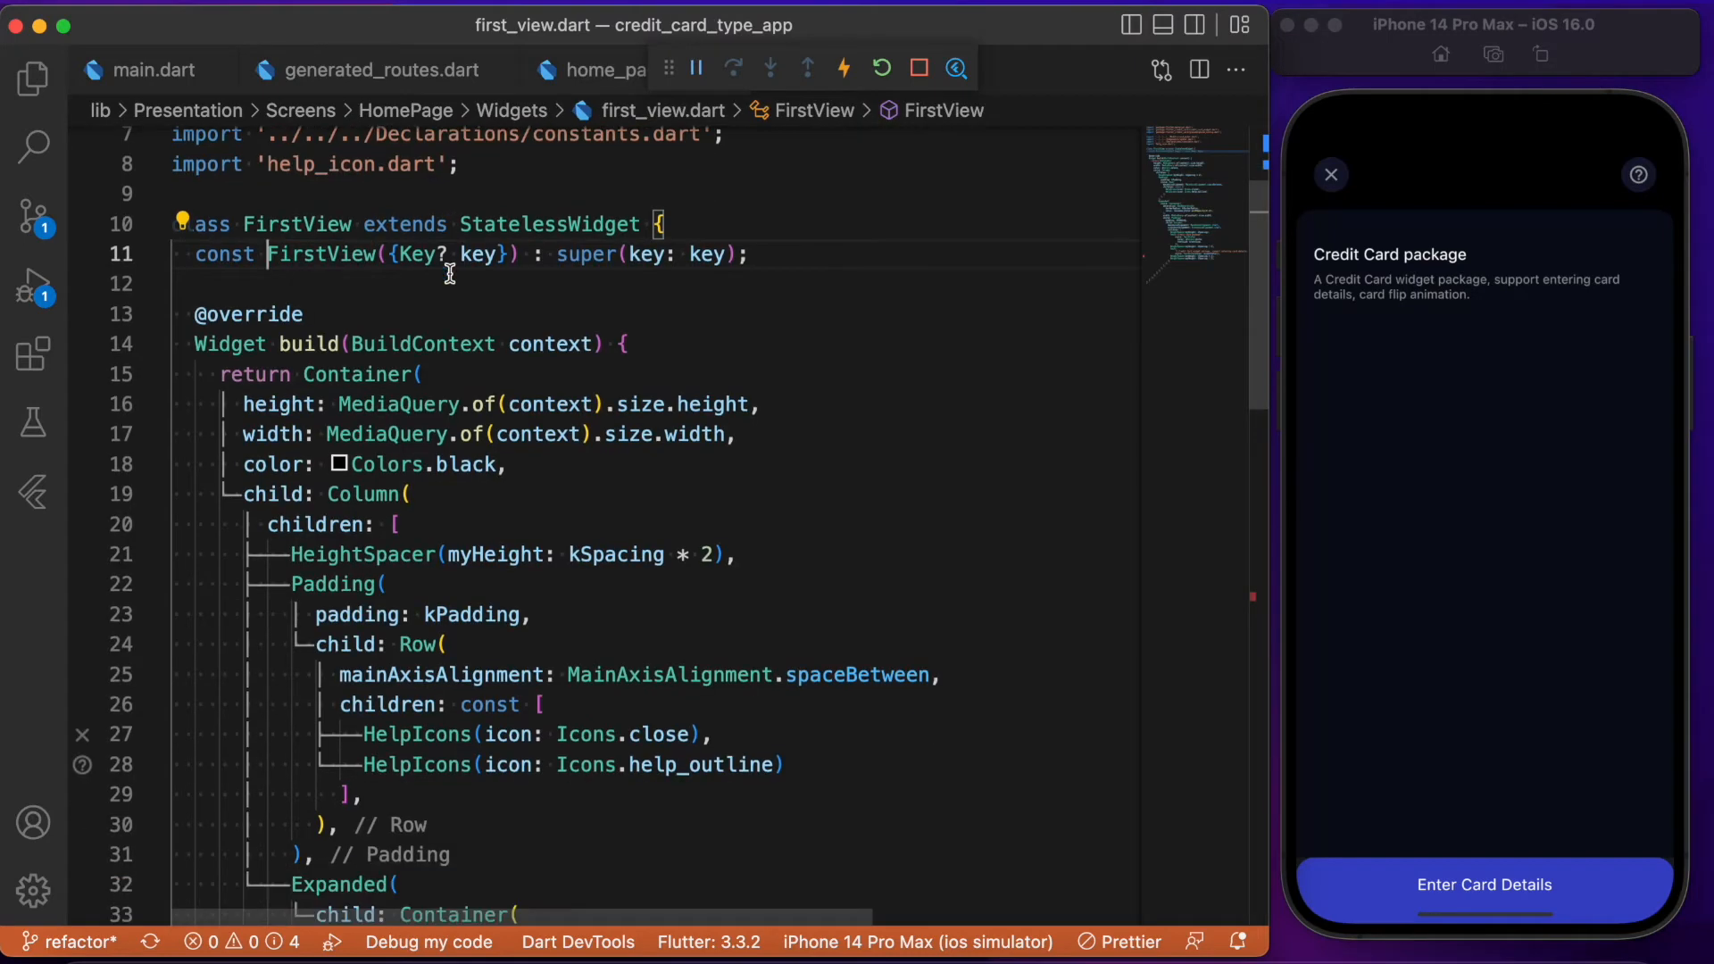
pyautogui.scroll(-3)
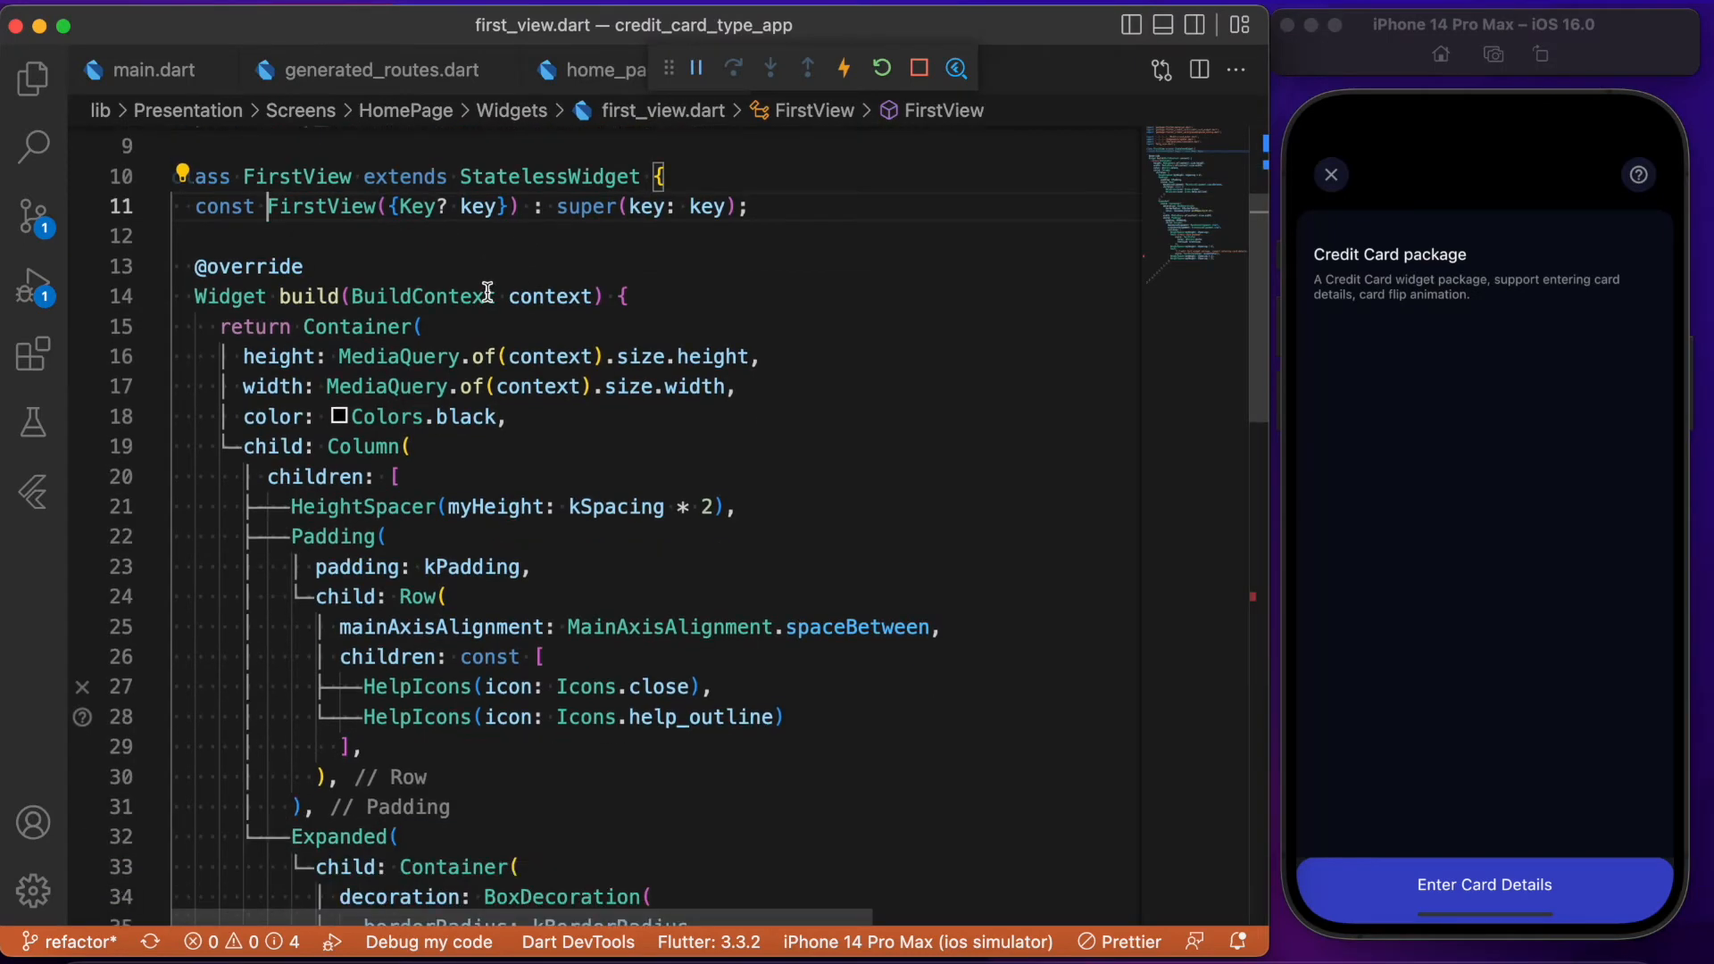
pyautogui.scroll(-3)
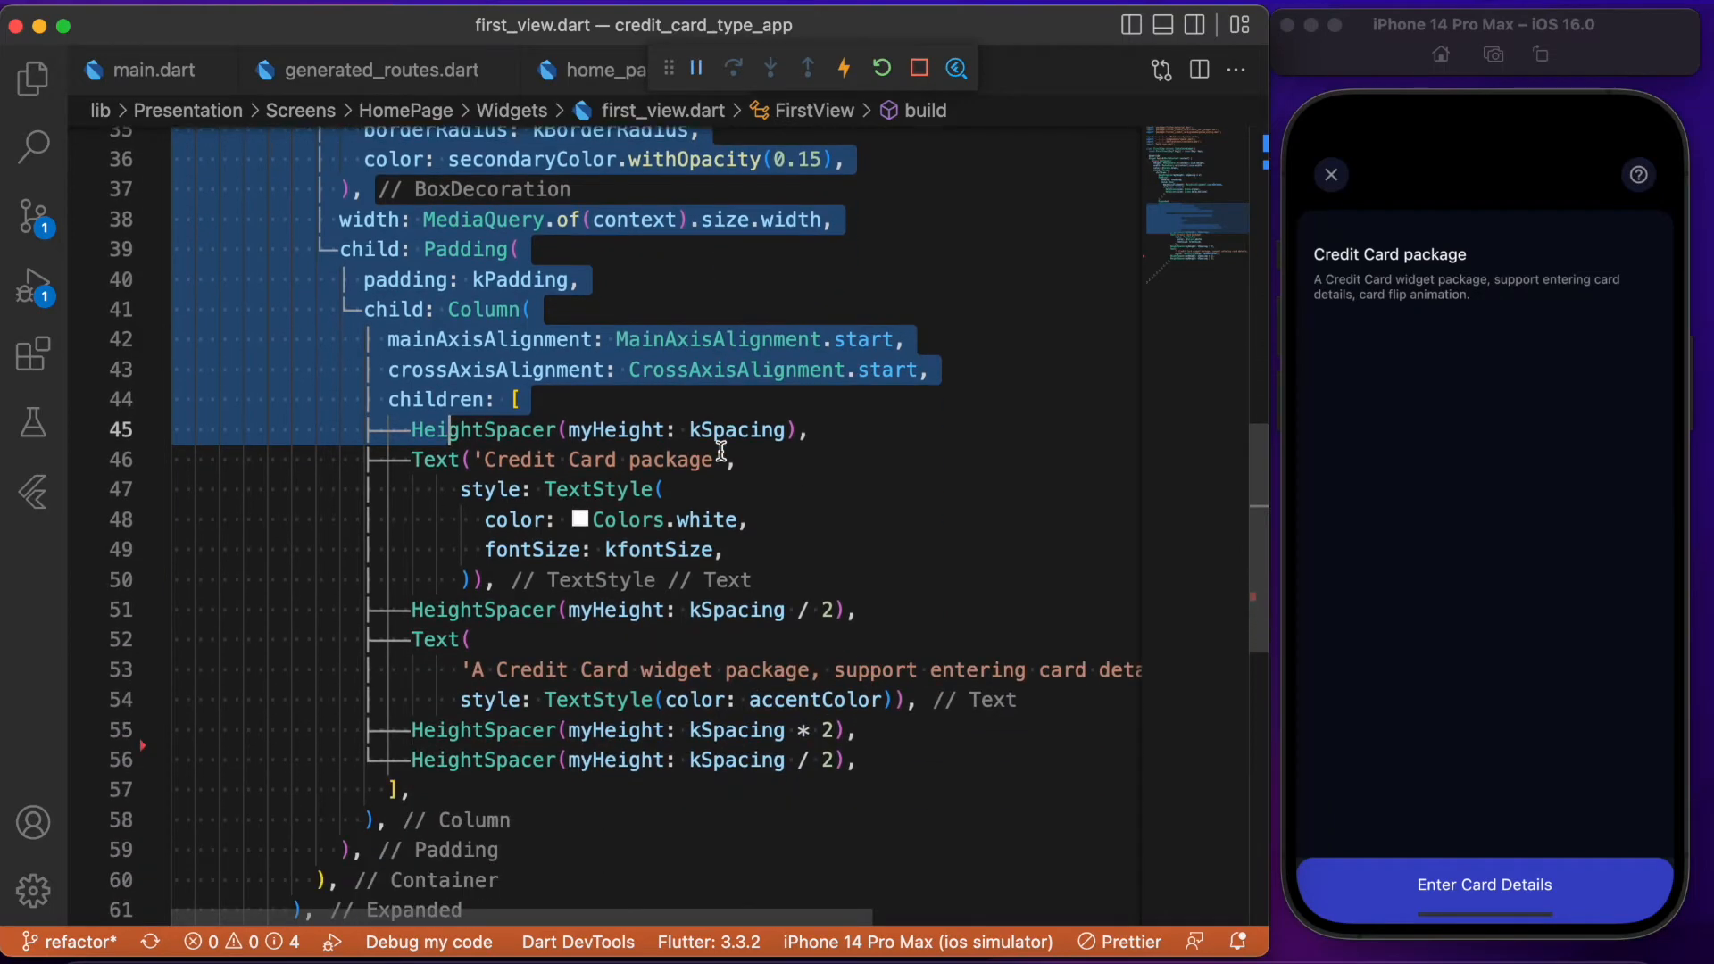
pyautogui.scroll(-3)
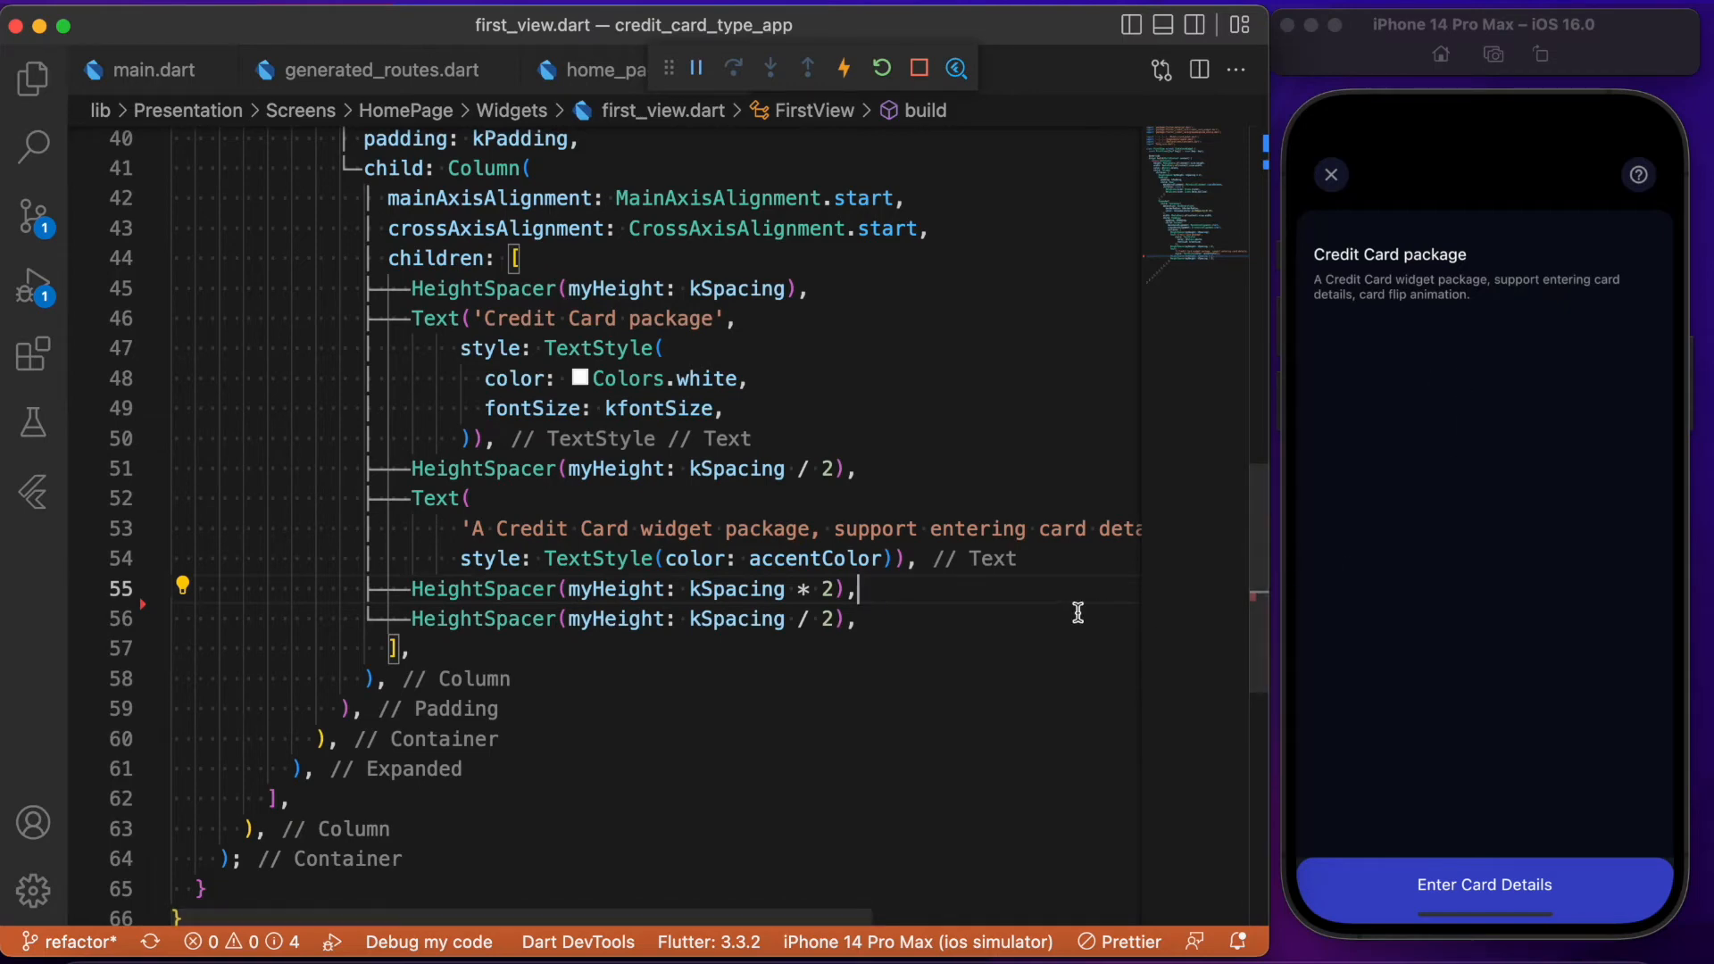
pyautogui.moveTo(921, 590)
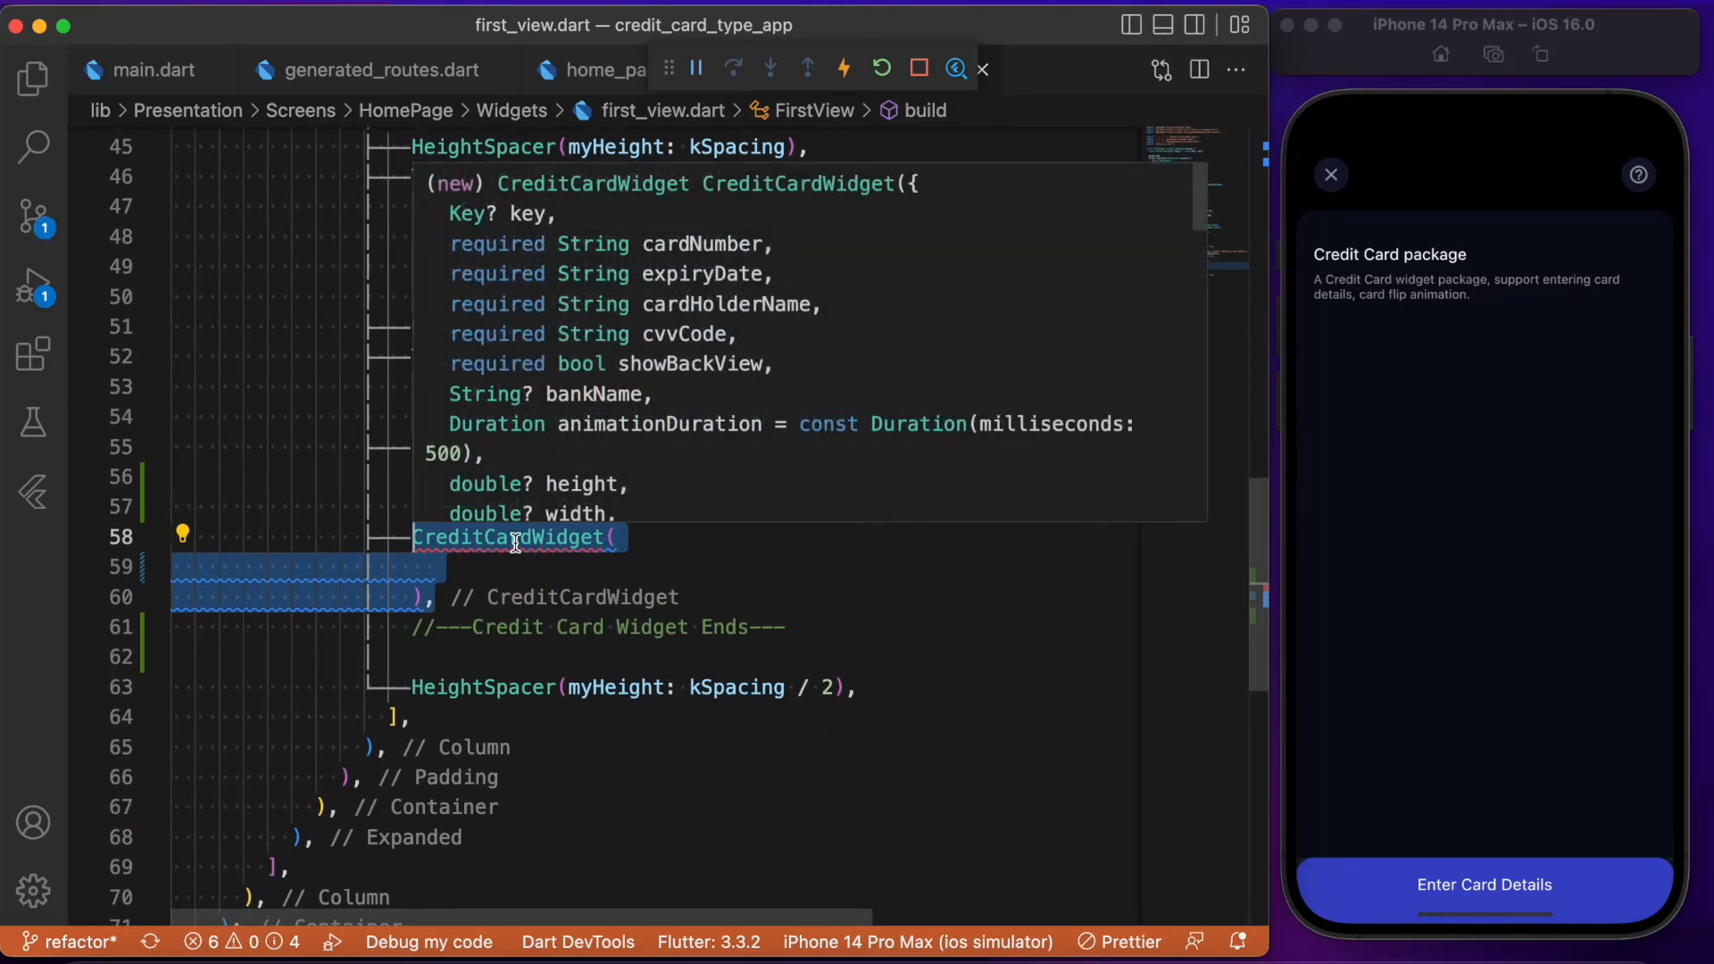
pyautogui.moveTo(575, 440)
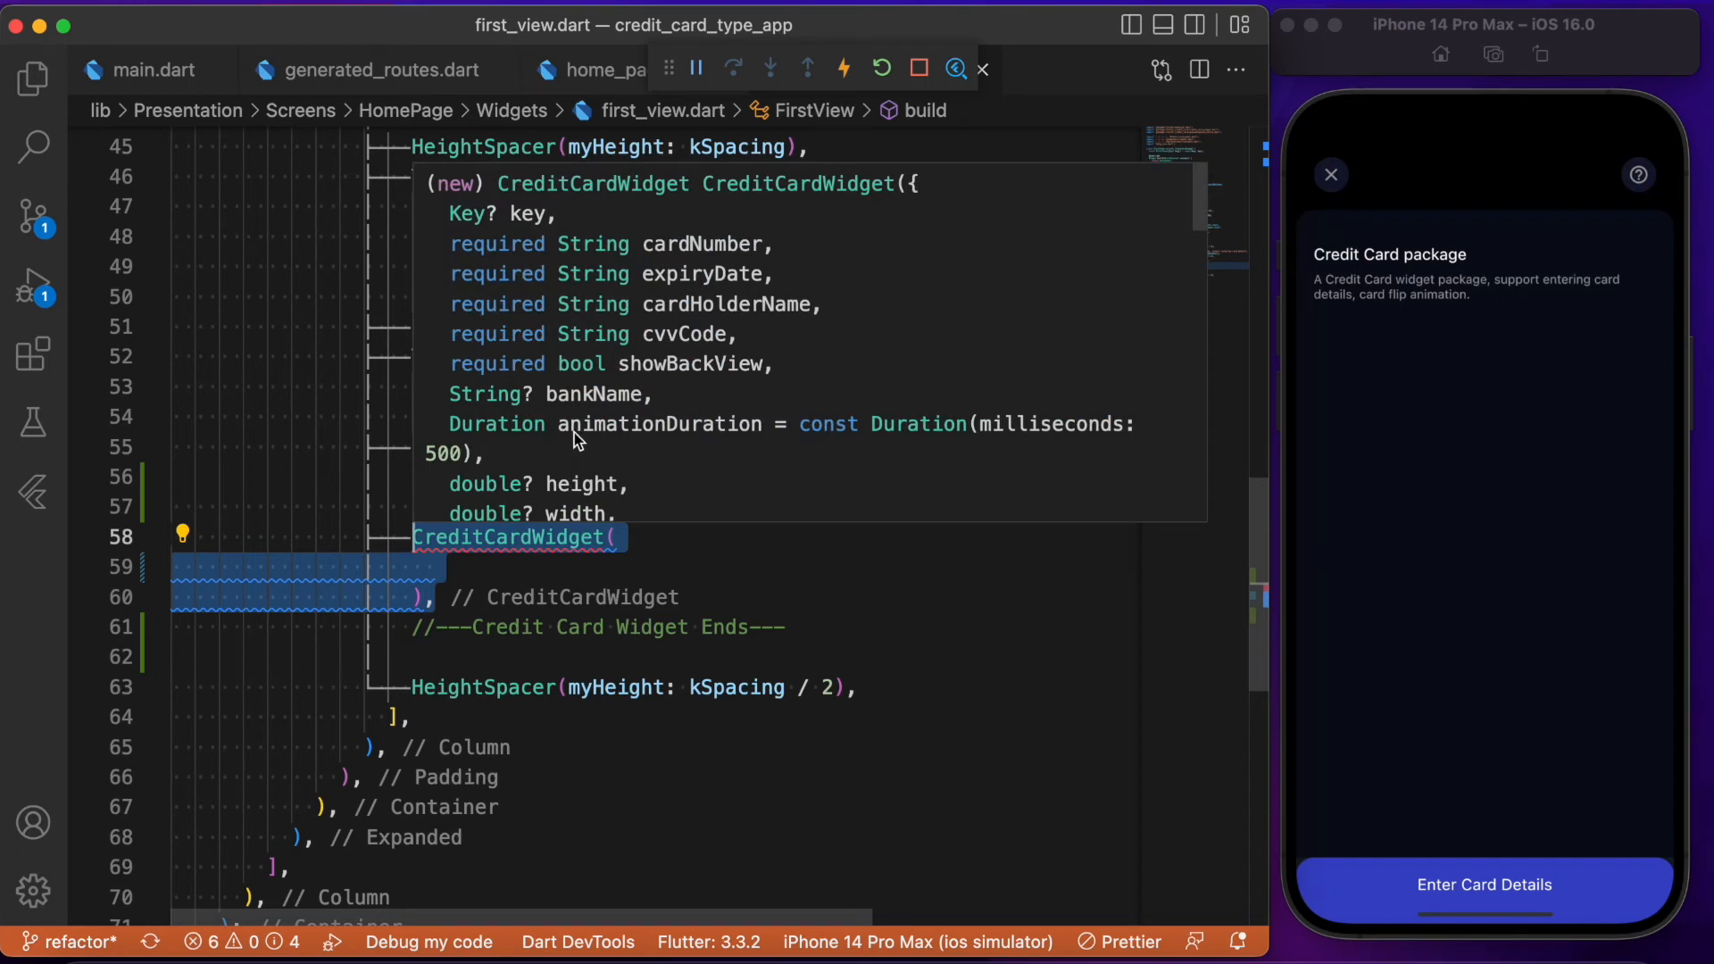
pyautogui.moveTo(453, 254)
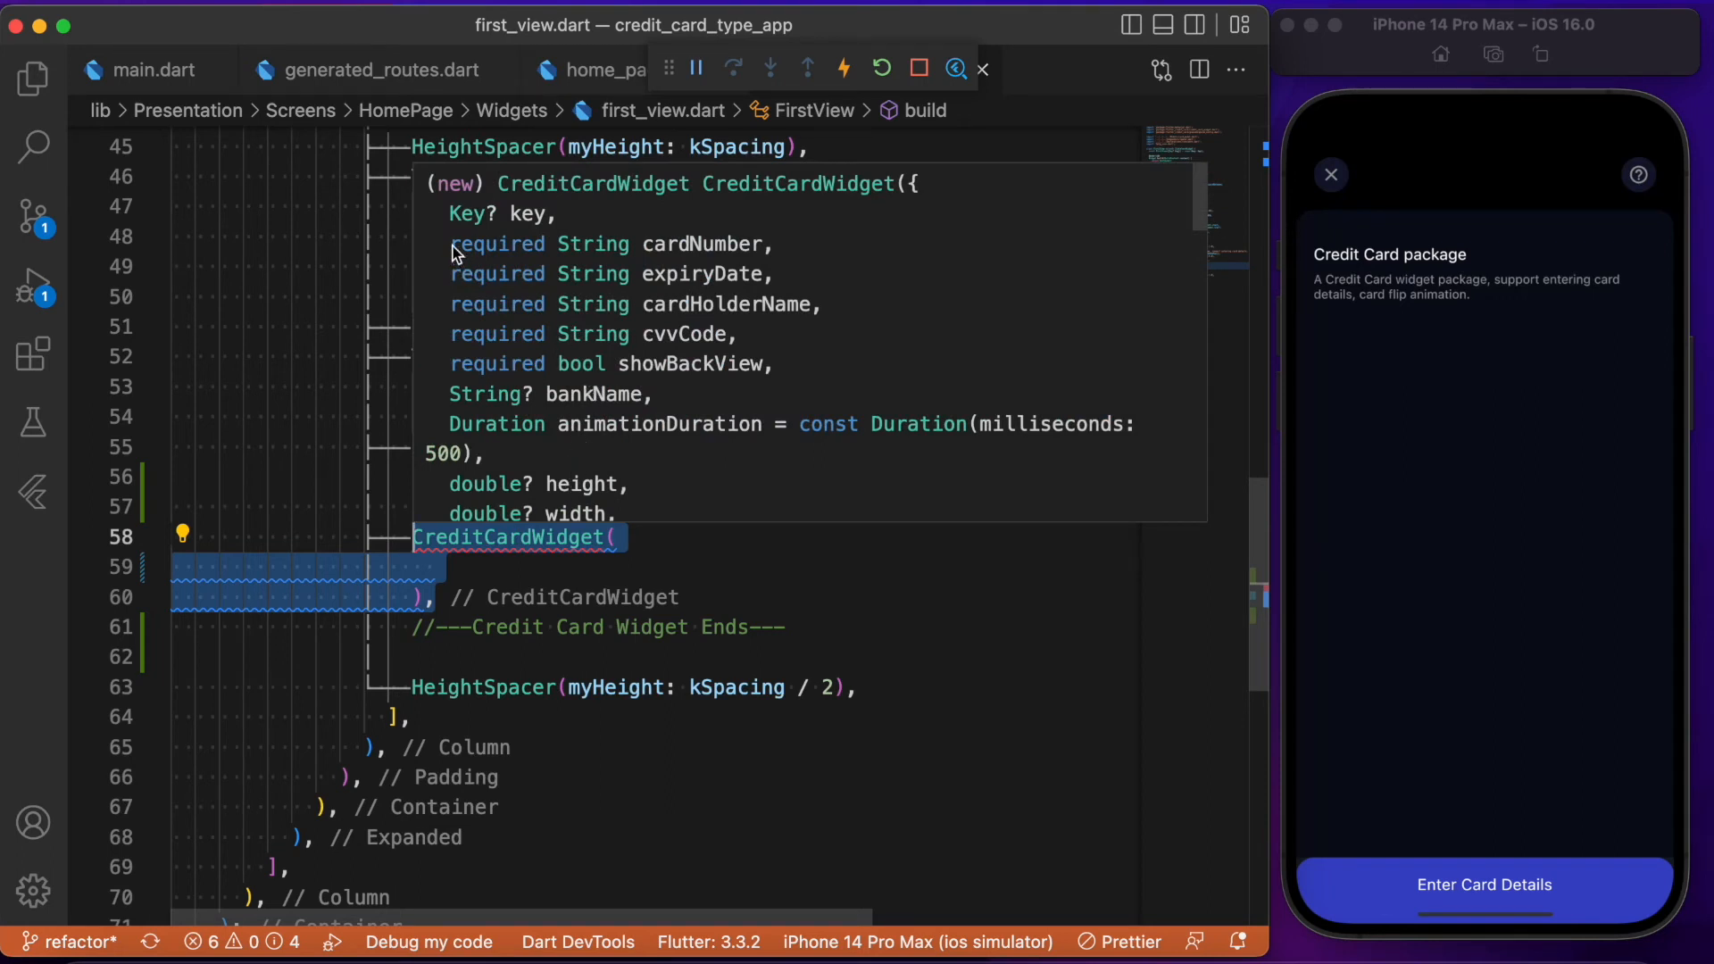
pyautogui.moveTo(782, 378)
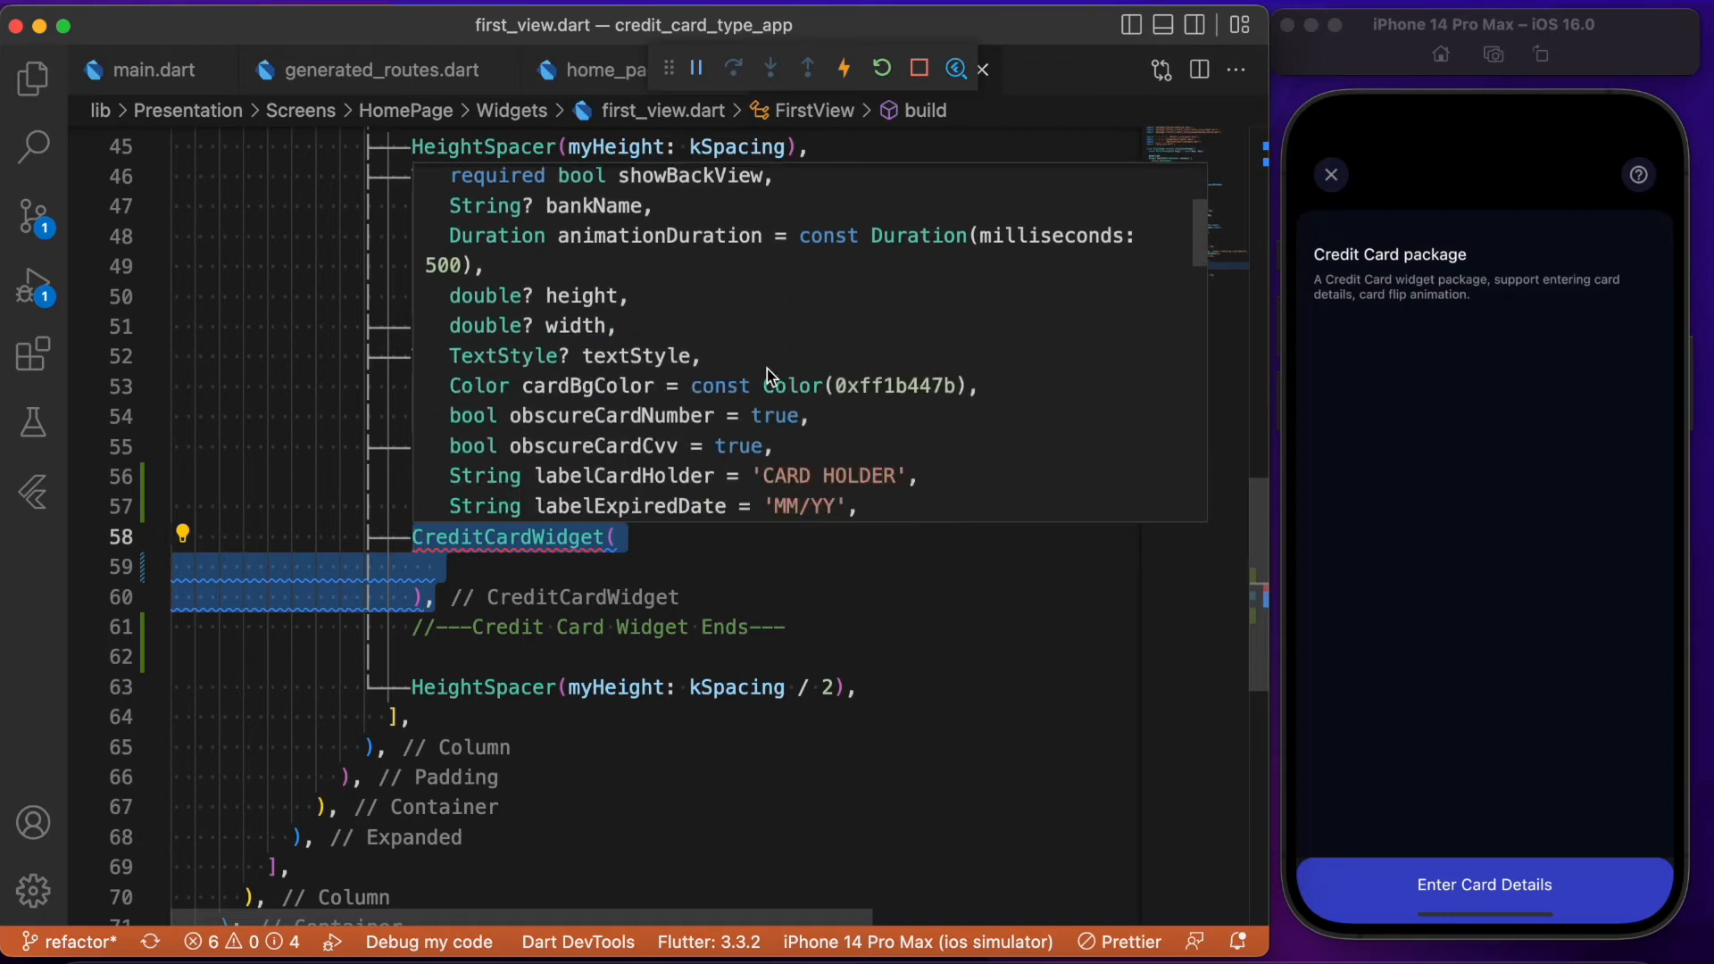
pyautogui.moveTo(534, 296)
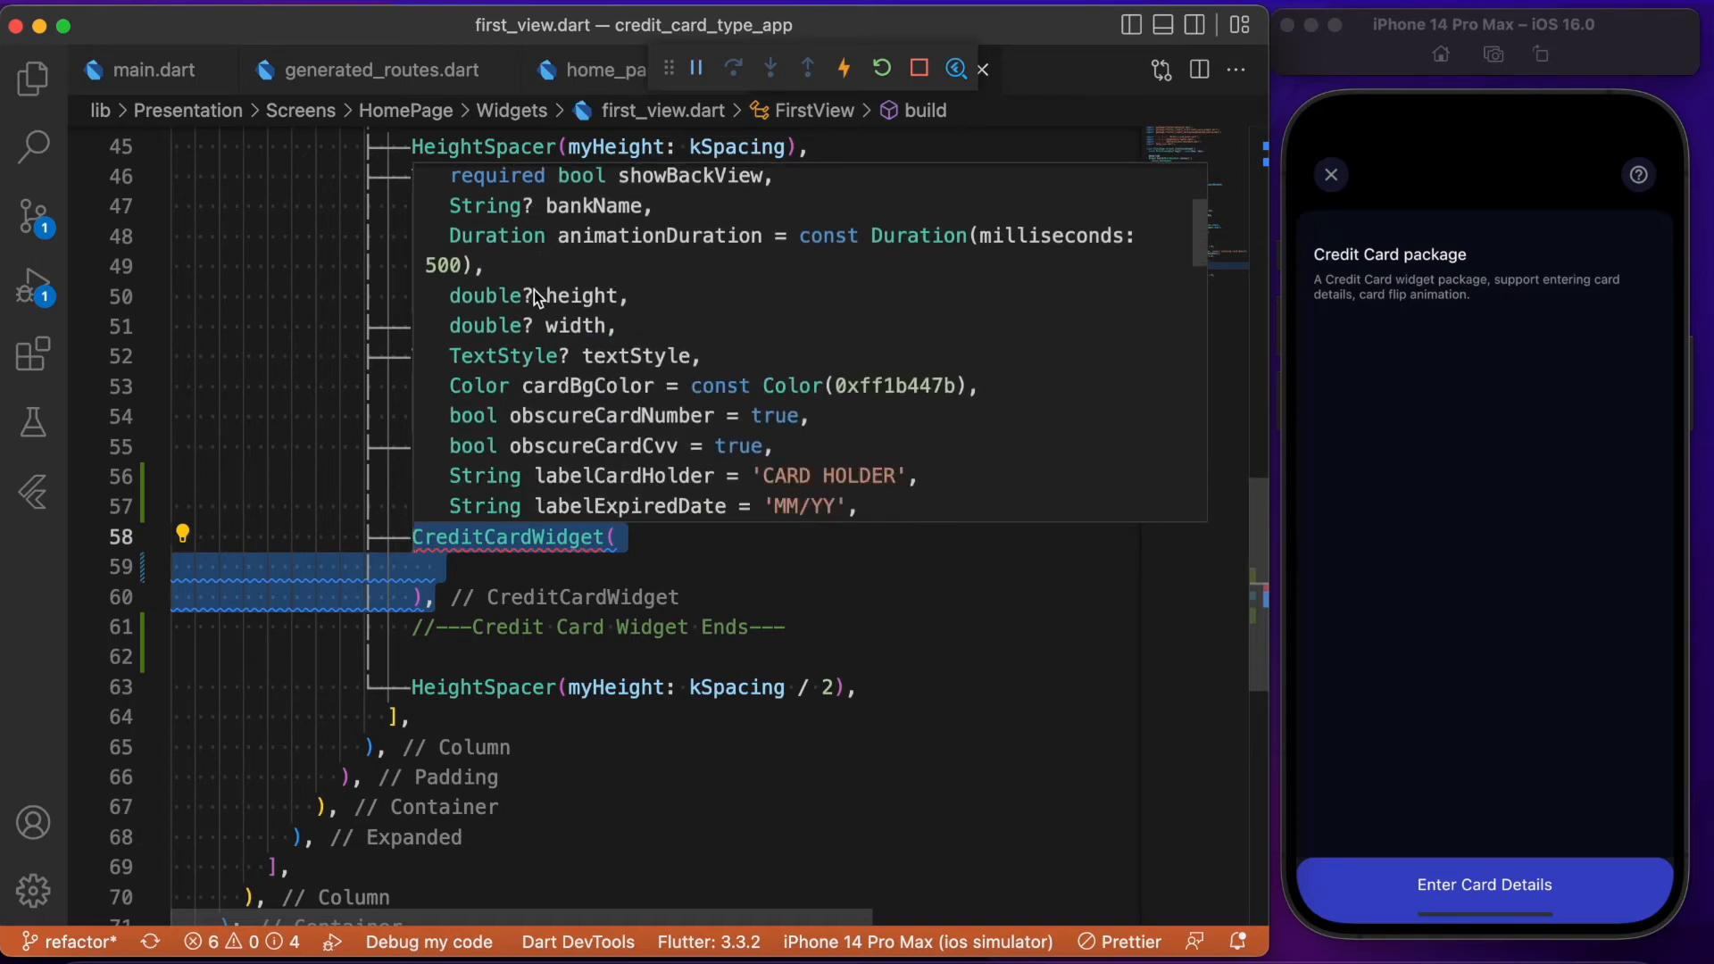
pyautogui.moveTo(572, 335)
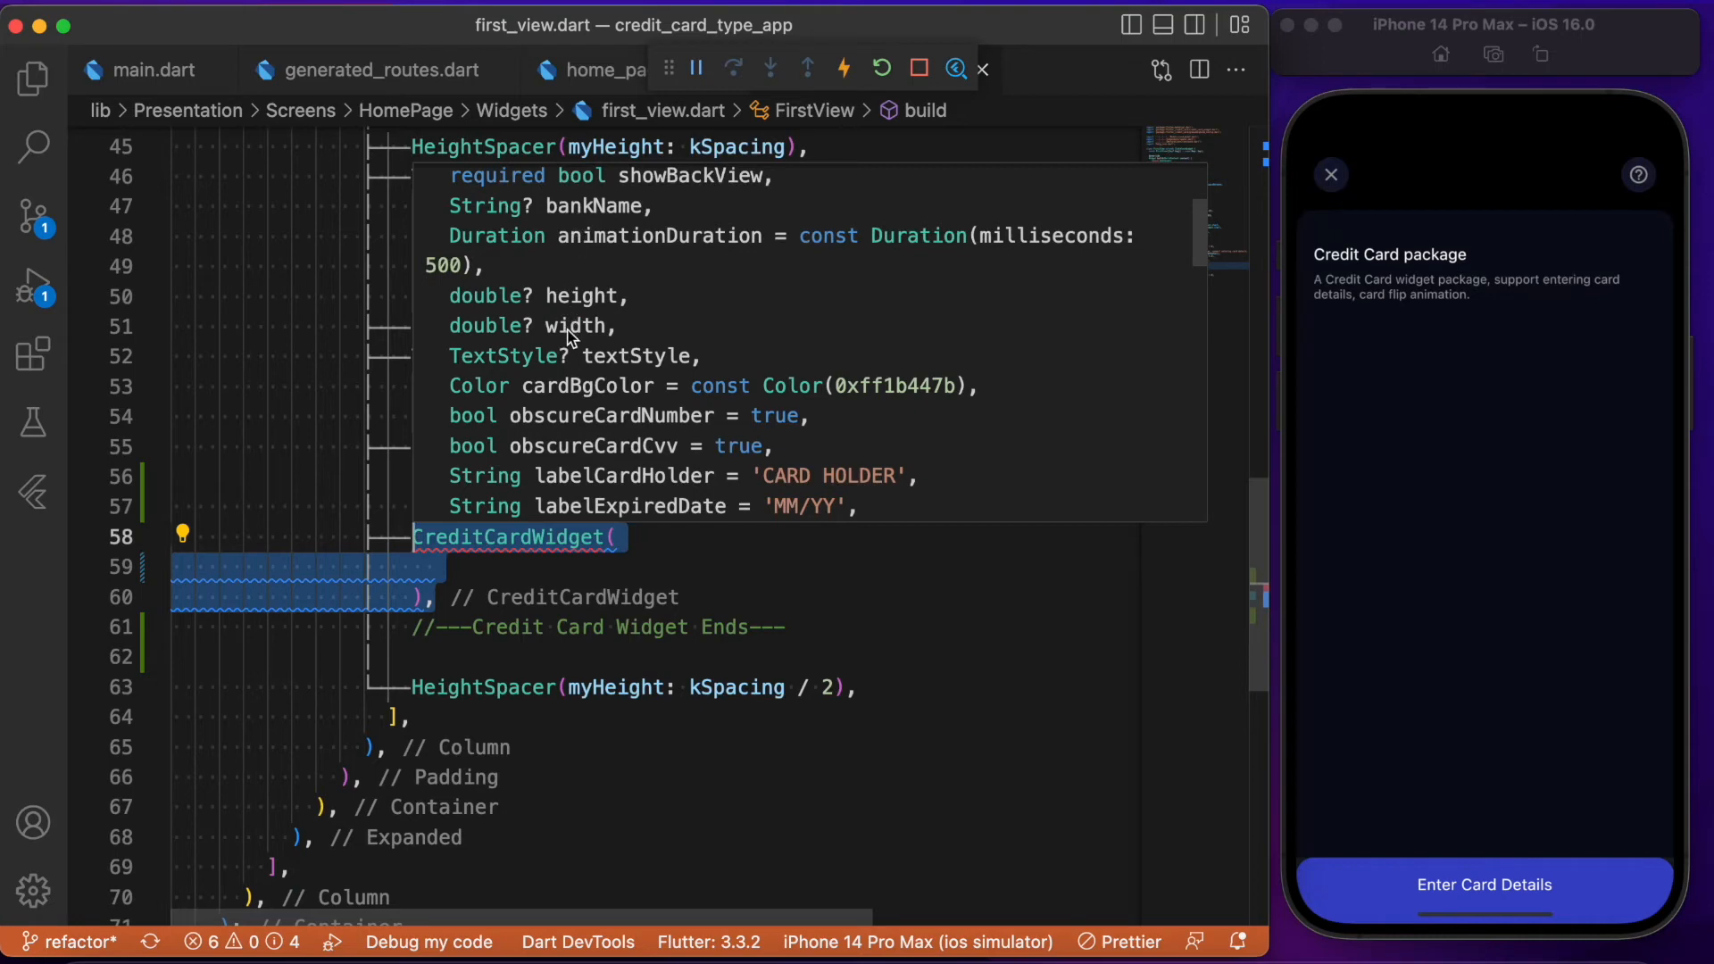
pyautogui.moveTo(528, 344)
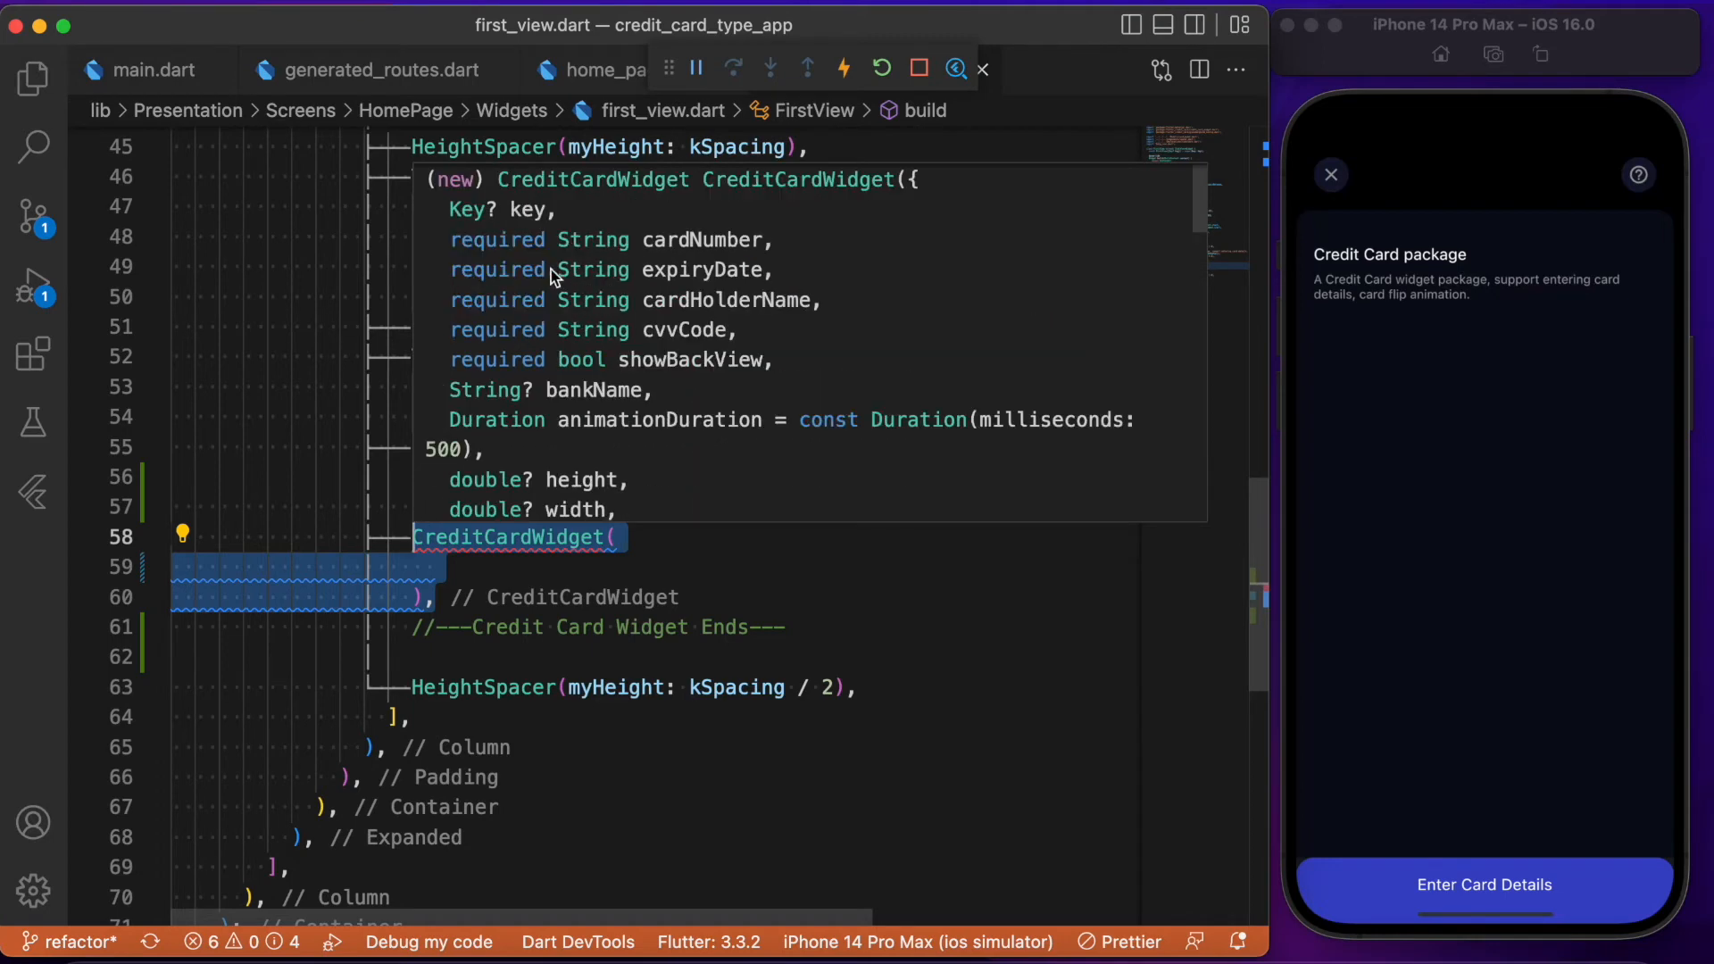
pyautogui.moveTo(522, 279)
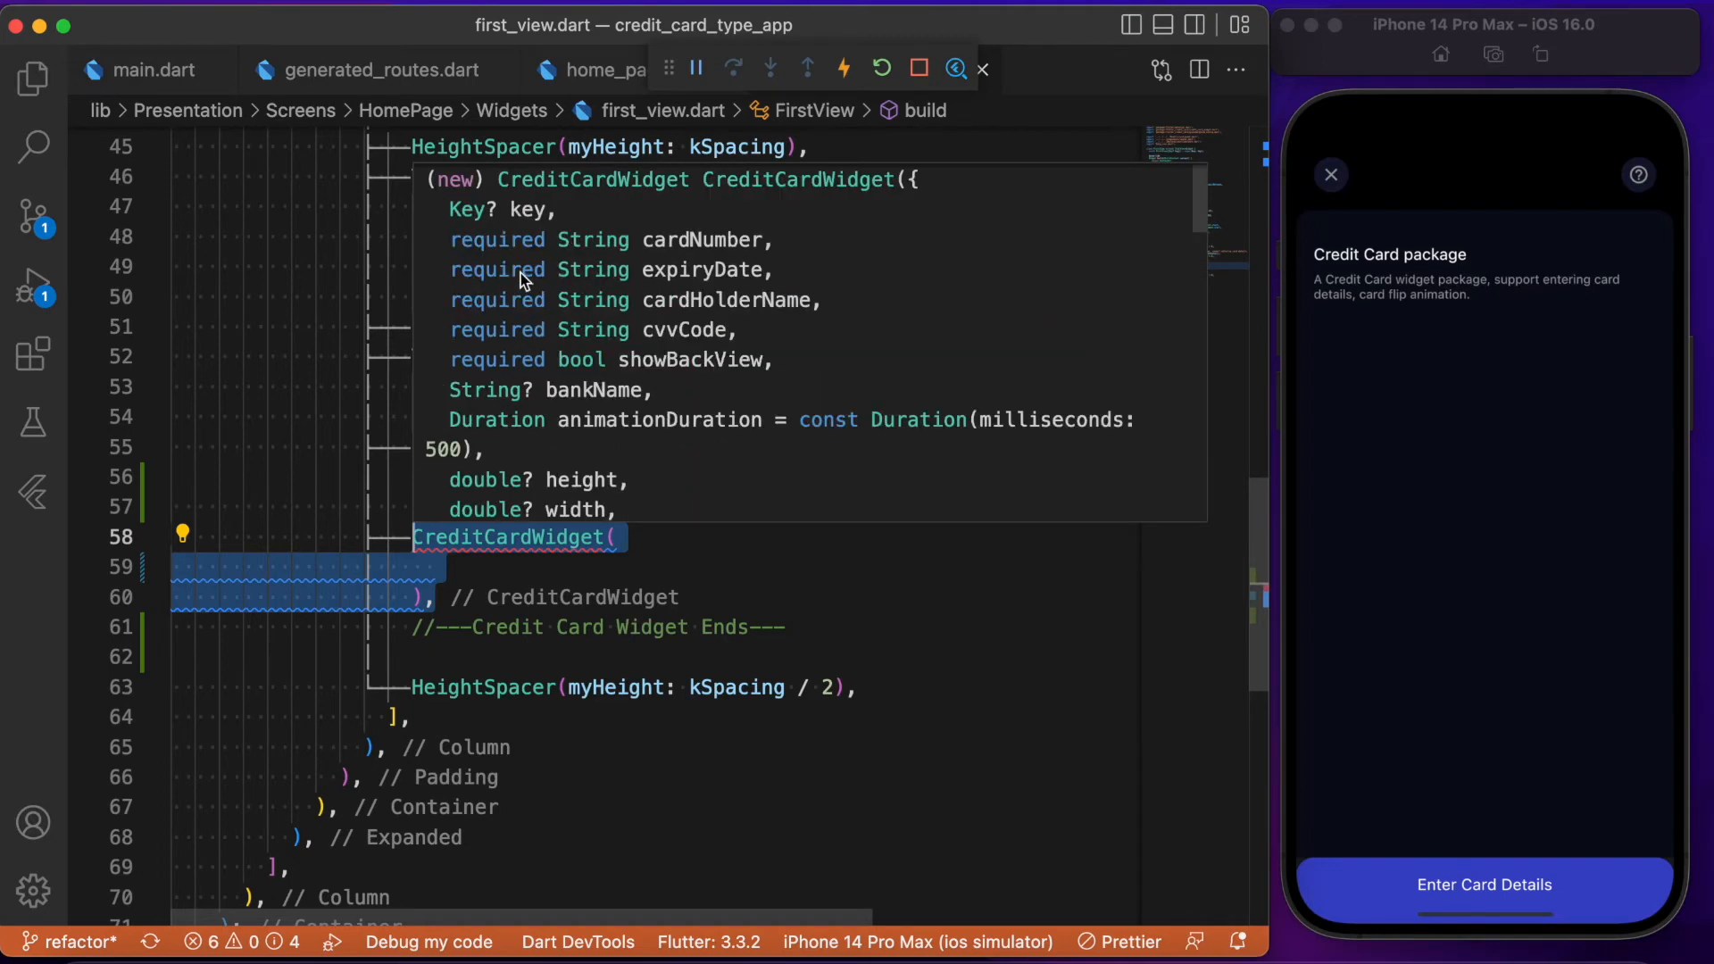
pyautogui.moveTo(677, 307)
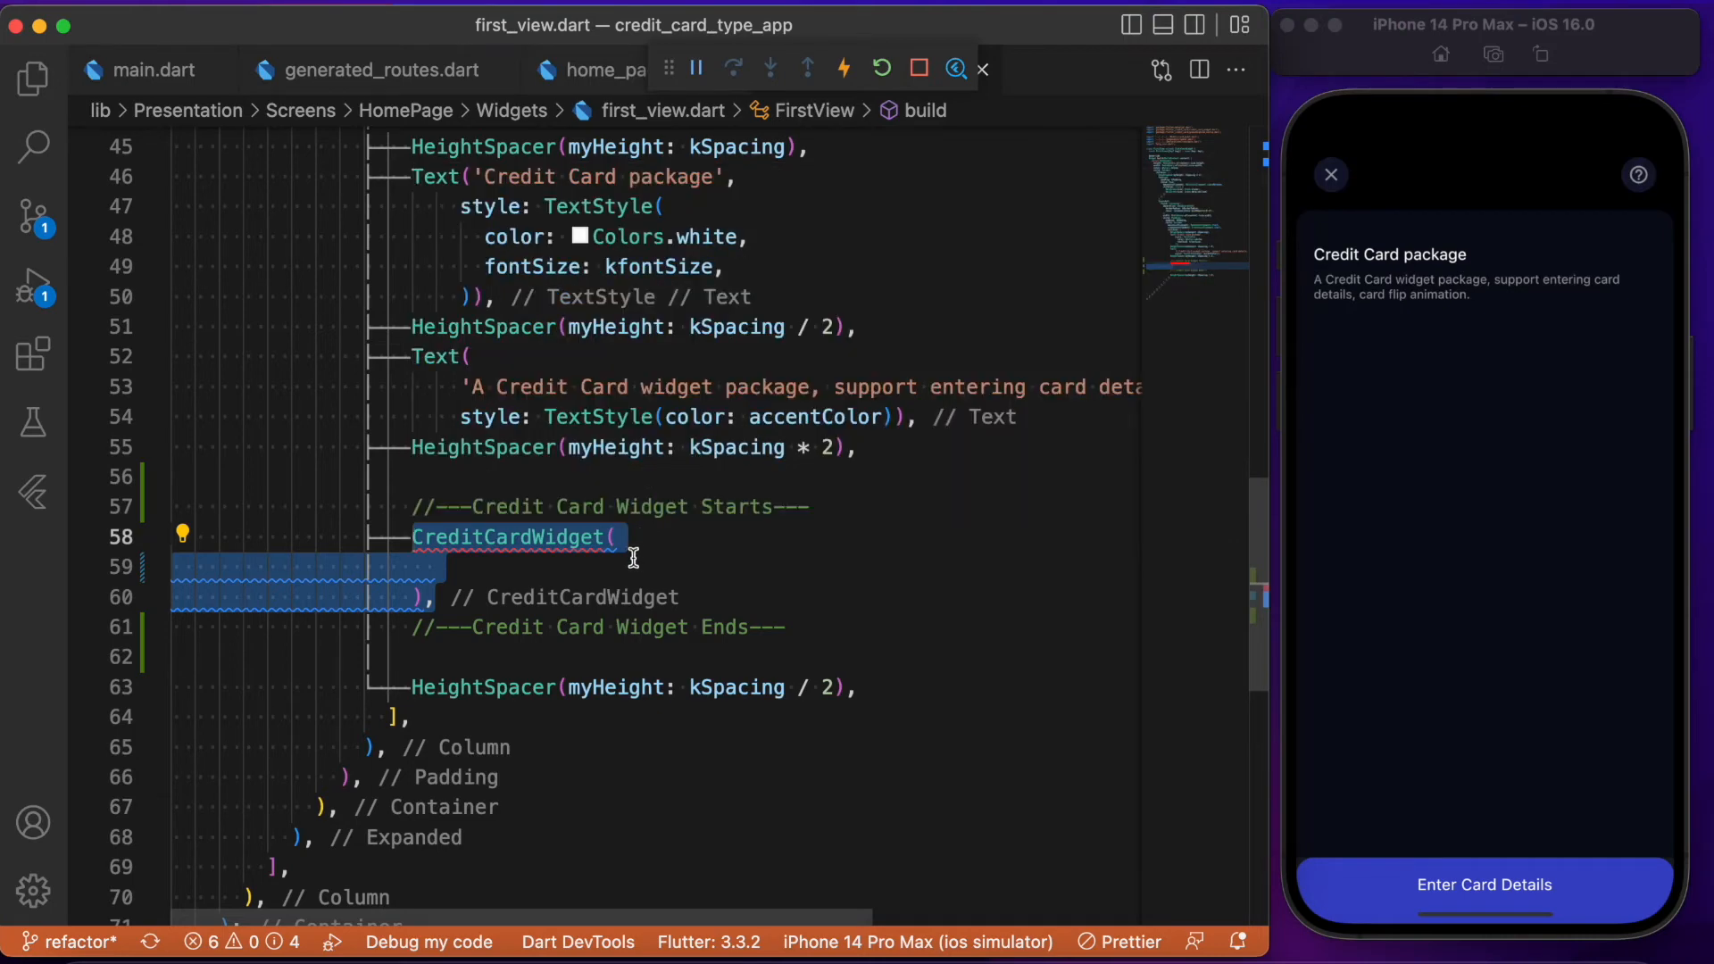
# - Add glassmorphismConfig: Glassmorphism.defaultConfig(), to the empty CreditCardWidget
pyautogui.write('glassmorphismConfig: Glassmorphism.defaultConfig(),')
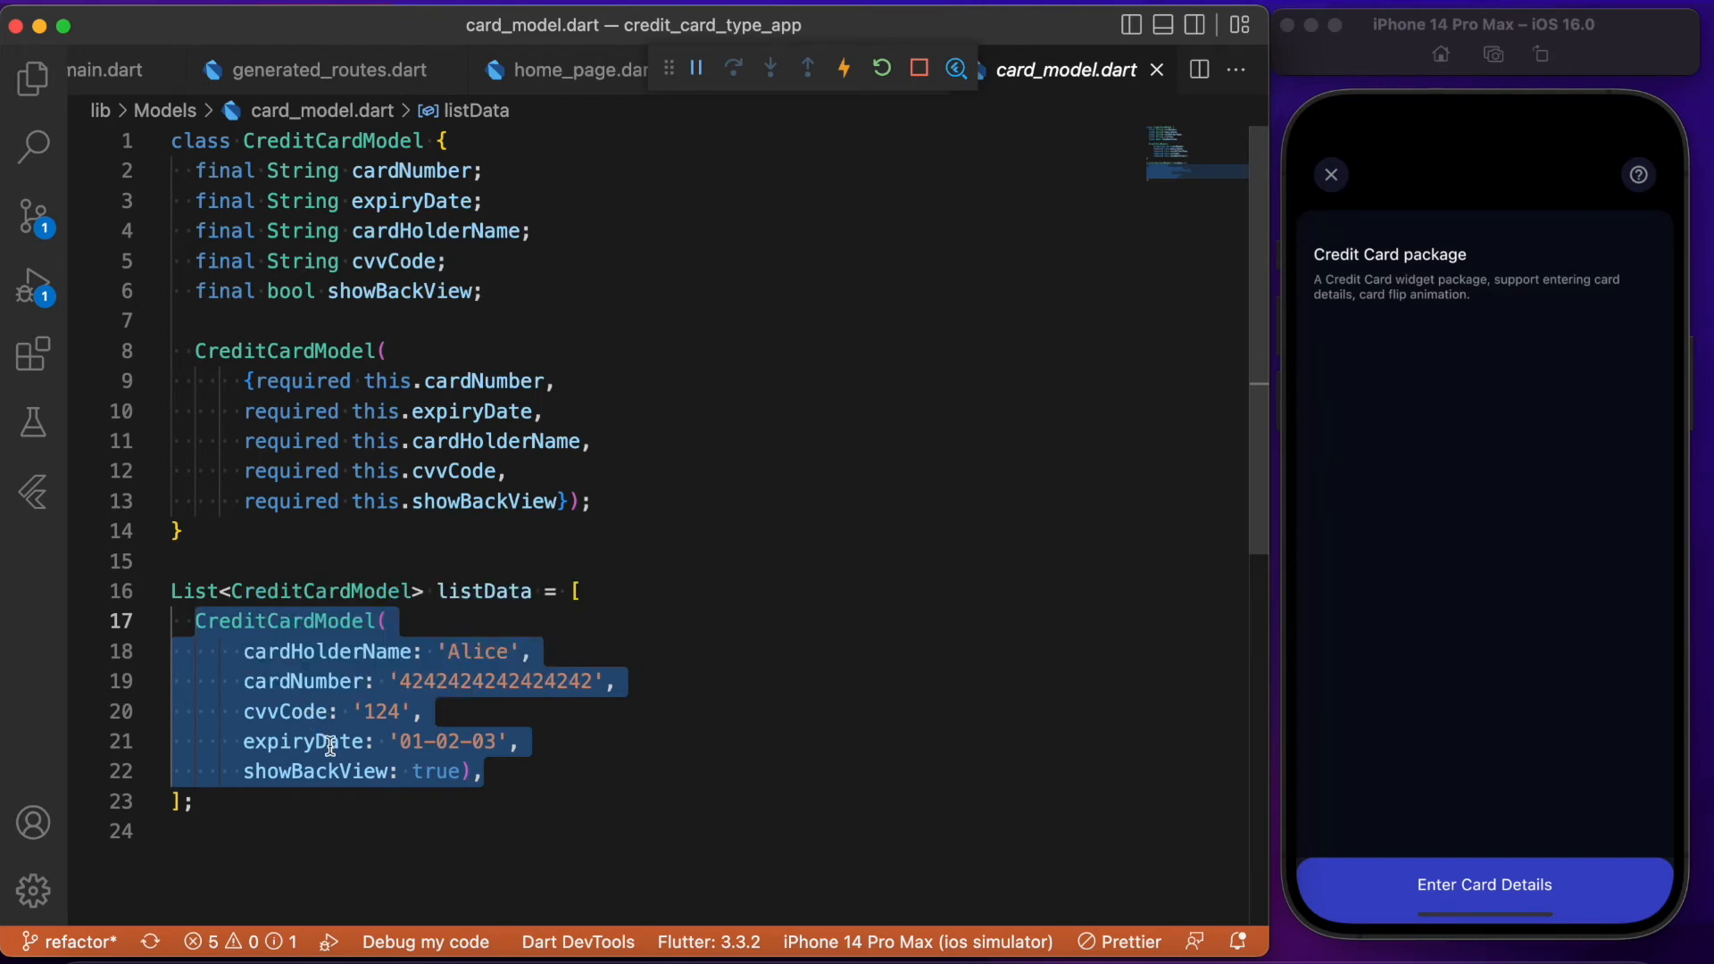
pyautogui.moveTo(529, 639)
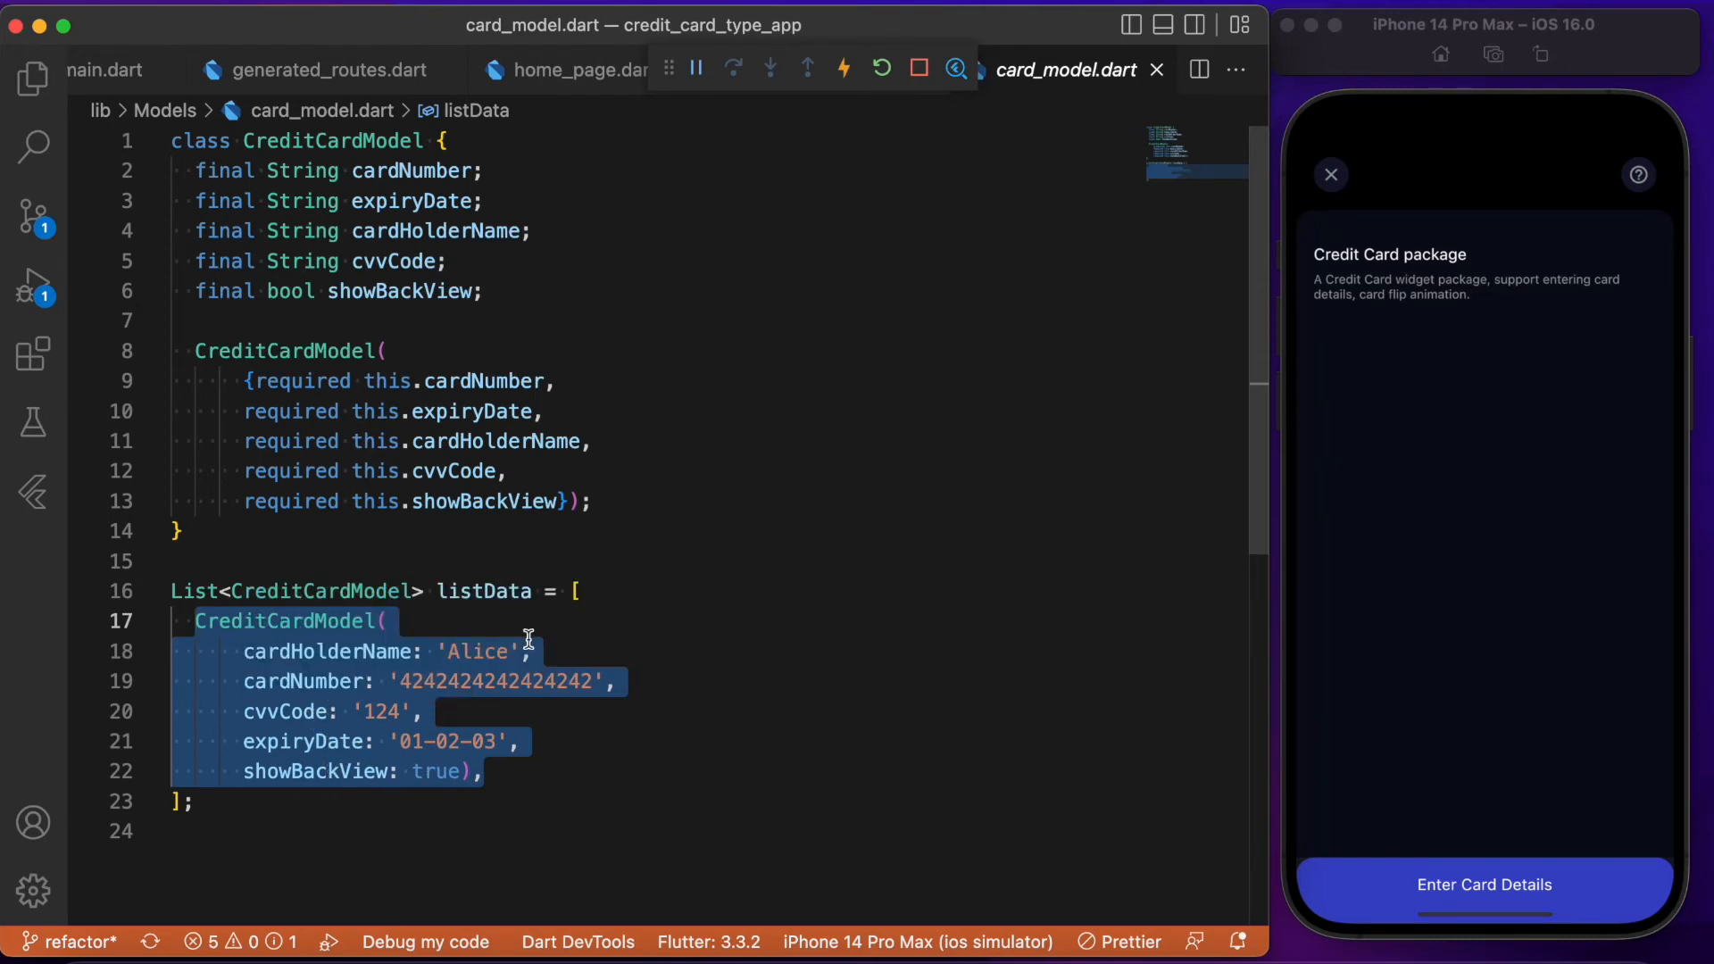
pyautogui.moveTo(675, 536)
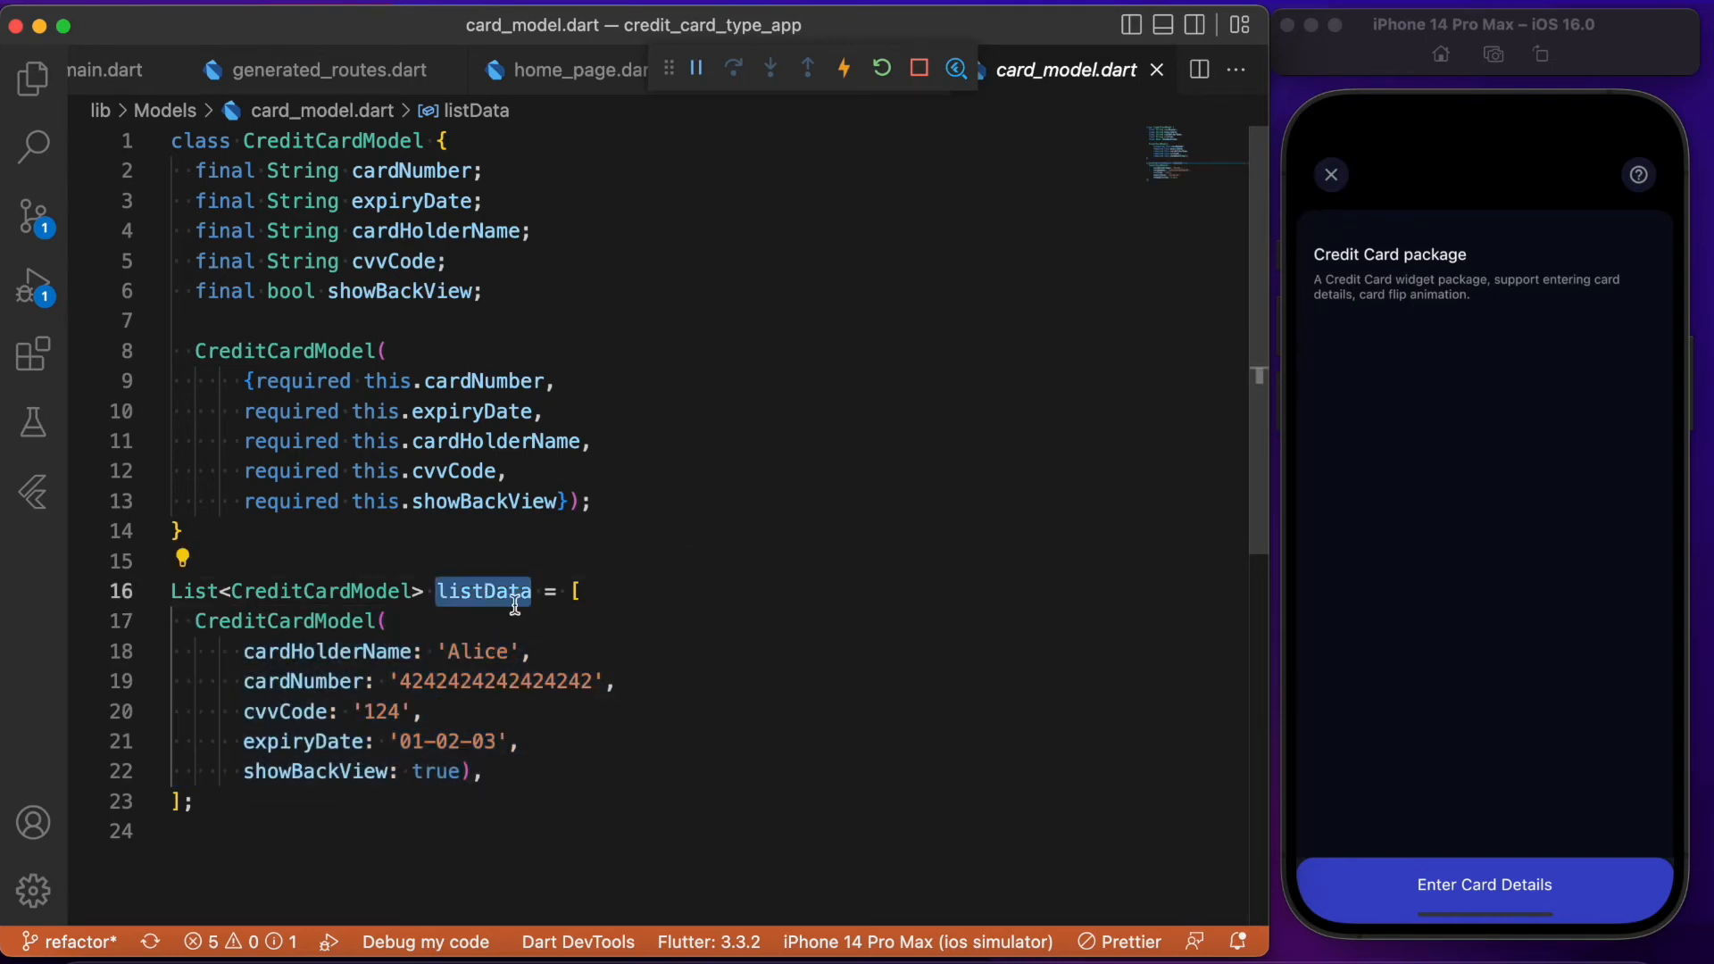
pyautogui.moveTo(728, 611)
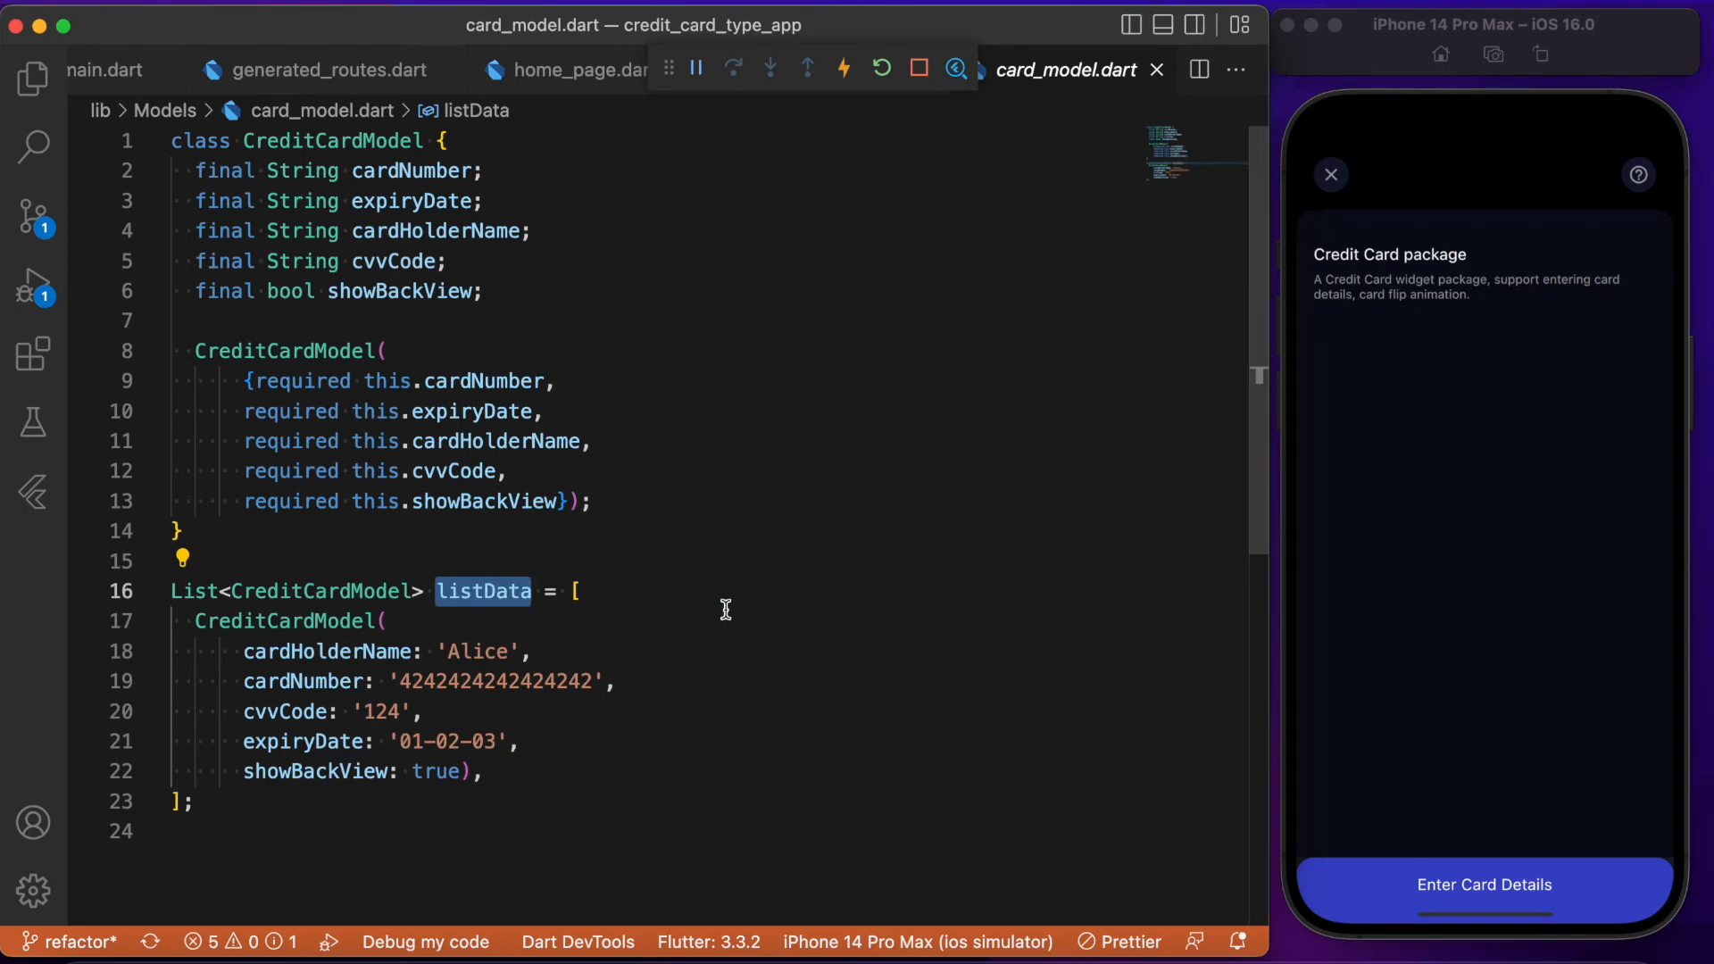
pyautogui.moveTo(650, 523)
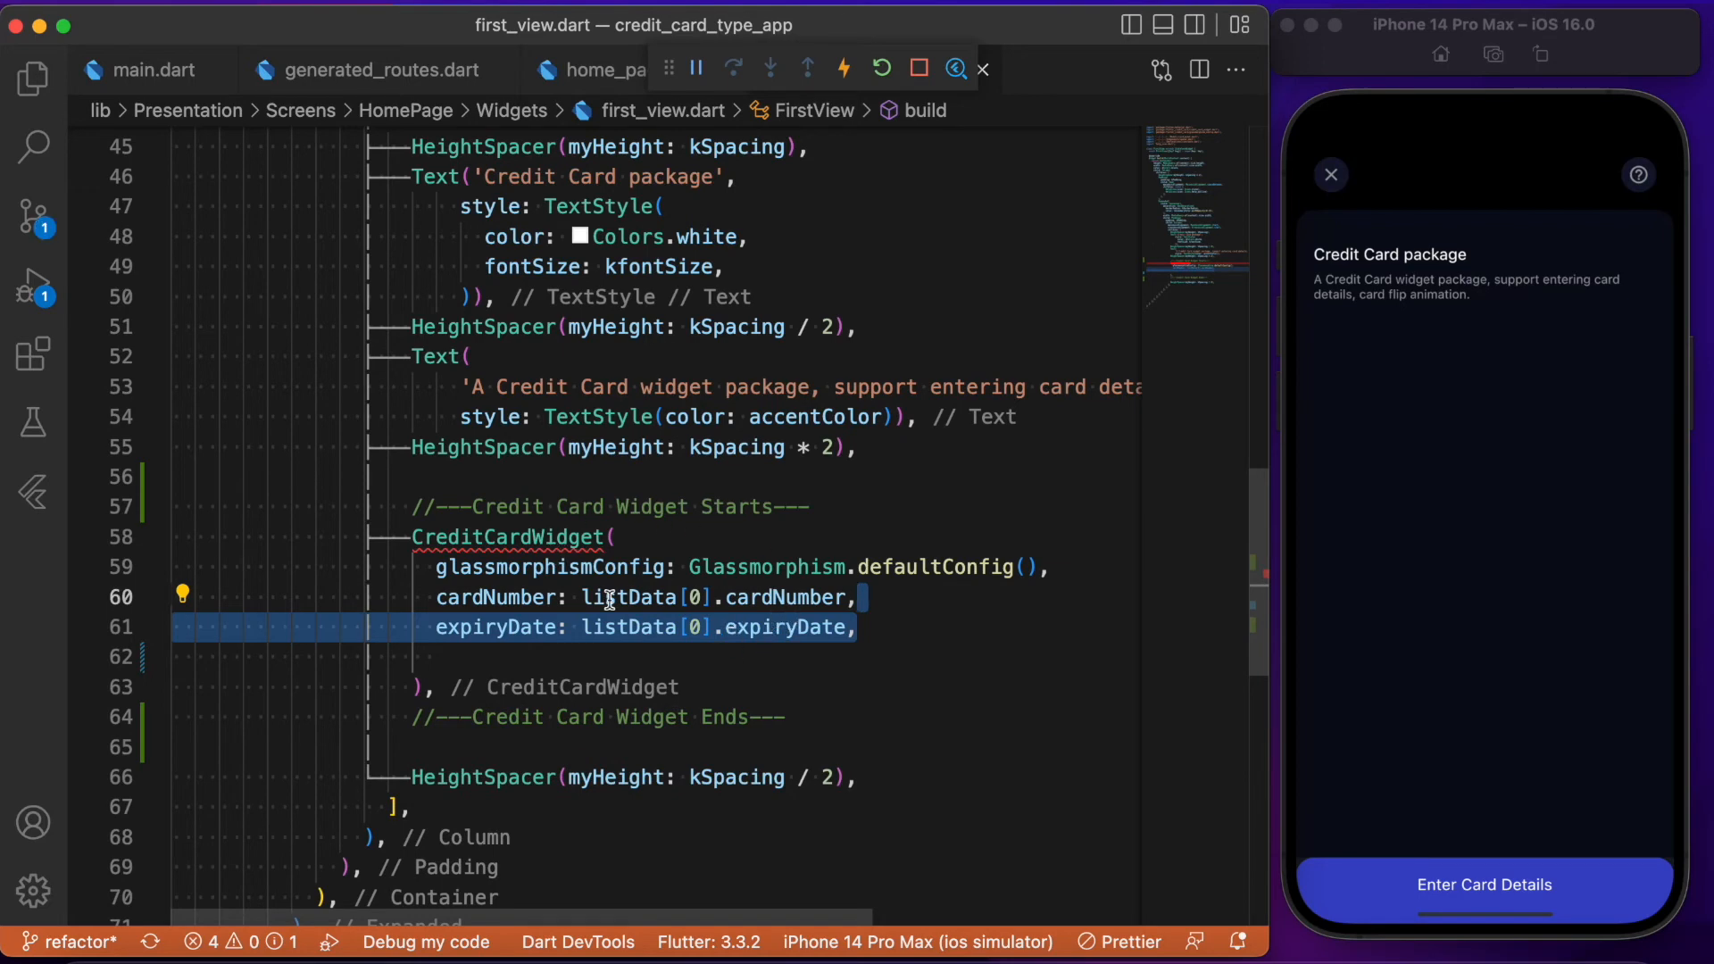
# - Add cardHolderName: listData[0].cardHolderName, to the CreditCardWidget fields
pyautogui.write('cardHolderName: listData[0].cardHolderName,')
pyautogui.write('showBackView: listData[0].showBackView,')
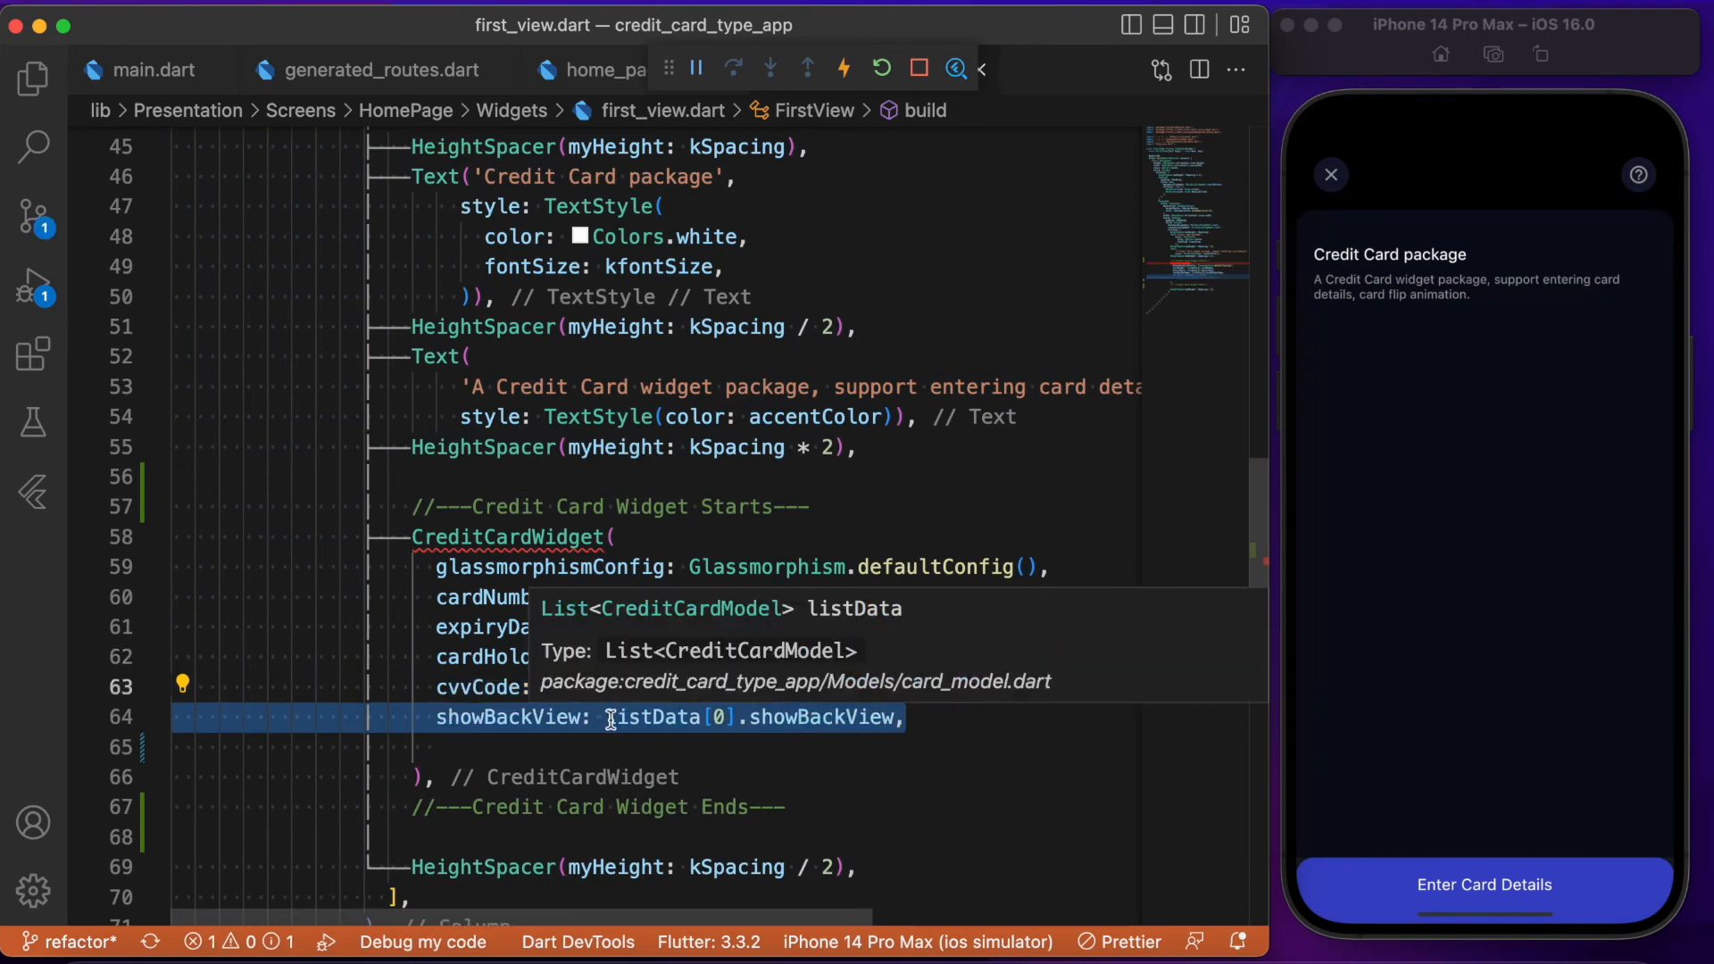
pyautogui.moveTo(802, 717)
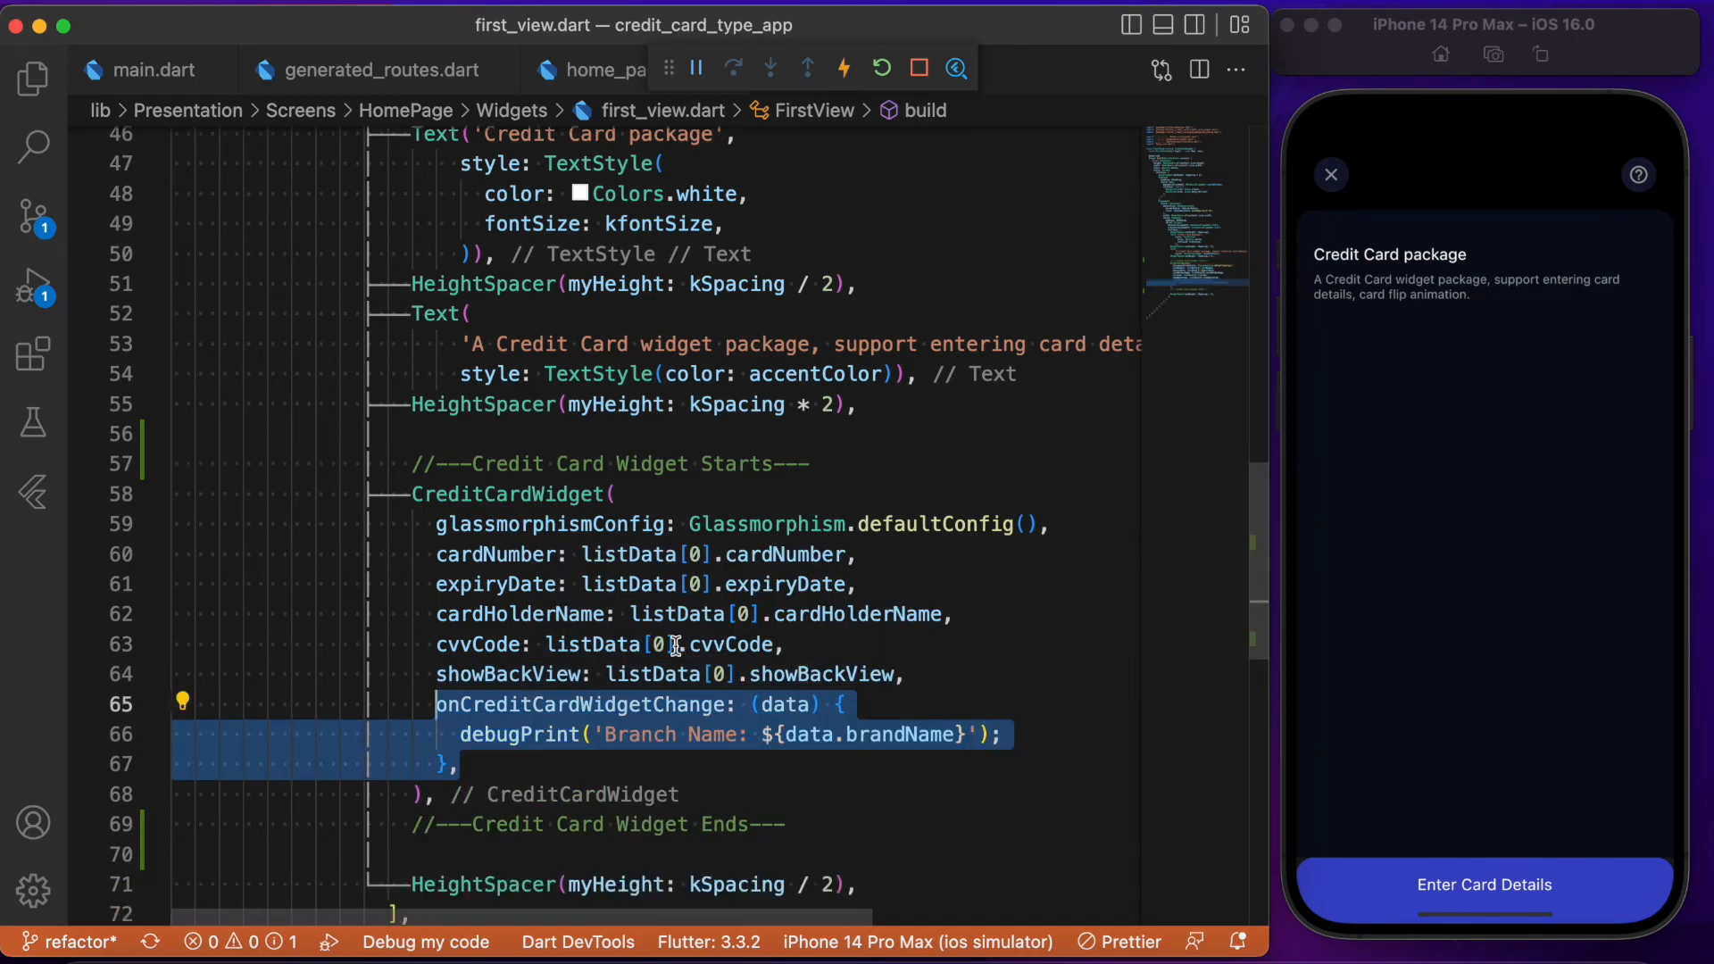
pyautogui.scroll(-3)
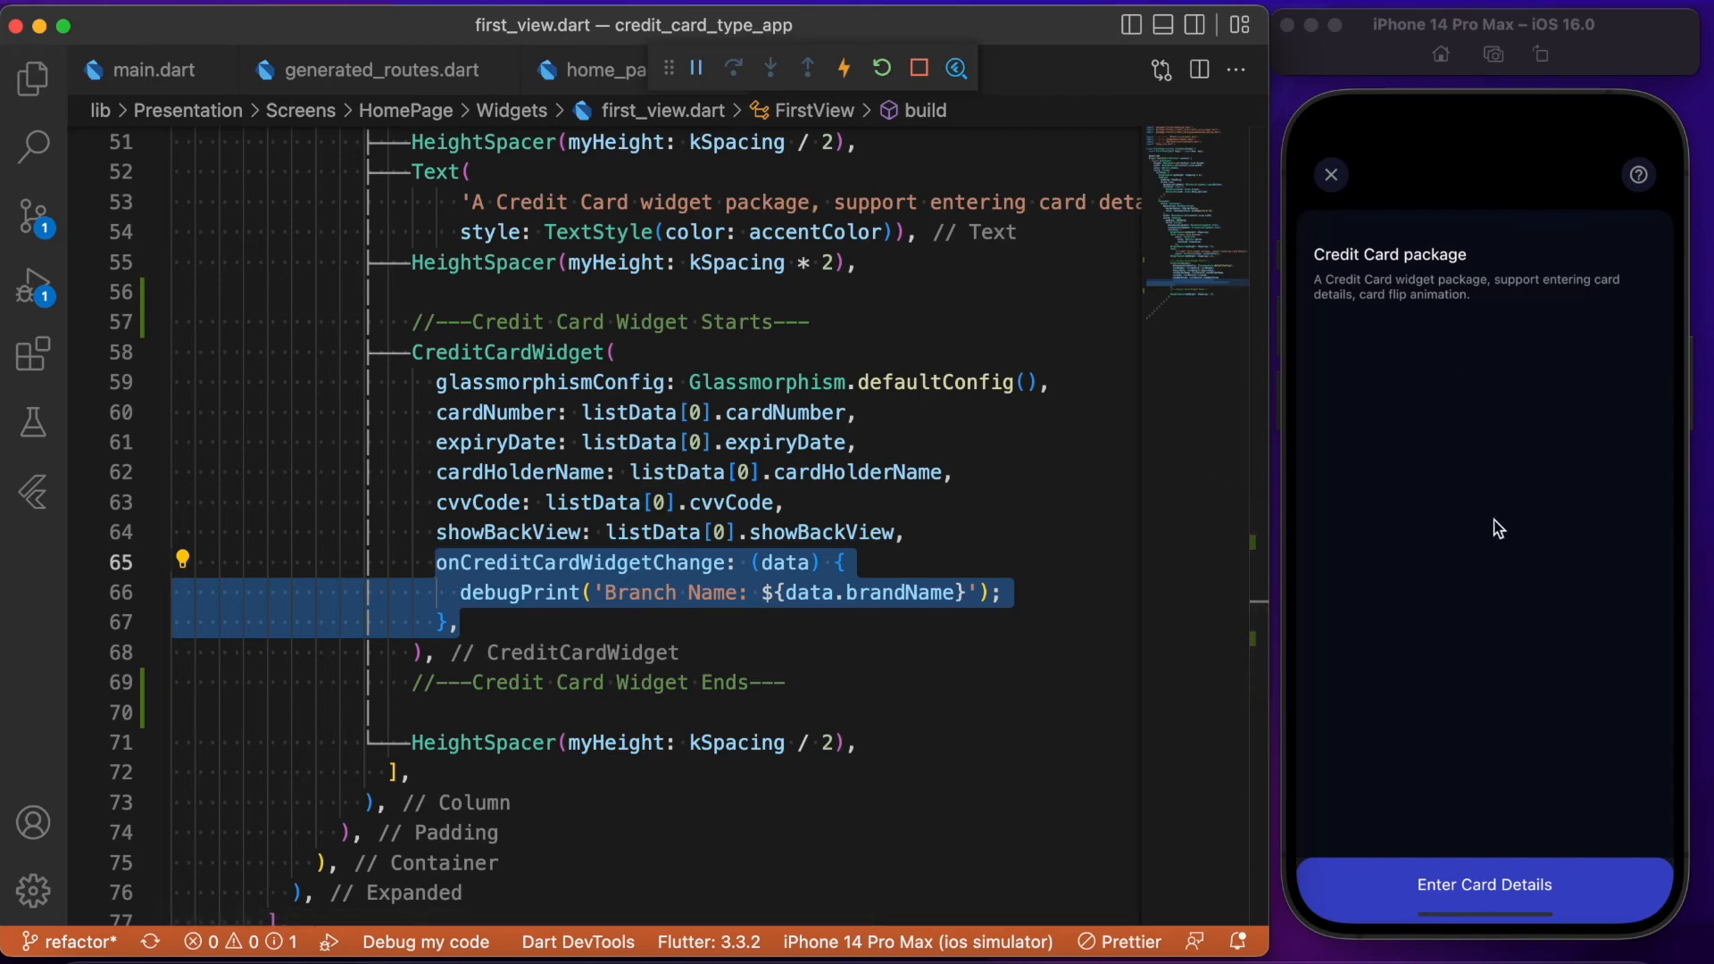
pyautogui.moveTo(1019, 516)
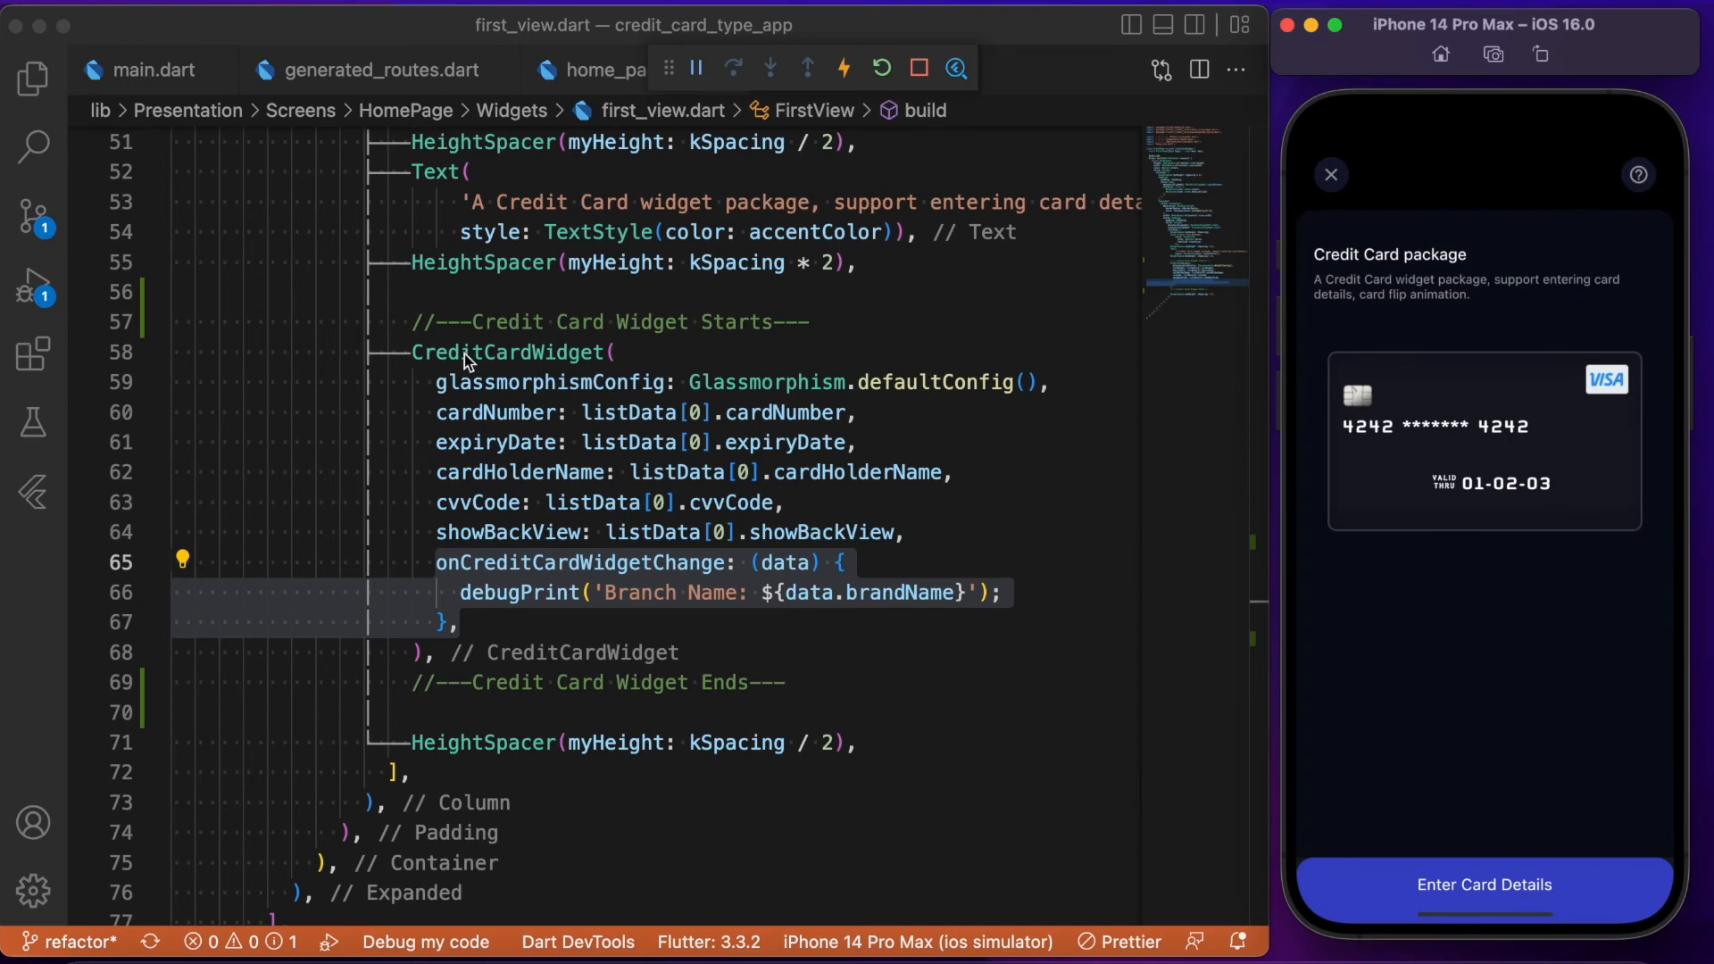
pyautogui.moveTo(1639, 497)
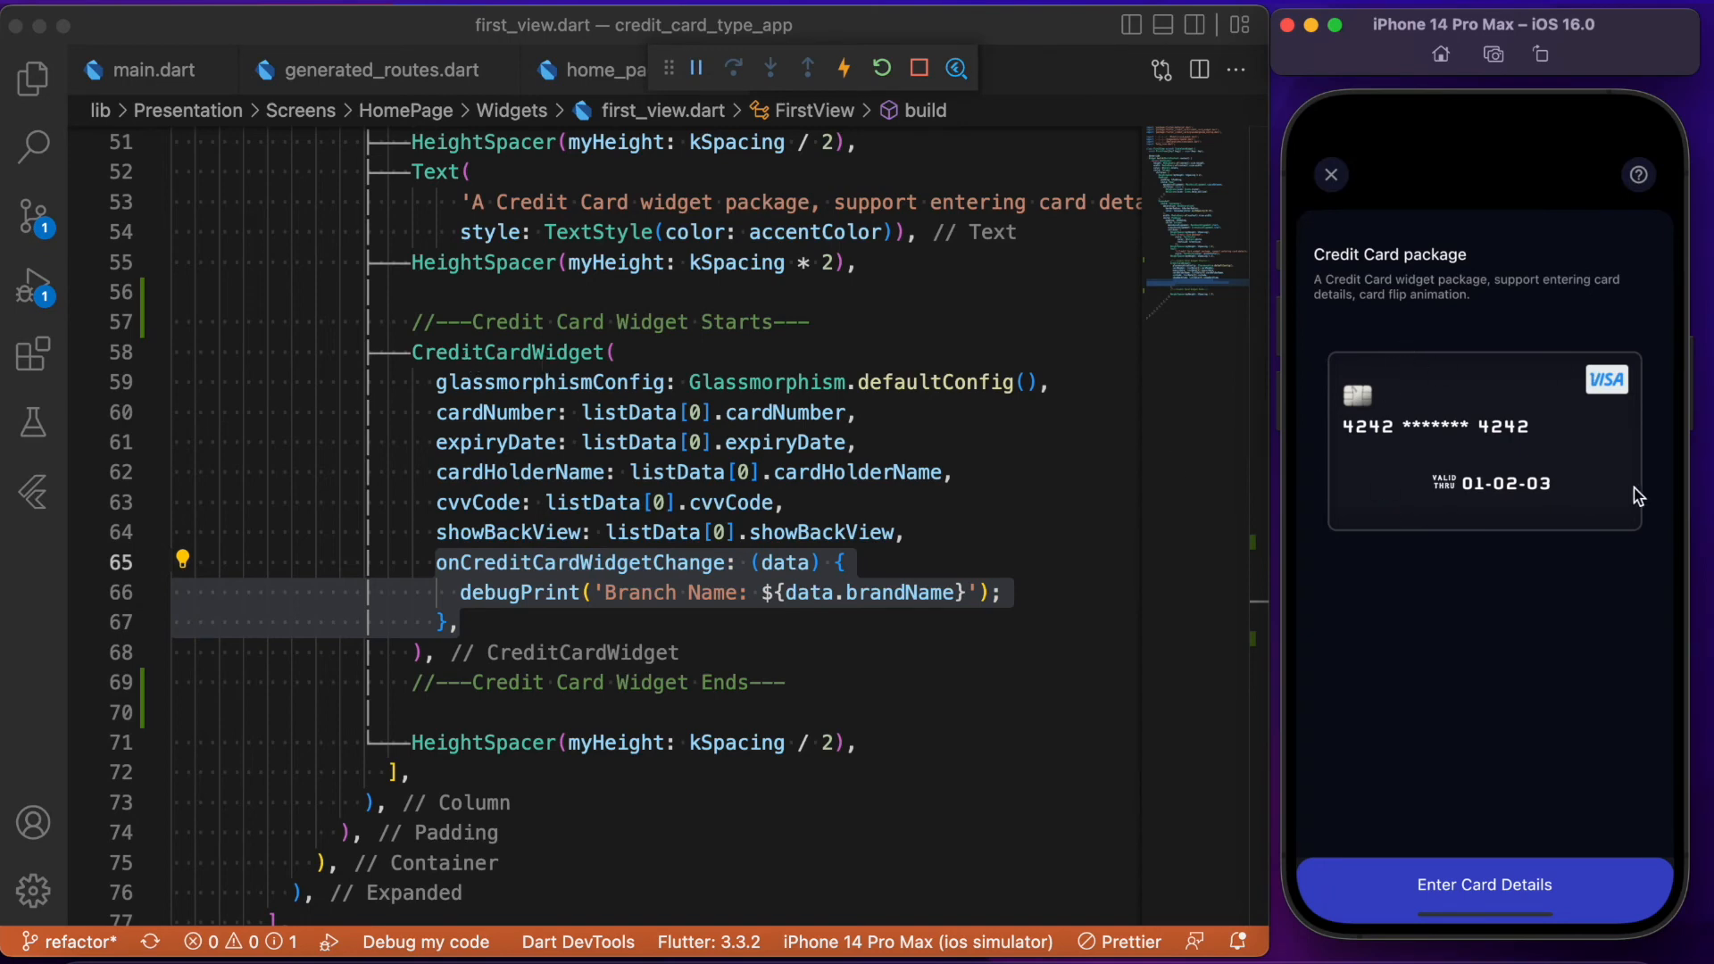
pyautogui.moveTo(1508, 515)
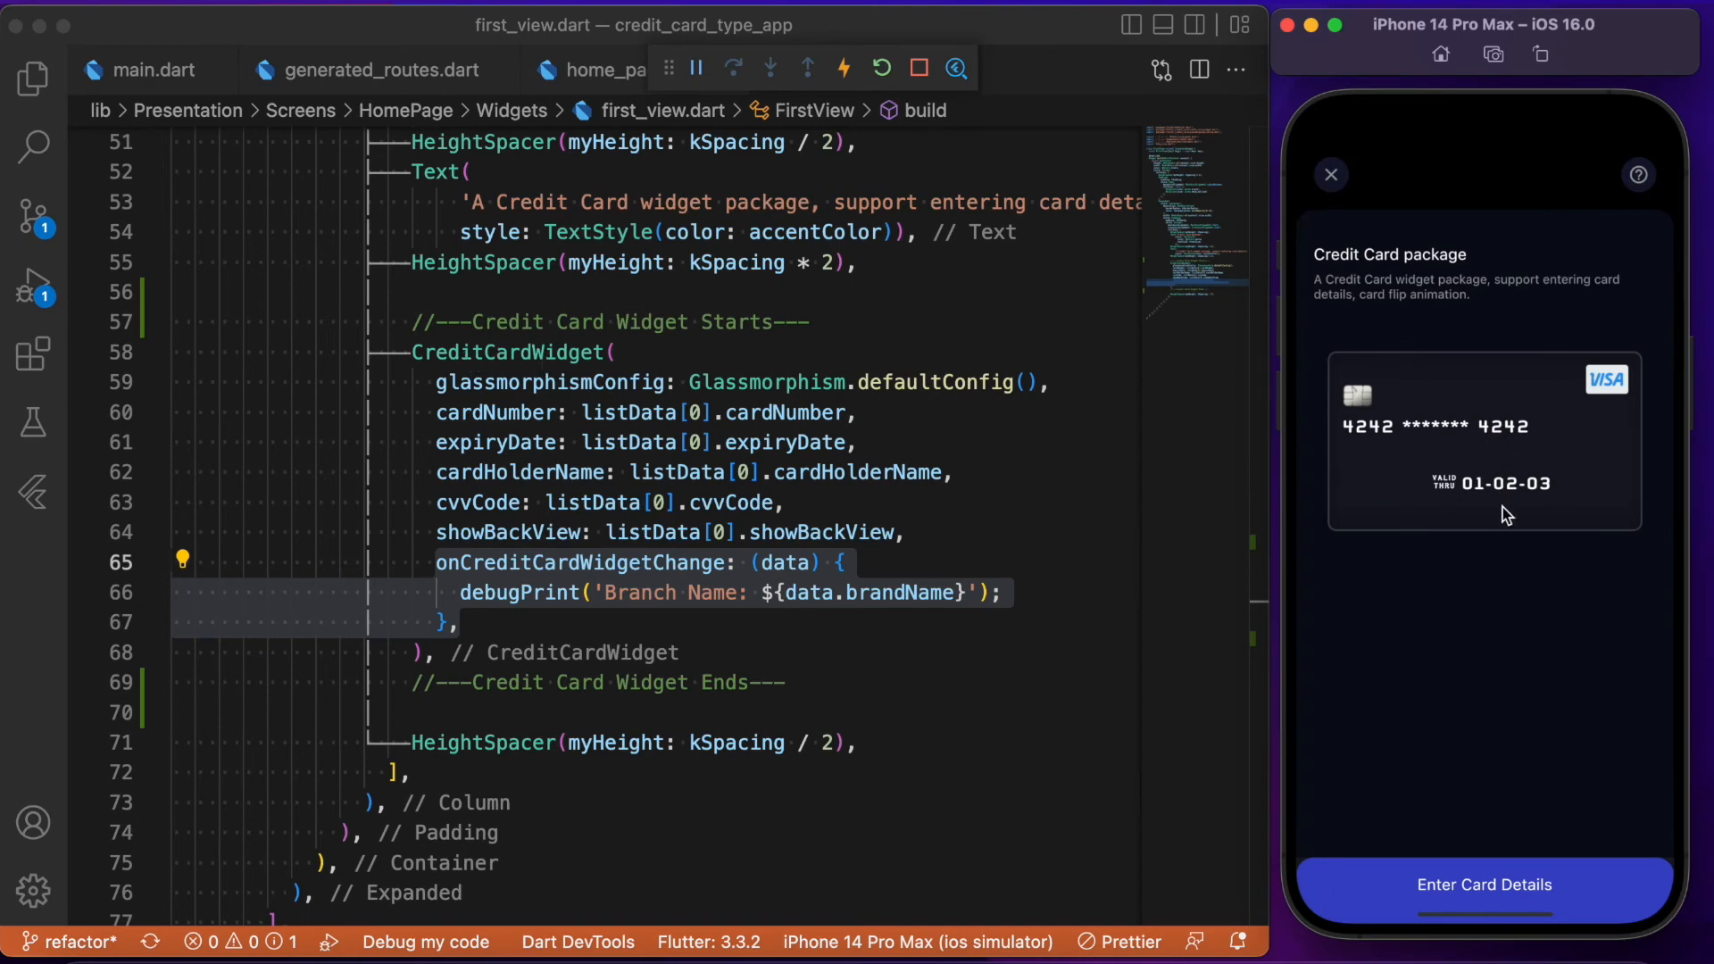
pyautogui.moveTo(1500, 450)
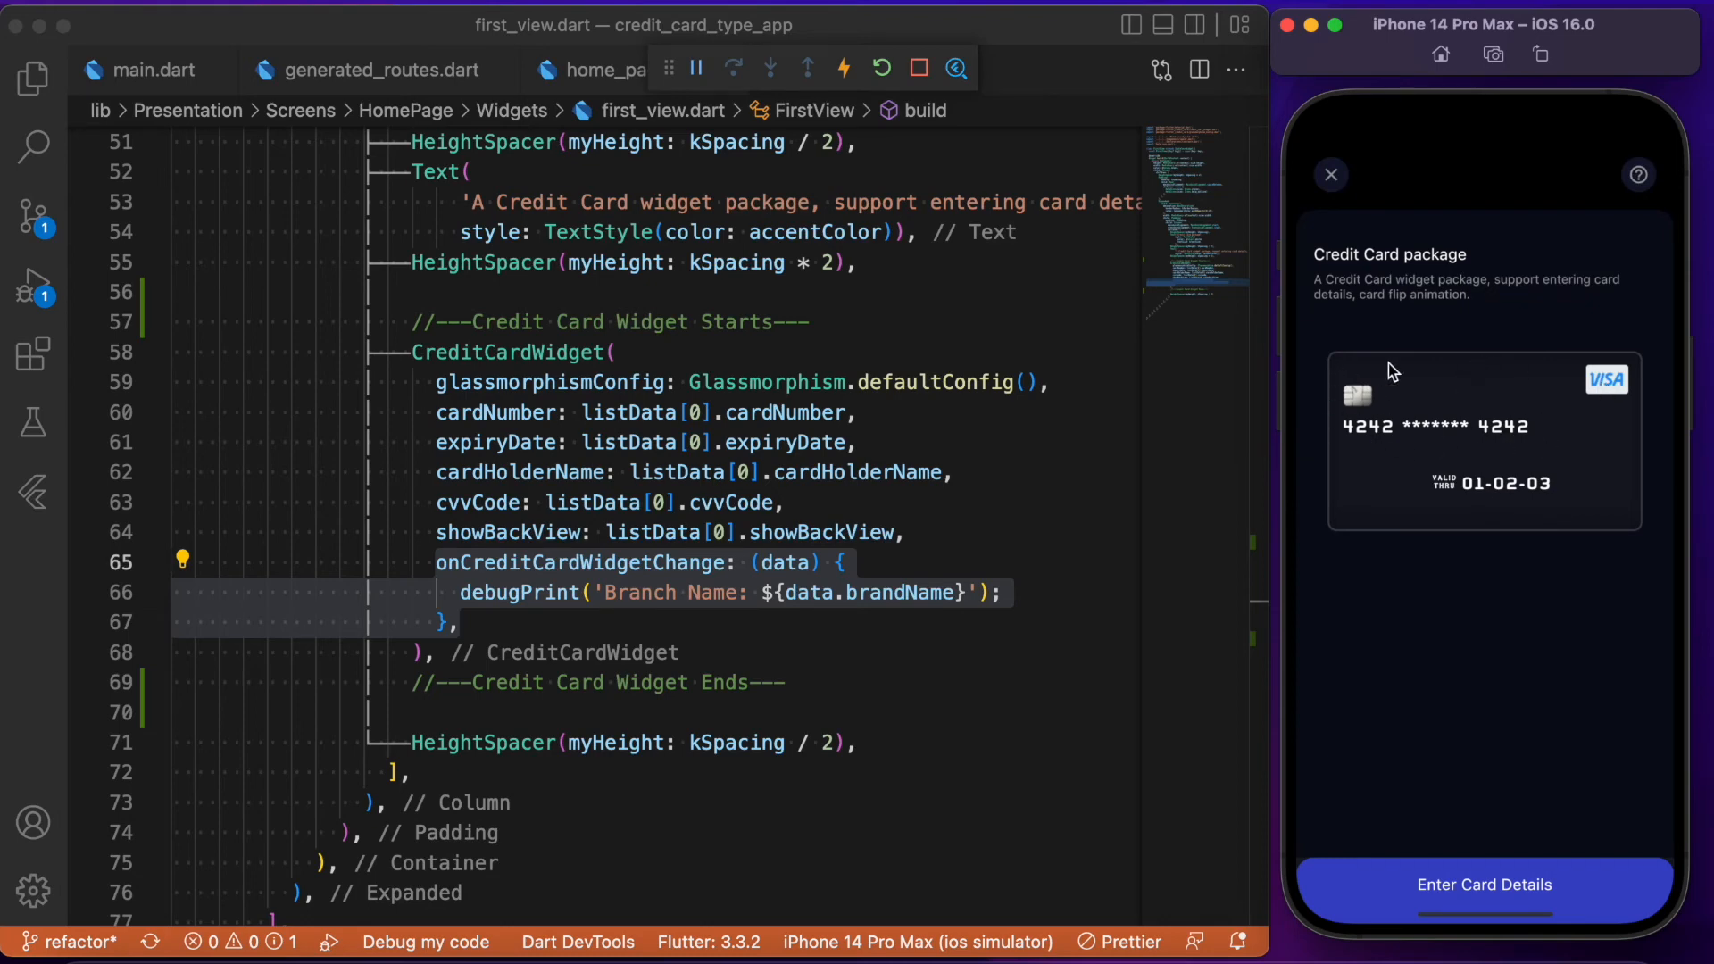
pyautogui.moveTo(1620, 514)
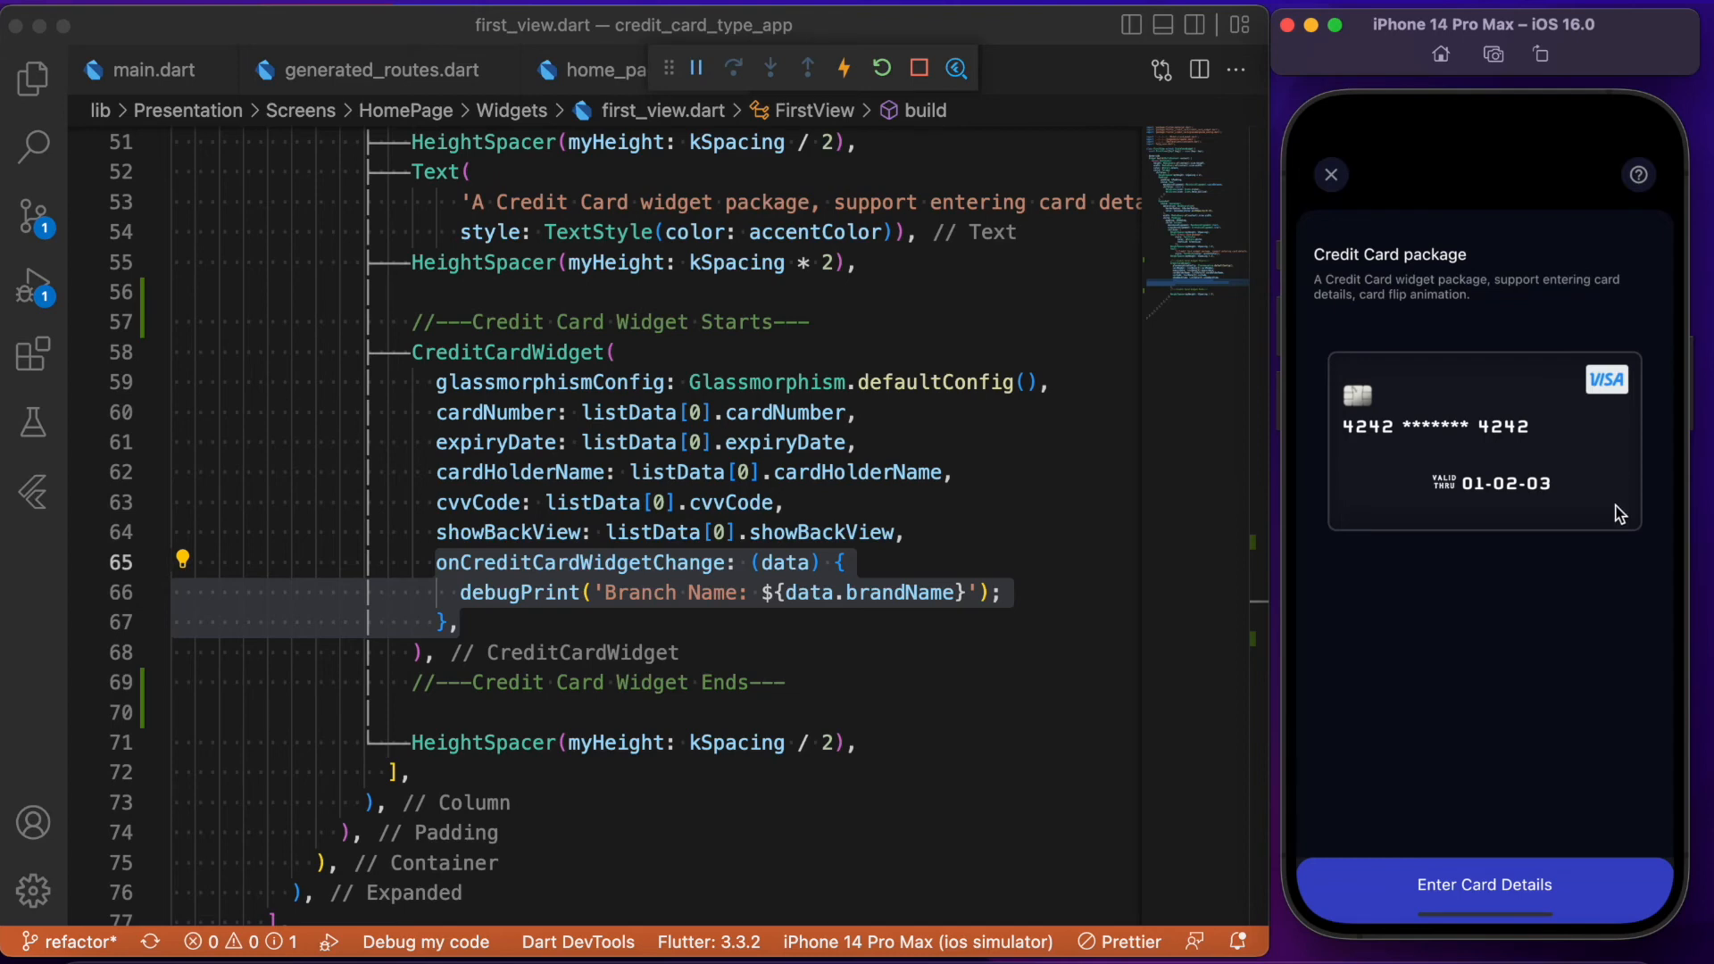
pyautogui.moveTo(857, 483)
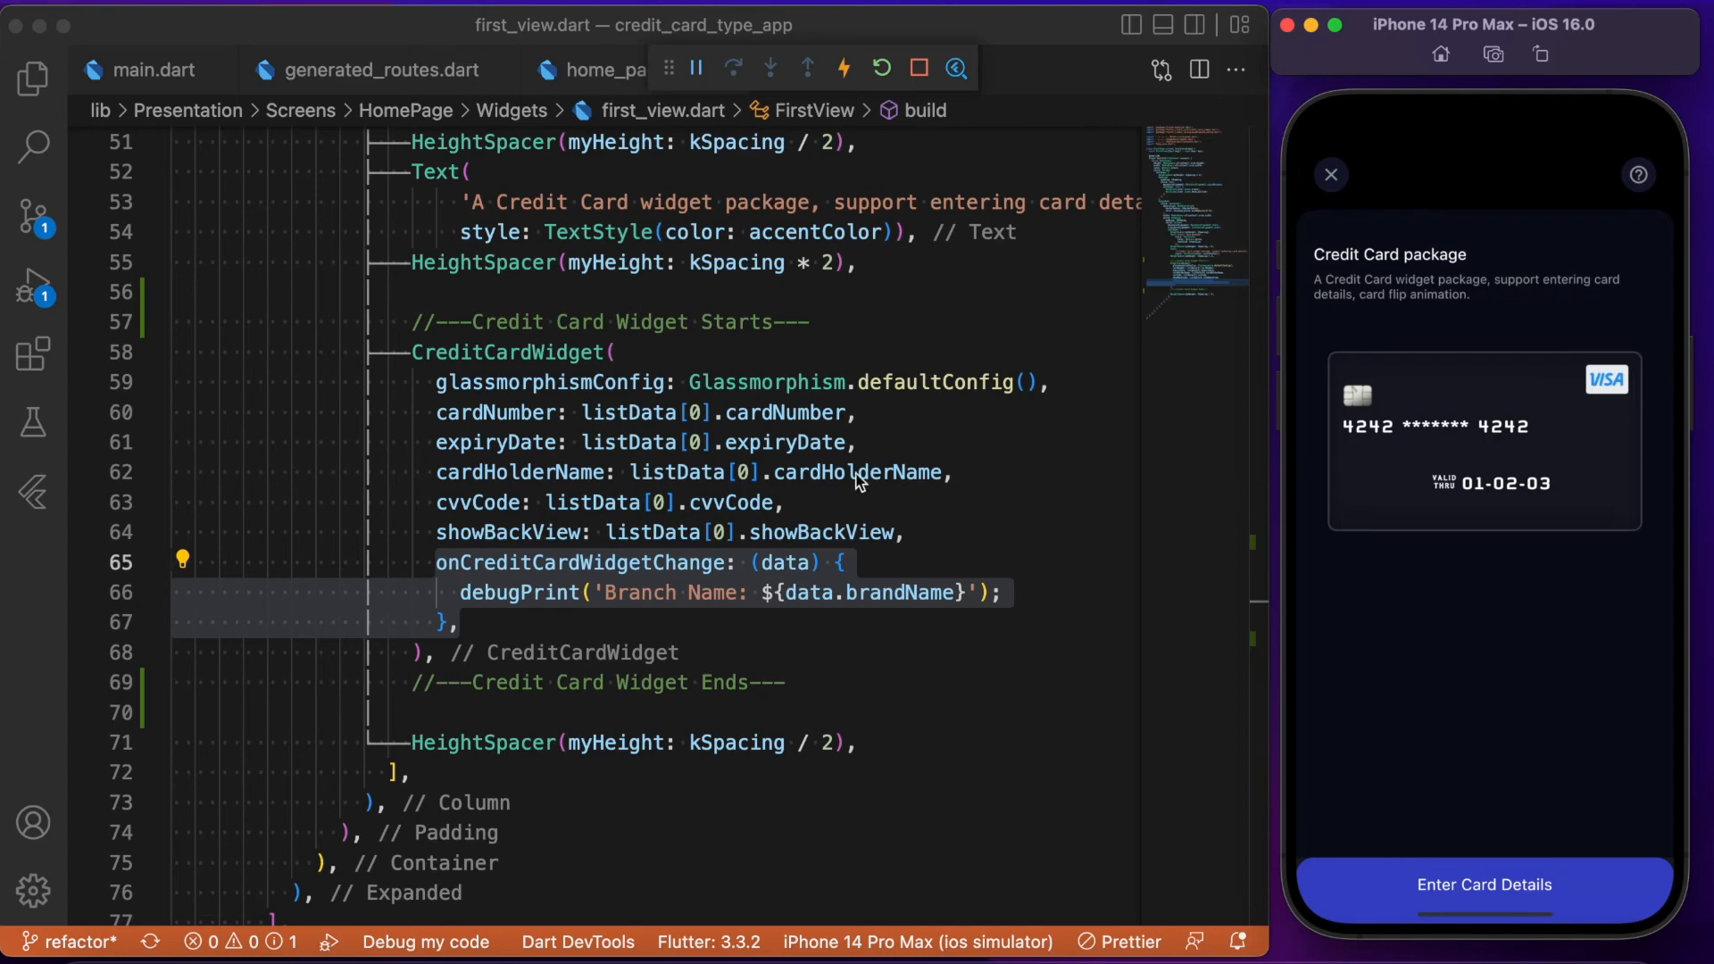
pyautogui.moveTo(1368, 457)
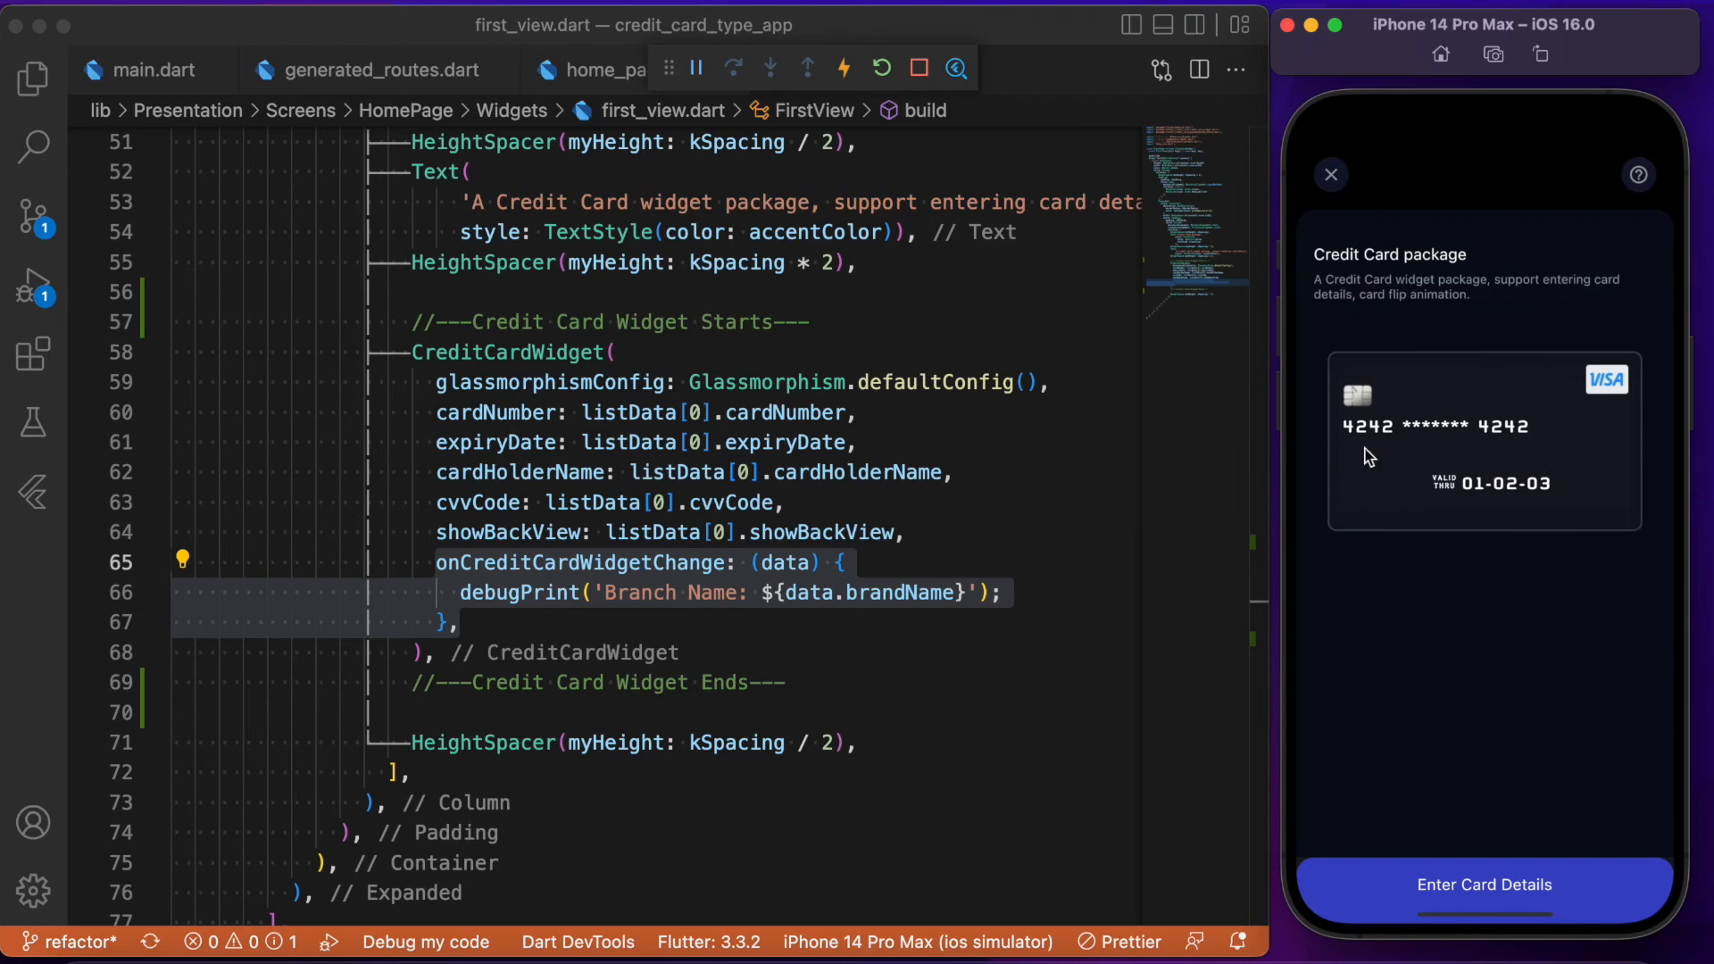
pyautogui.moveTo(843, 482)
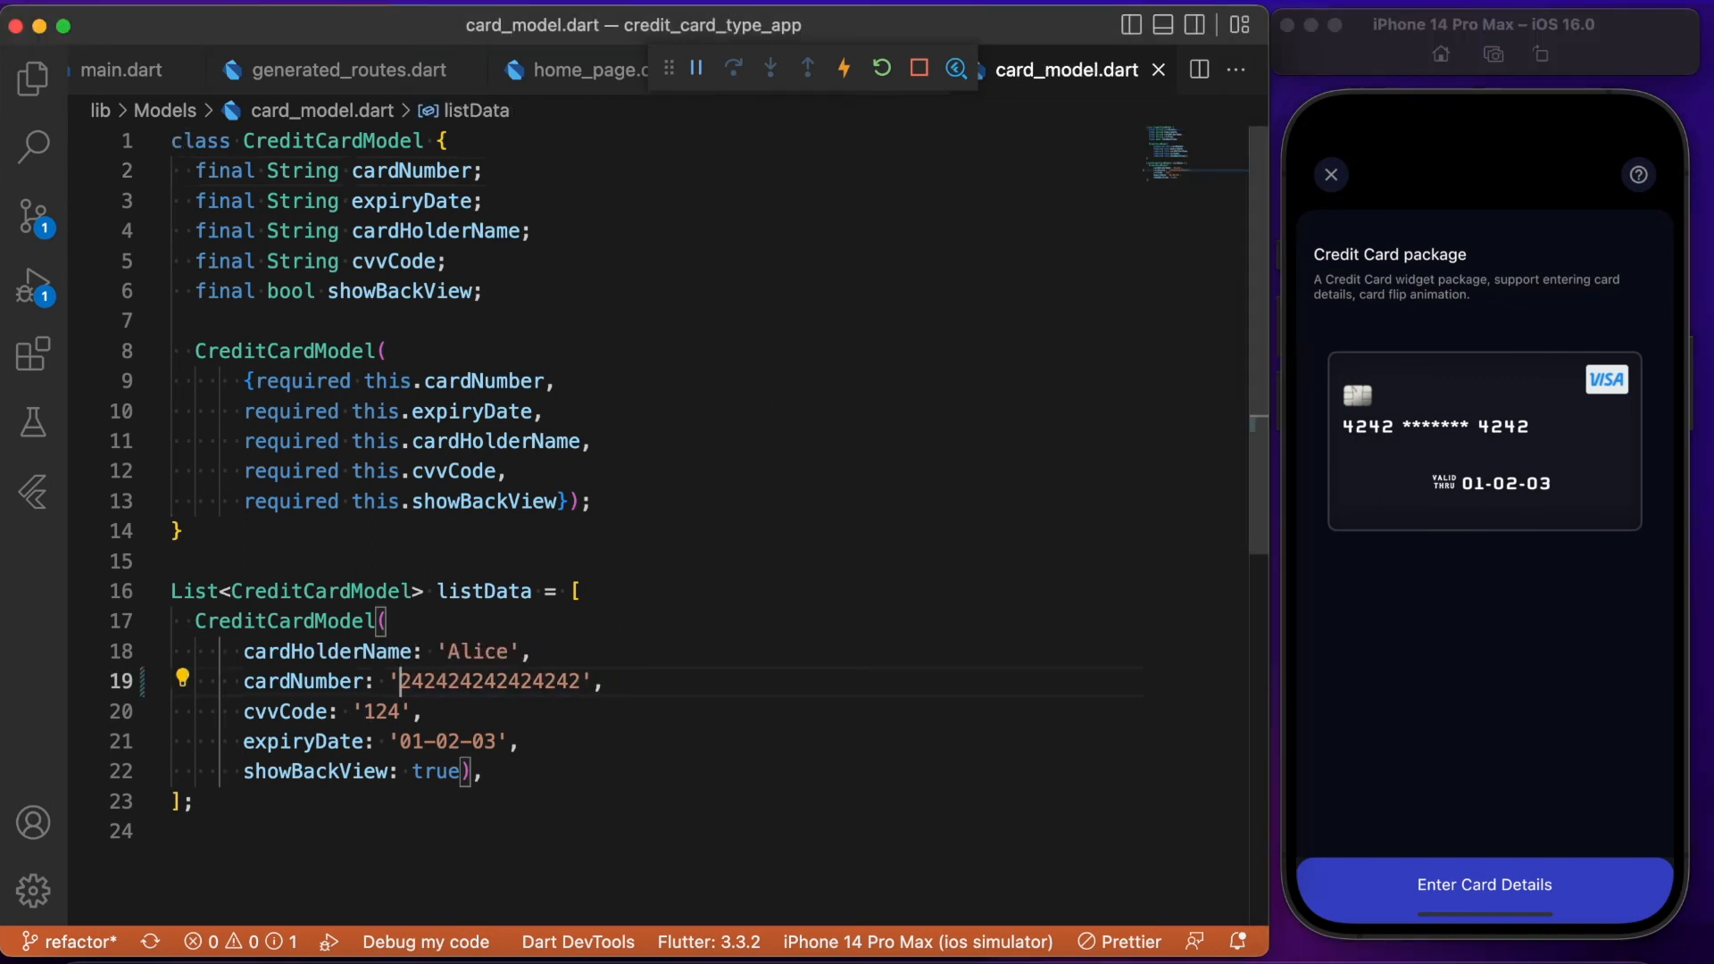
# - Change the first digit of the sample cardNumber from 4 to 5 so it reads as a Mastercard
pyautogui.write('5')
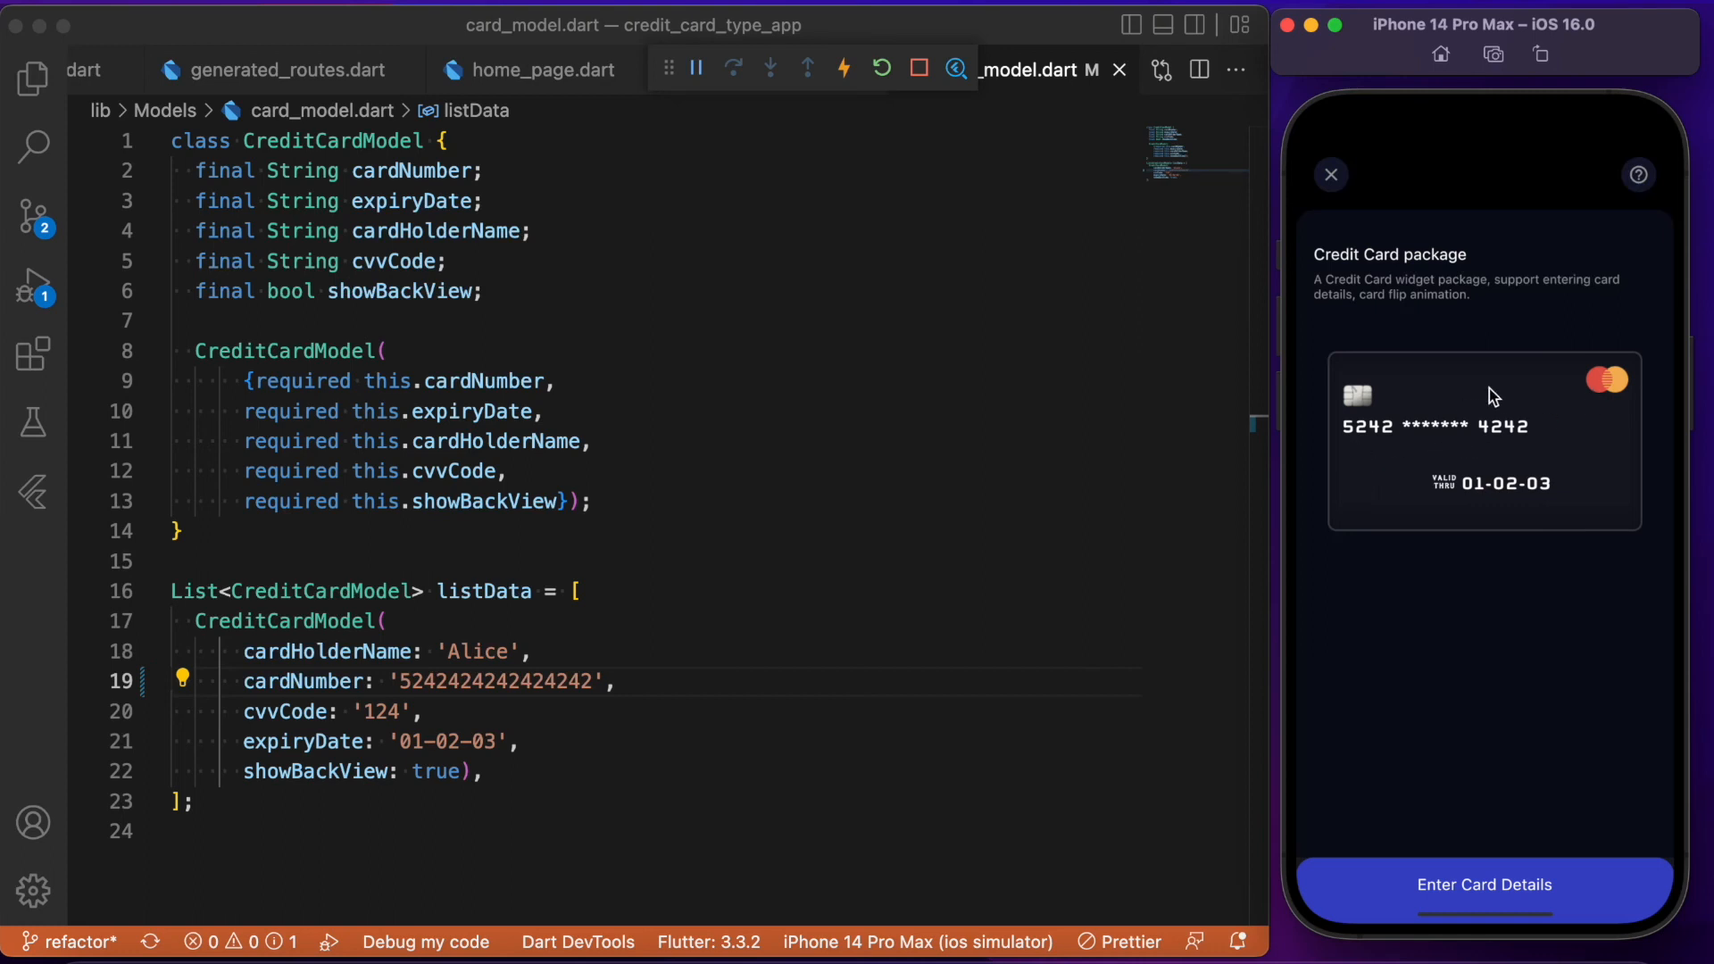
pyautogui.moveTo(1595, 414)
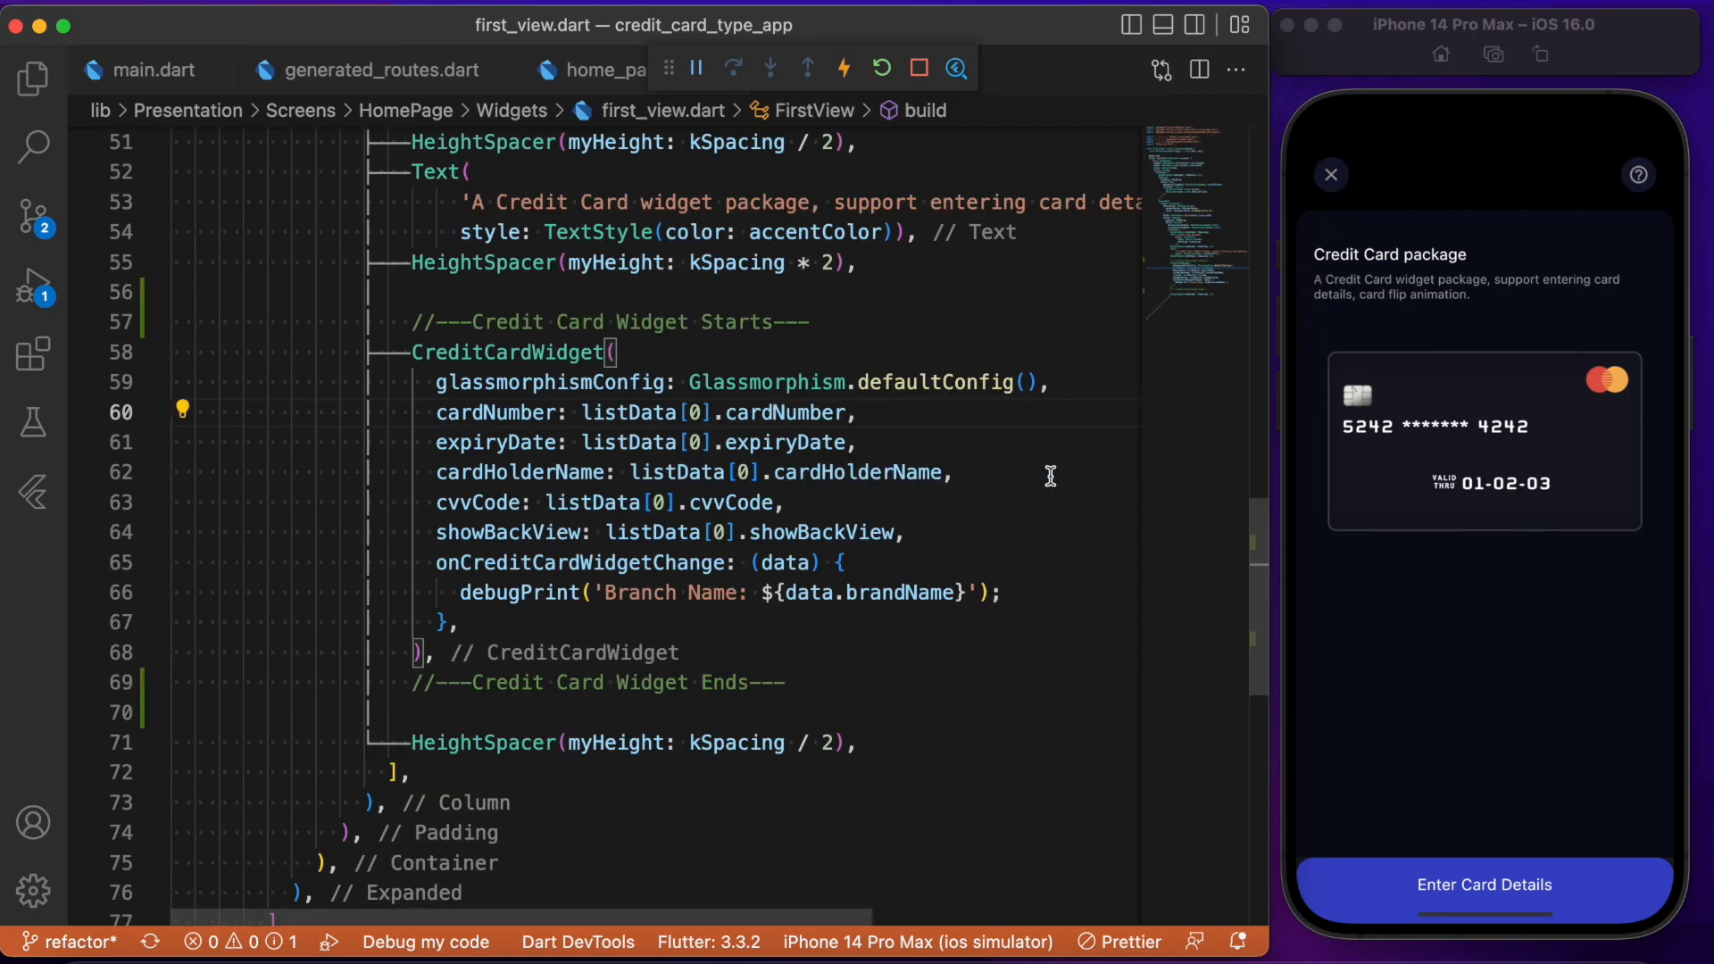
pyautogui.moveTo(1461, 452)
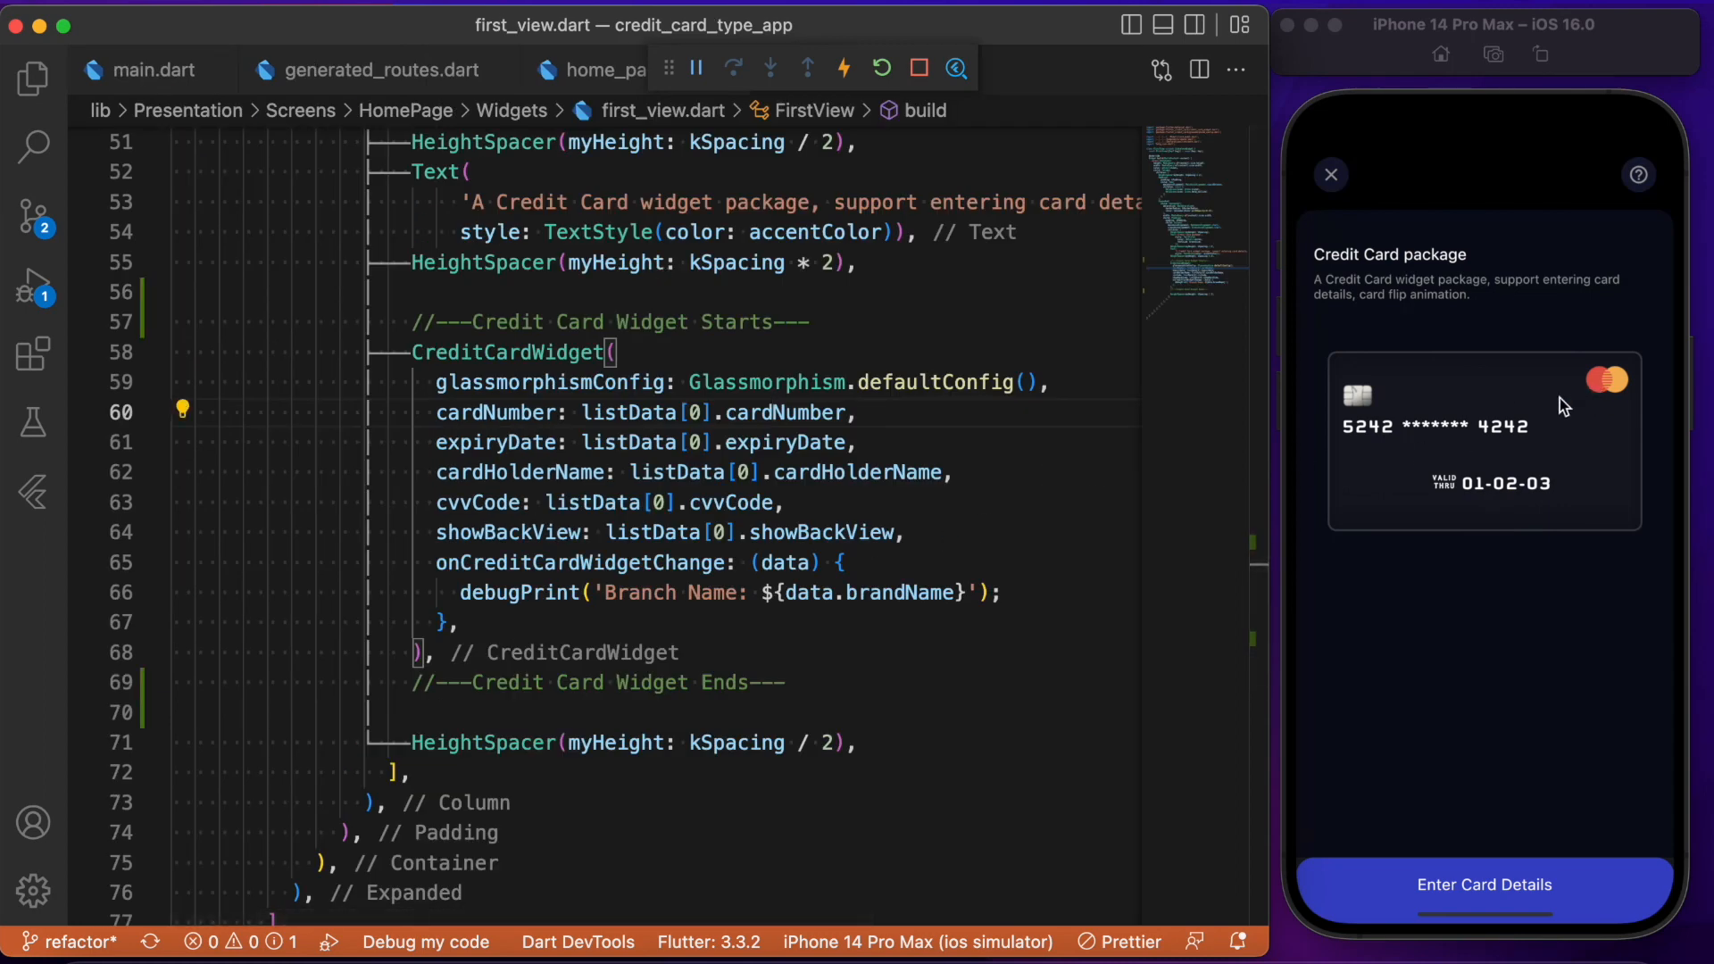
pyautogui.moveTo(1560, 395)
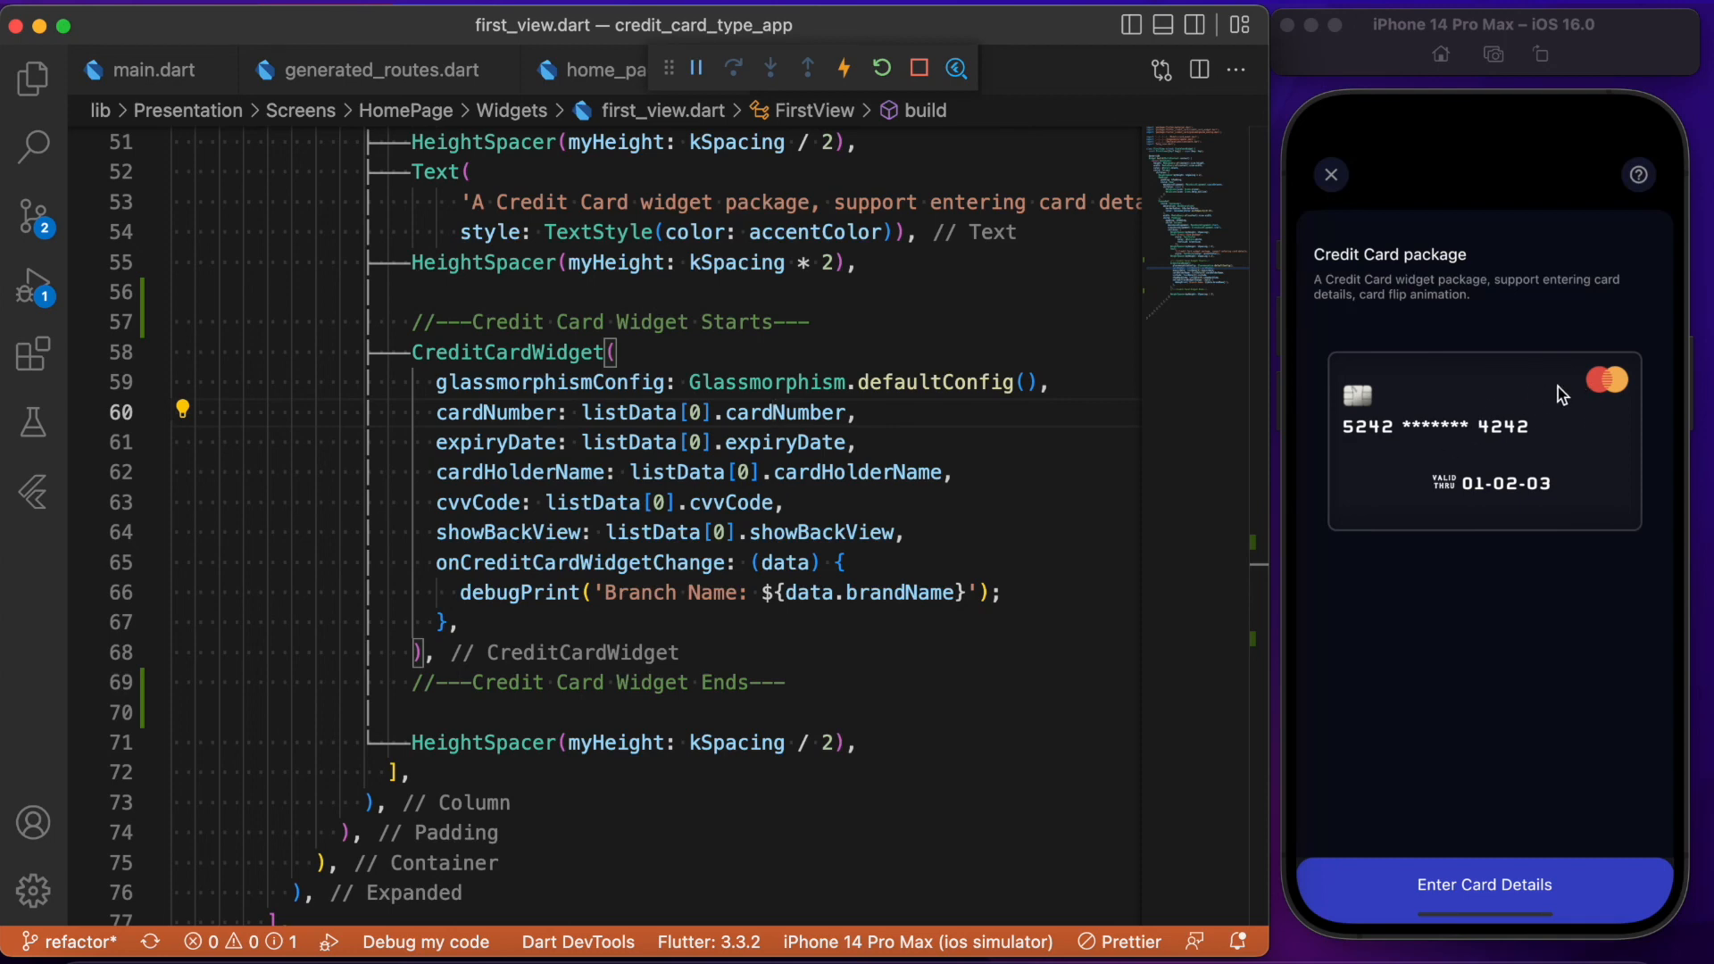